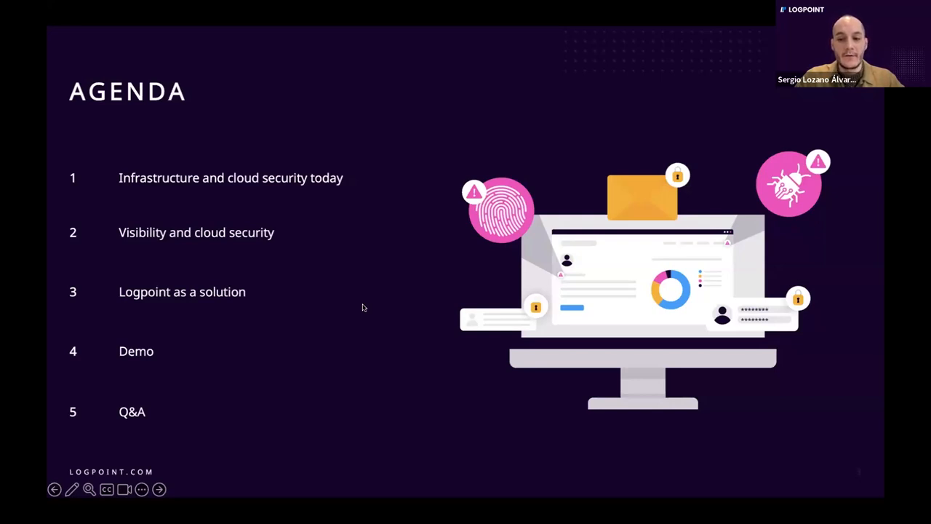
{"action": "mouse_move", "coordinate": [789, 298]}
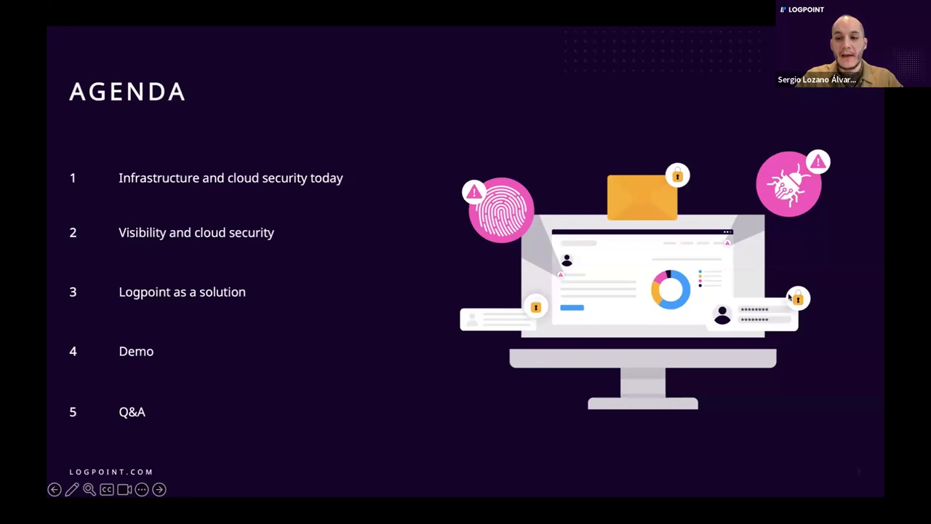
{"action": "mouse_move", "coordinate": [834, 286]}
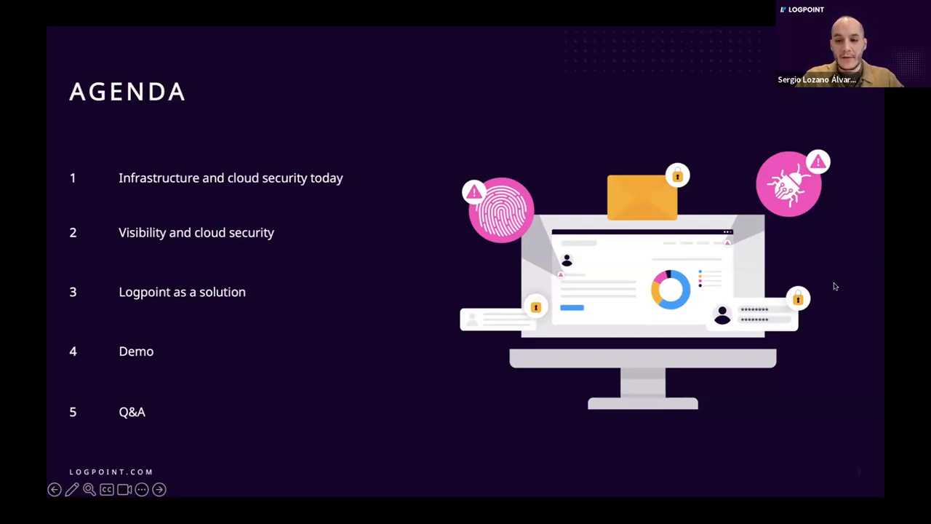
{"action": "mouse_move", "coordinate": [835, 357]}
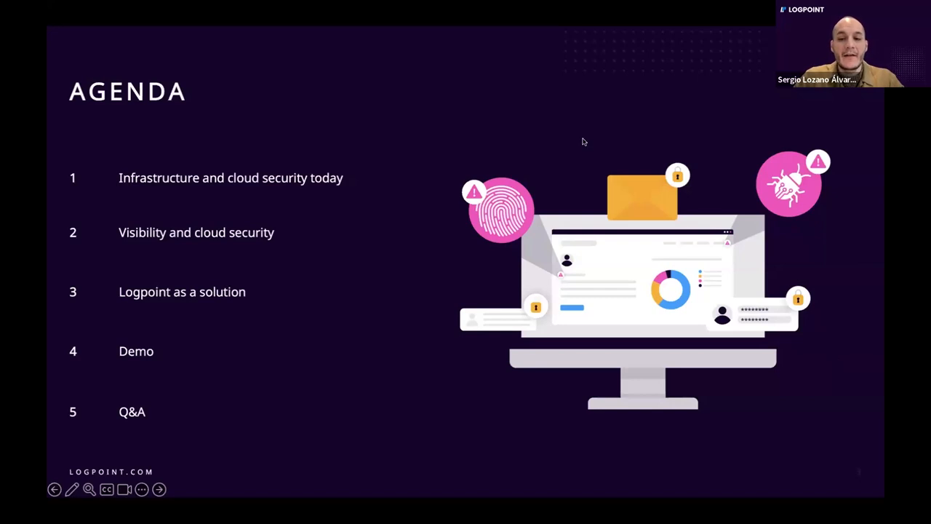
{"action": "mouse_move", "coordinate": [297, 294]}
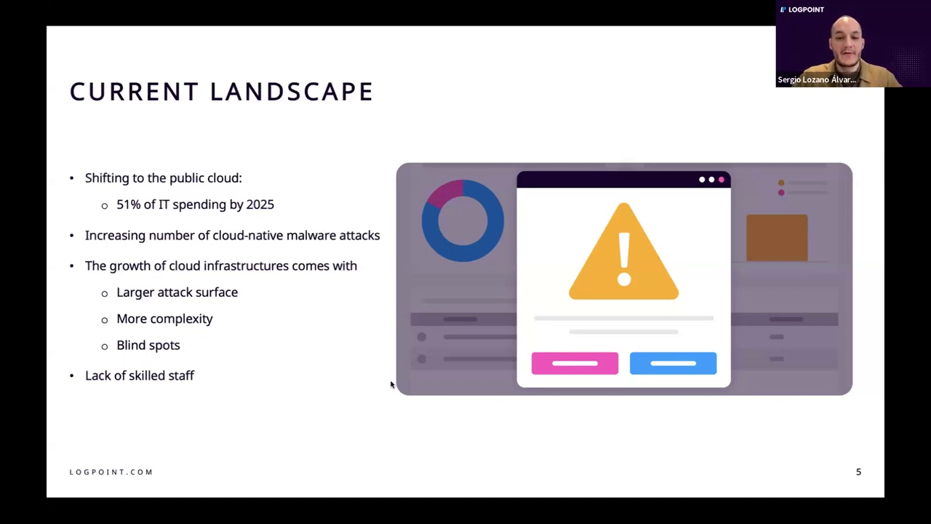
{"action": "mouse_move", "coordinate": [298, 299]}
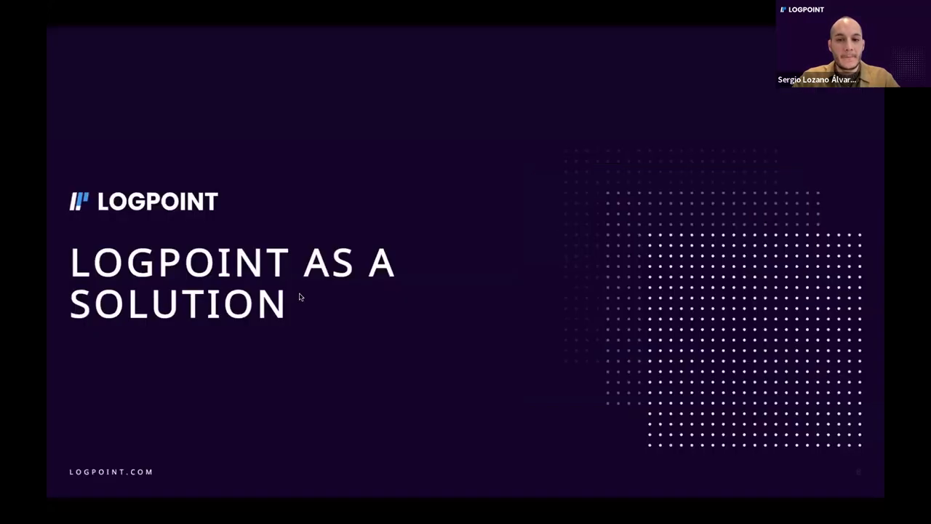
{"action": "mouse_move", "coordinate": [357, 308]}
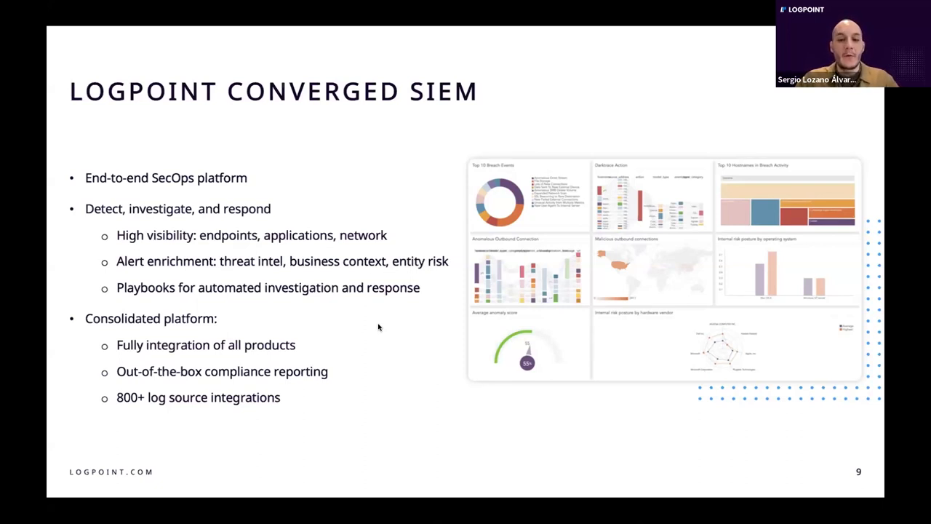
{"action": "mouse_move", "coordinate": [304, 295]}
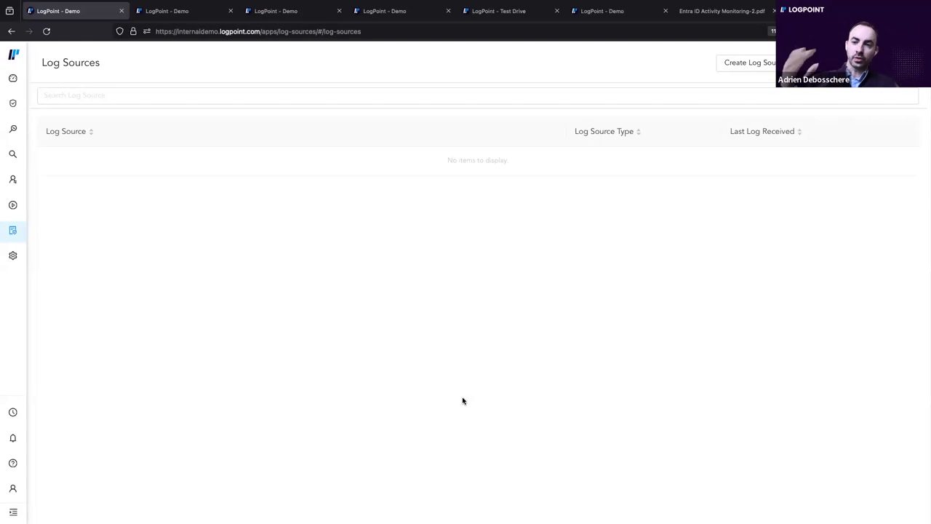
{"action": "mouse_move", "coordinate": [638, 312]}
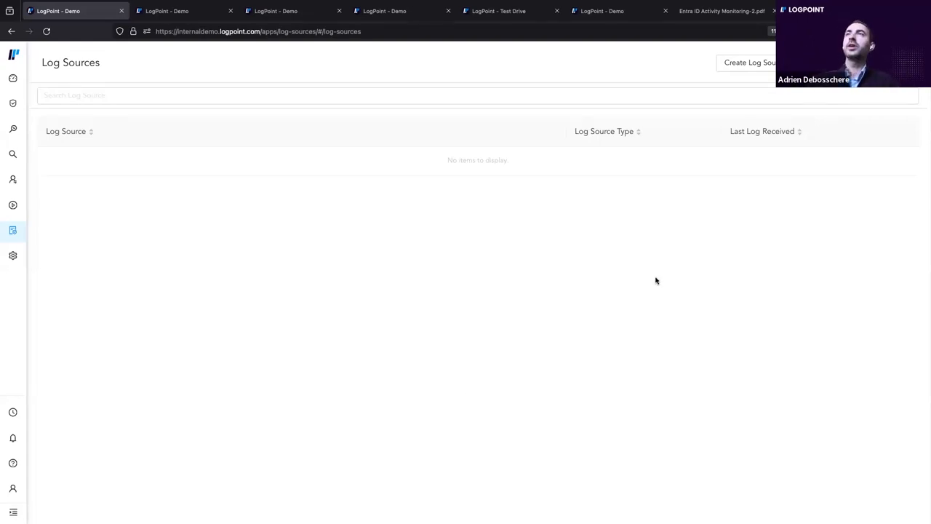
Open the Log Sources page, which lists no log sources yet.
{"action": "left_click", "coordinate": [749, 63]}
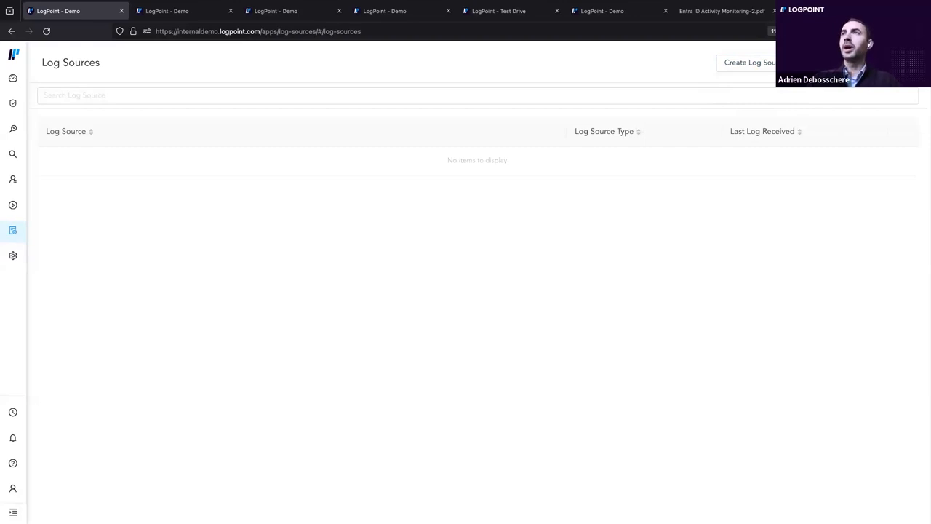
Show the log source templates, including MicrosoftGraph, Trellix, Sophos and Okta.
{"action": "left_click", "coordinate": [749, 61]}
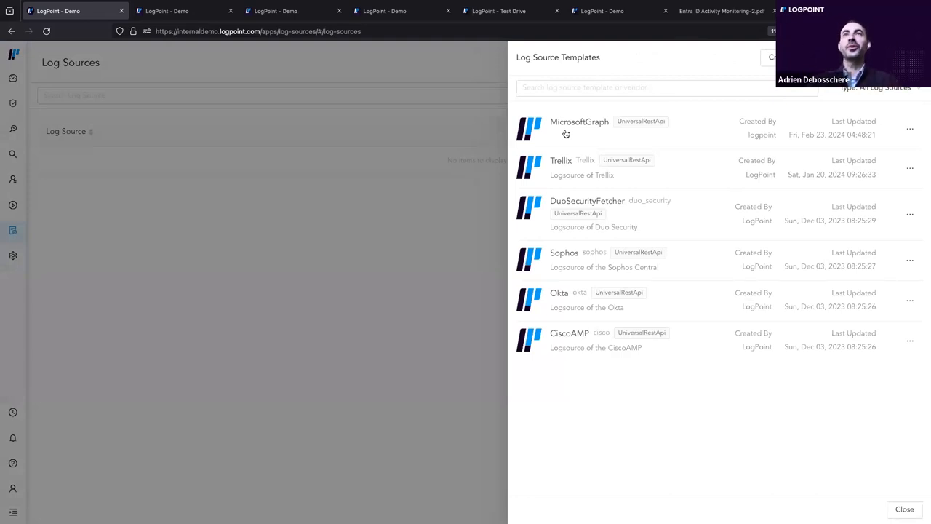
{"action": "mouse_move", "coordinate": [585, 122]}
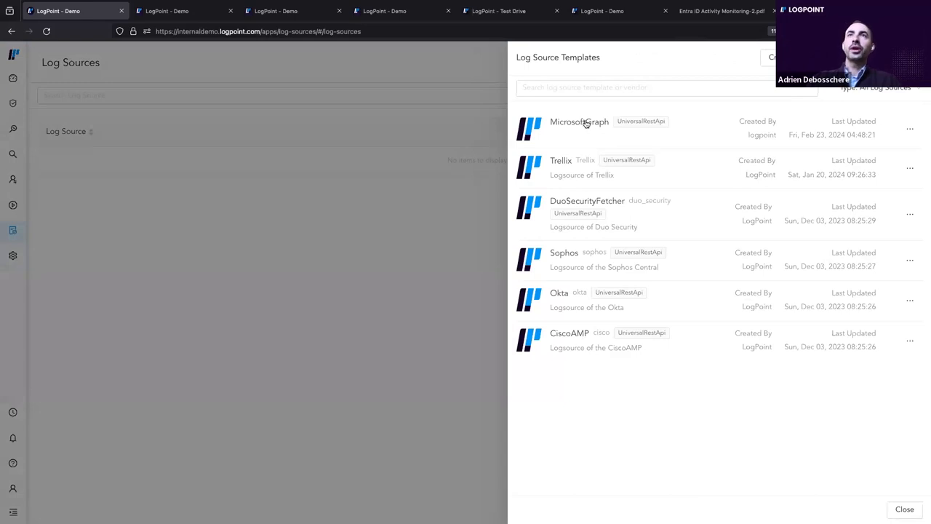
Start a new log source from the MicrosoftGraph template with default base URL and timings.
{"action": "left_click", "coordinate": [579, 122]}
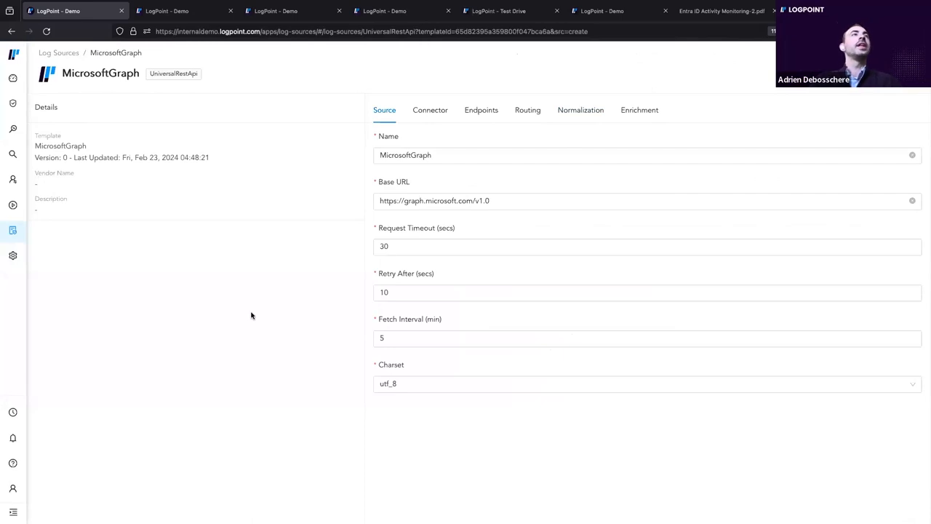
{"action": "mouse_move", "coordinate": [691, 87]}
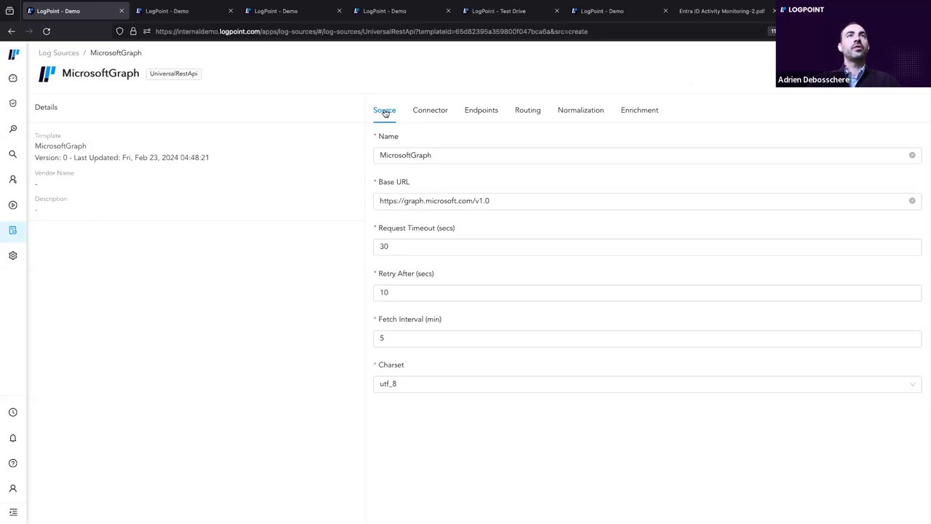
{"action": "mouse_move", "coordinate": [440, 205]}
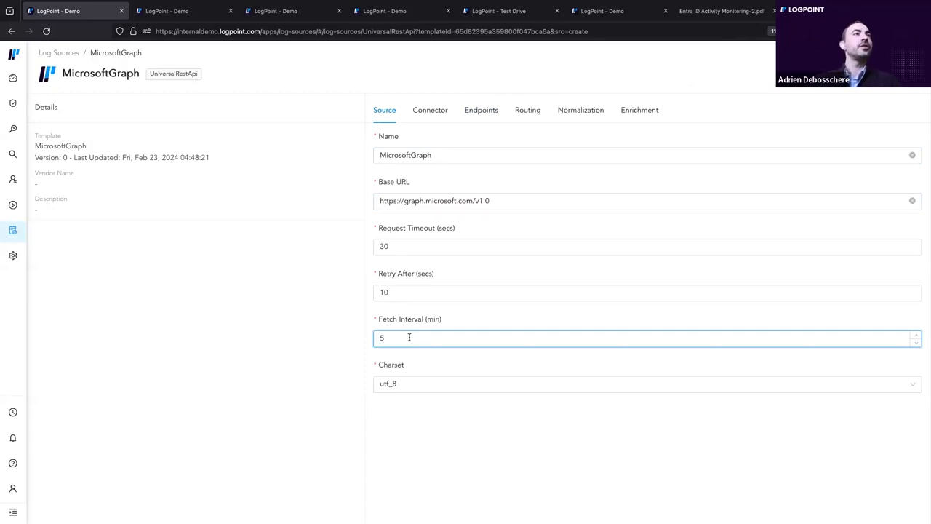
{"action": "mouse_move", "coordinate": [317, 332]}
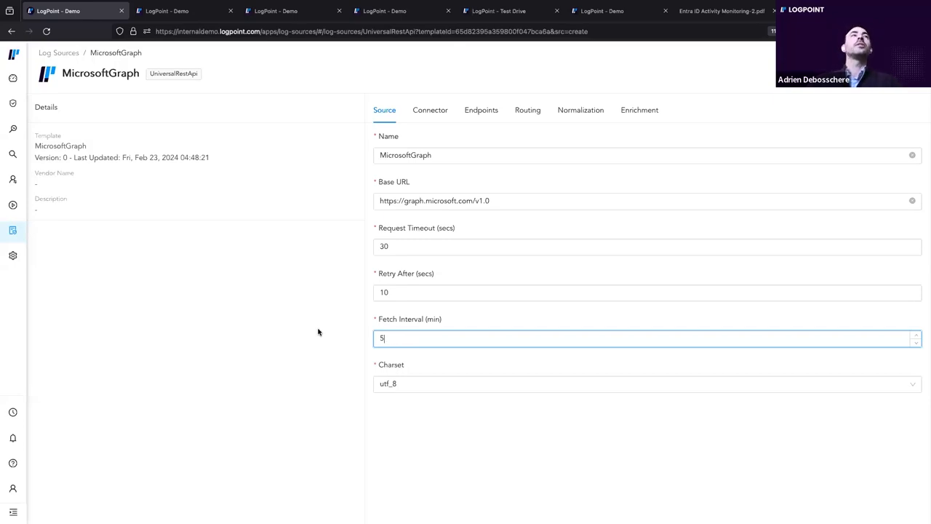
{"action": "mouse_move", "coordinate": [643, 81]}
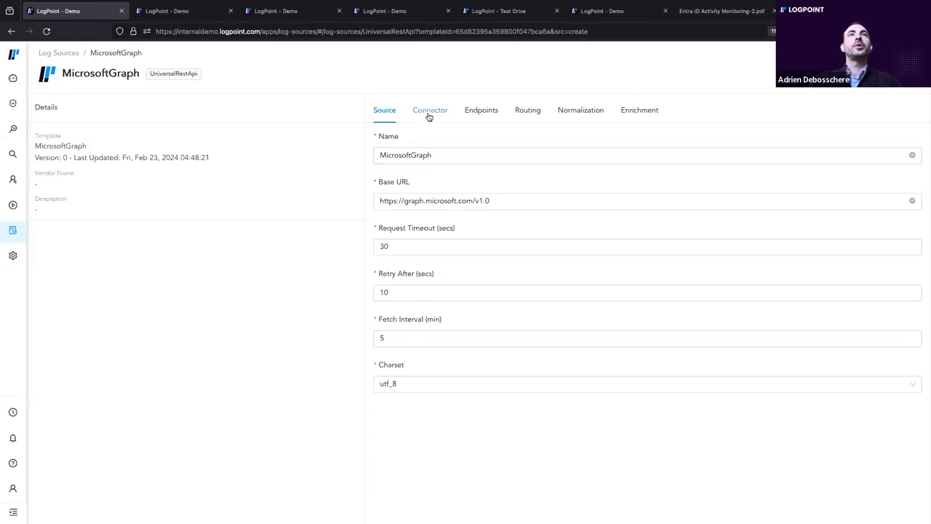
View the MicrosoftGraph connector settings and keep OAuth2 as the authorization type.
{"action": "left_click", "coordinate": [430, 110]}
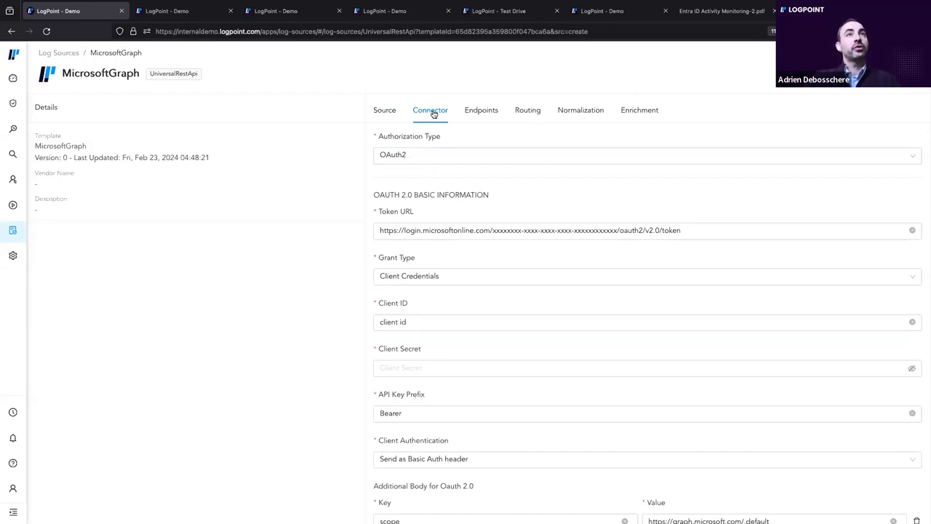
{"action": "mouse_move", "coordinate": [396, 154]}
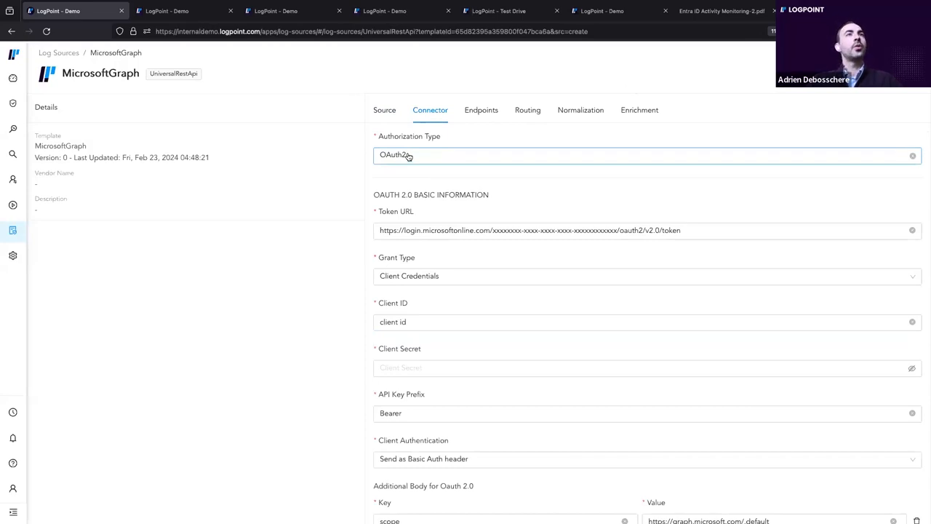
{"action": "left_click", "coordinate": [647, 154]}
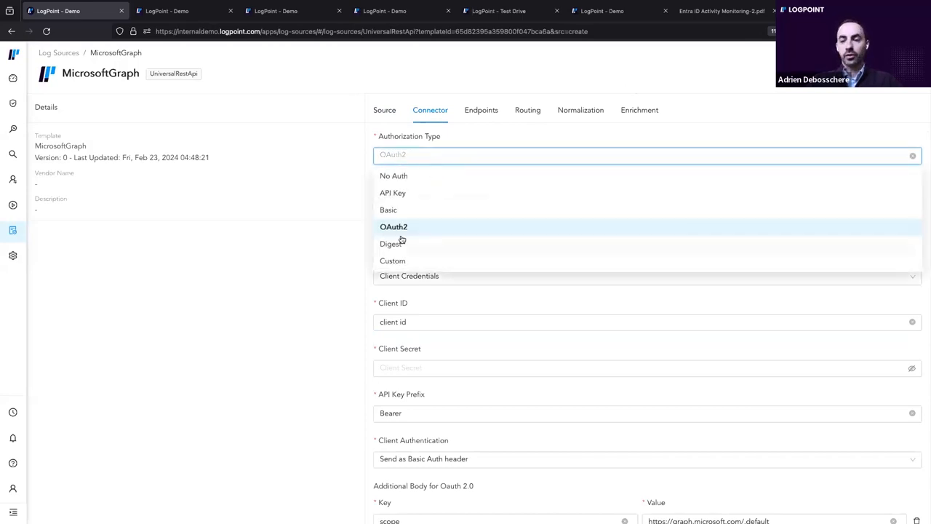
{"action": "mouse_move", "coordinate": [418, 210]}
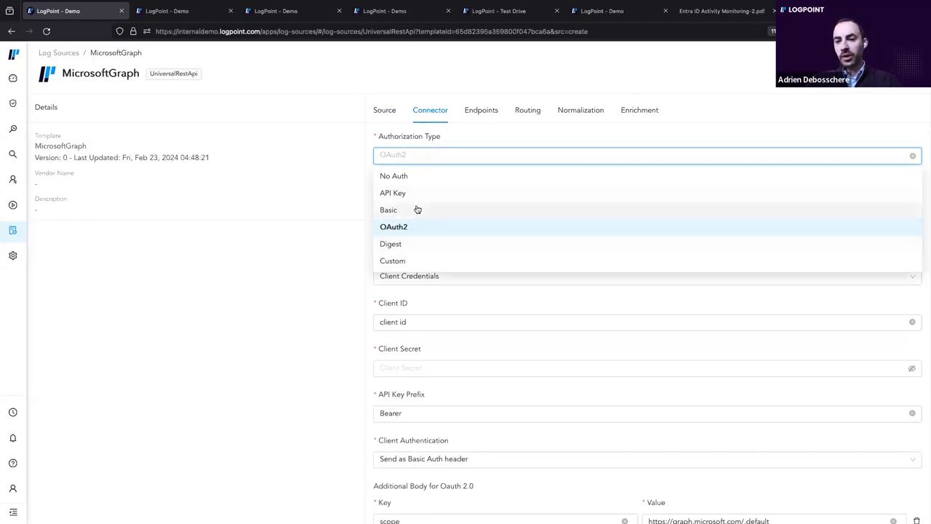
{"action": "left_click", "coordinate": [393, 226]}
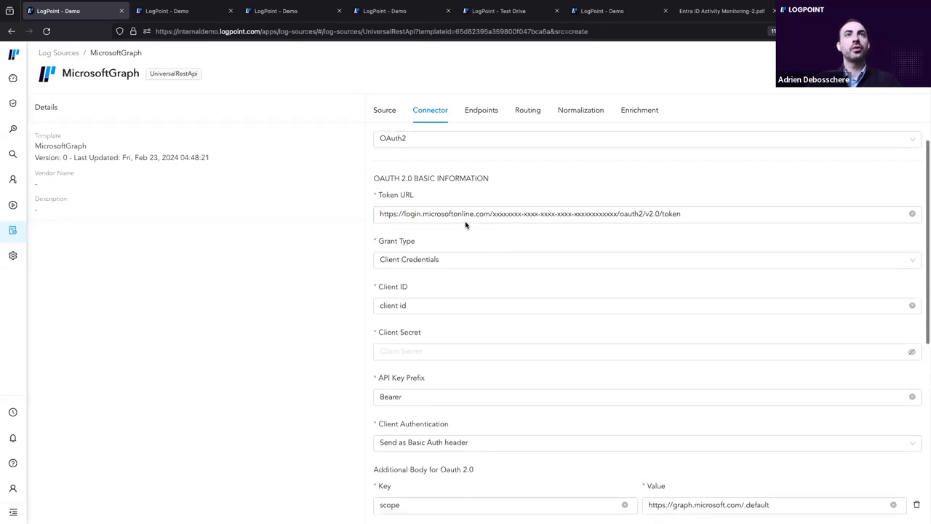
Review the token URL's tenant id placeholder, then list the collected Graph API endpoints.
{"action": "left_click", "coordinate": [496, 213]}
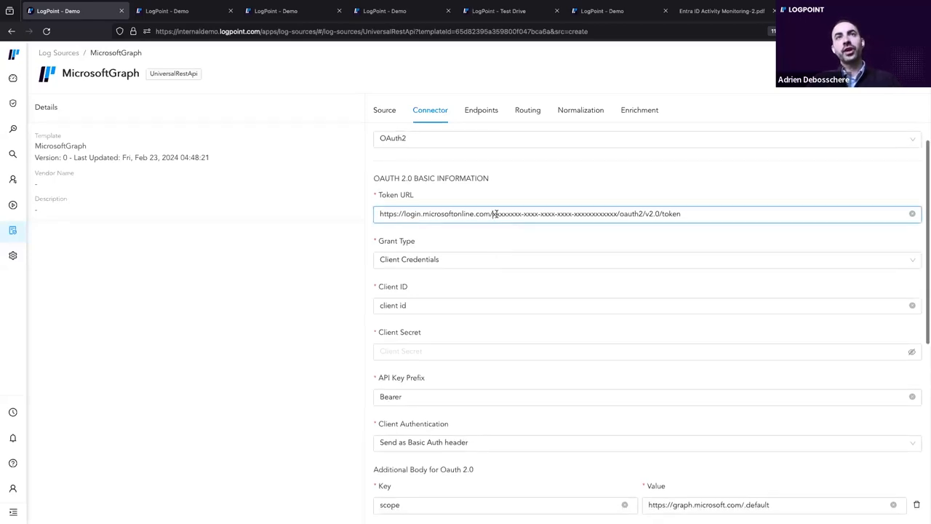
{"action": "double_click", "coordinate": [553, 213]}
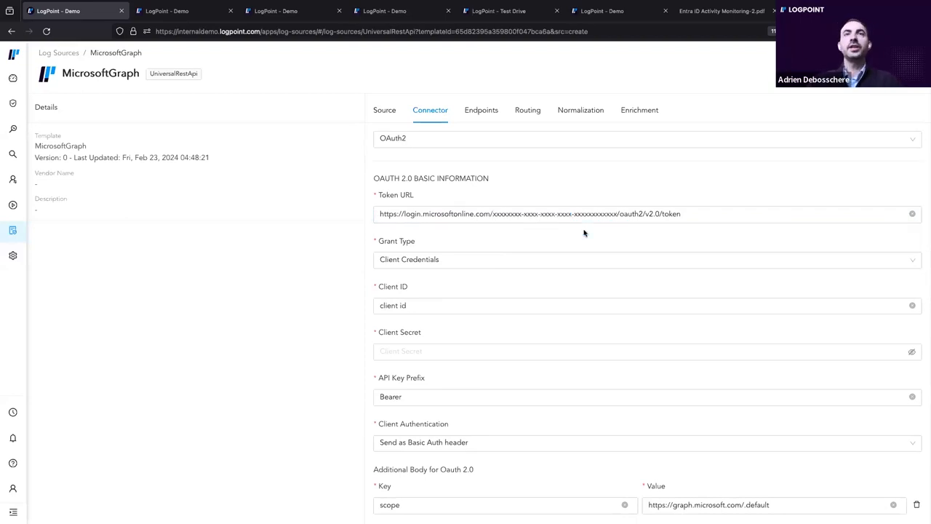
{"action": "scroll", "scroll_direction": "down", "scroll_amount": 3}
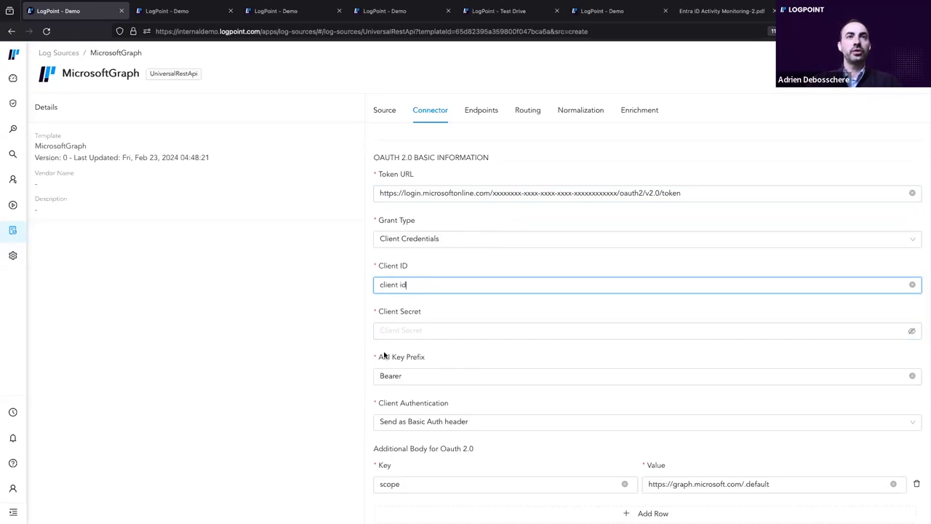
{"action": "scroll", "scroll_direction": "down", "scroll_amount": 3}
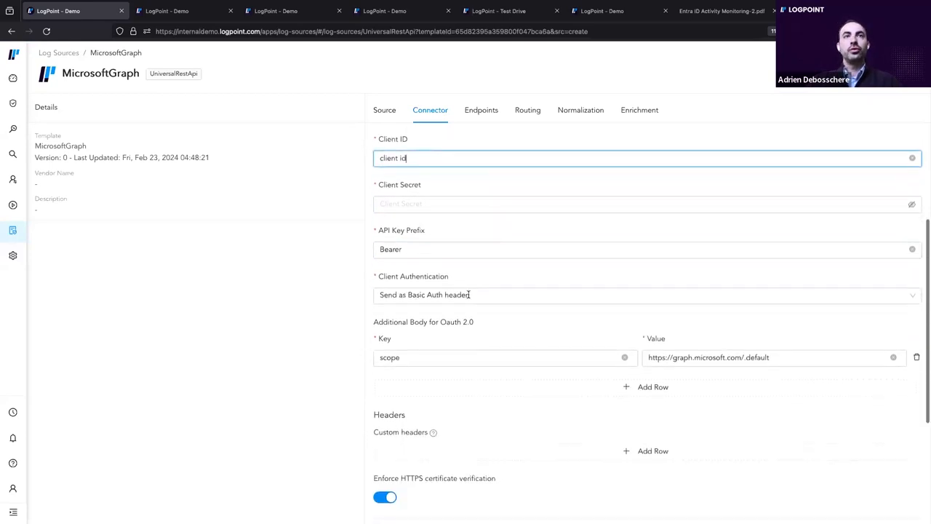
{"action": "scroll", "scroll_direction": "down", "scroll_amount": 3}
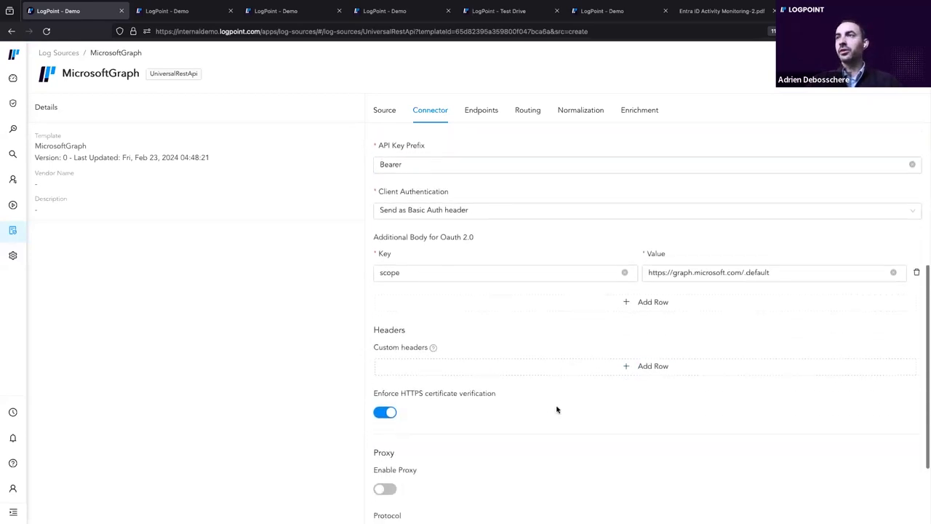
{"action": "scroll", "scroll_direction": "down", "scroll_amount": 3}
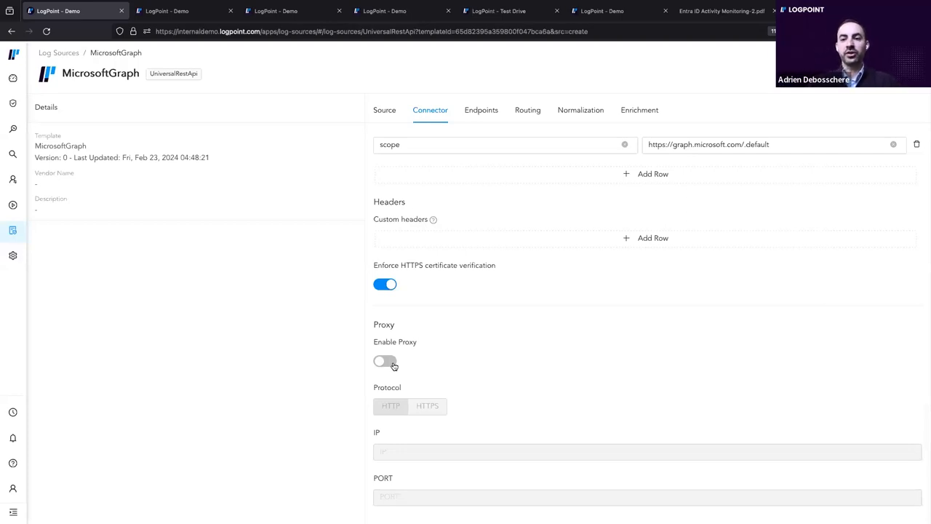
{"action": "mouse_move", "coordinate": [497, 340]}
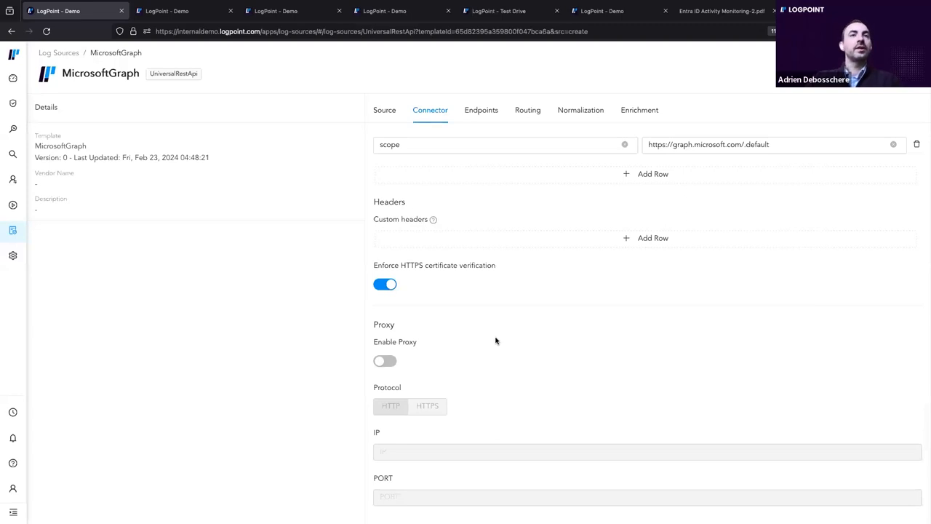
{"action": "mouse_move", "coordinate": [559, 349]}
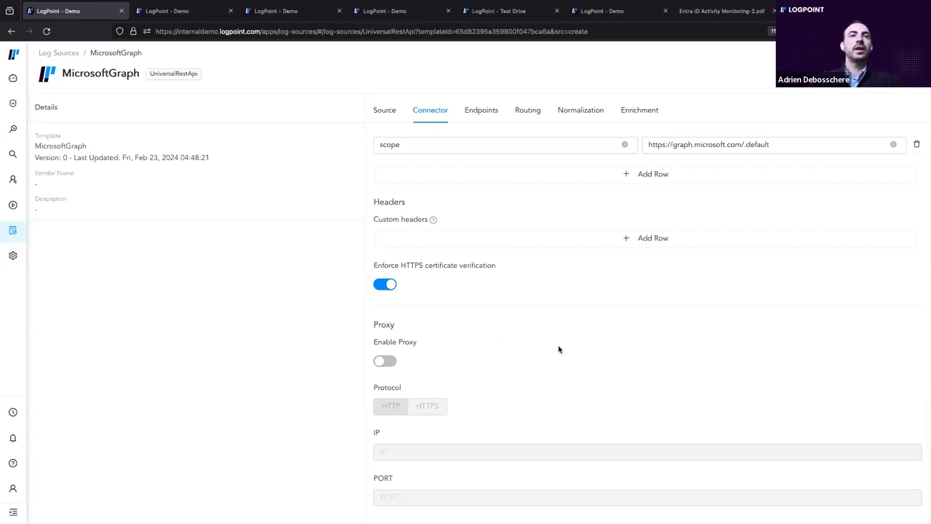
{"action": "left_click", "coordinate": [481, 110]}
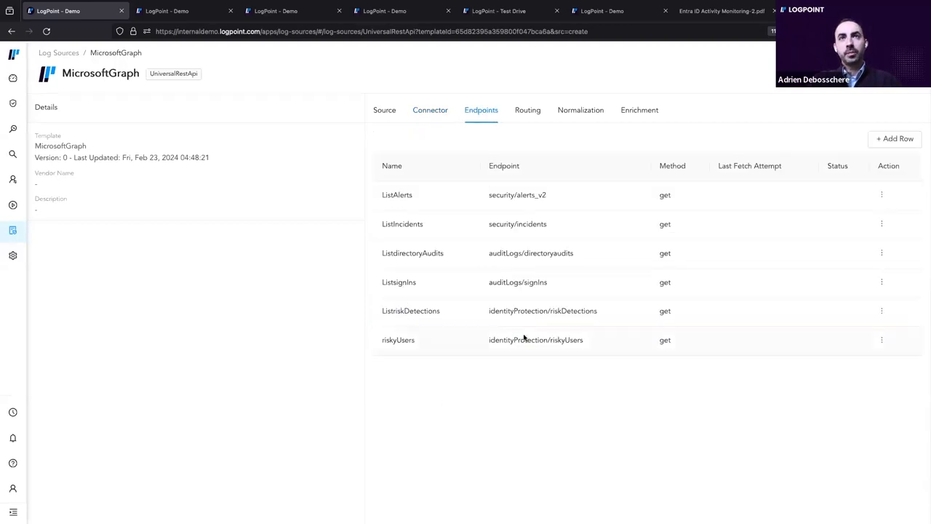
{"action": "mouse_move", "coordinate": [536, 415]}
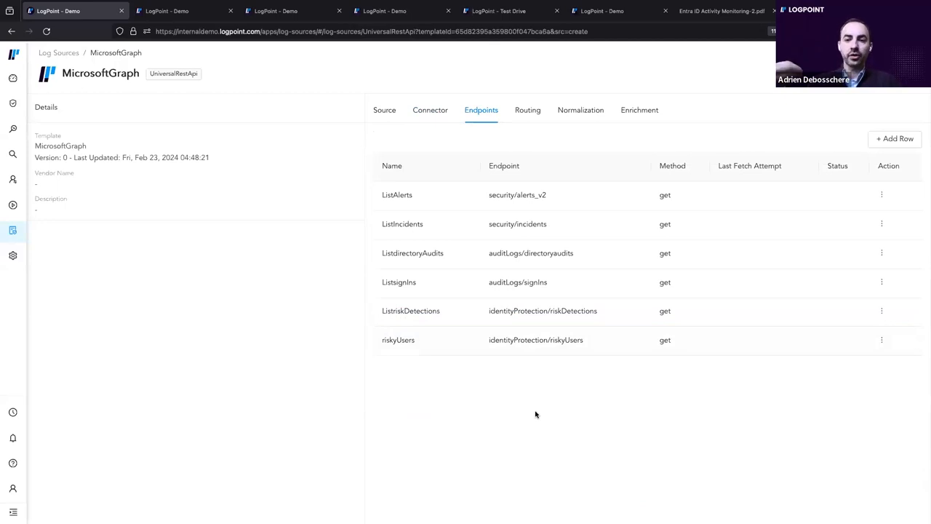
{"action": "mouse_move", "coordinate": [407, 209]}
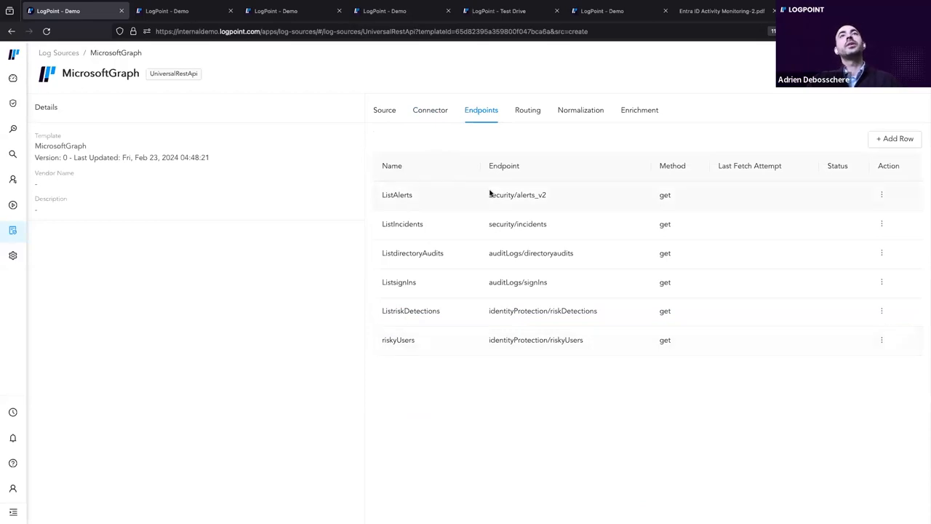
{"action": "mouse_move", "coordinate": [540, 397]}
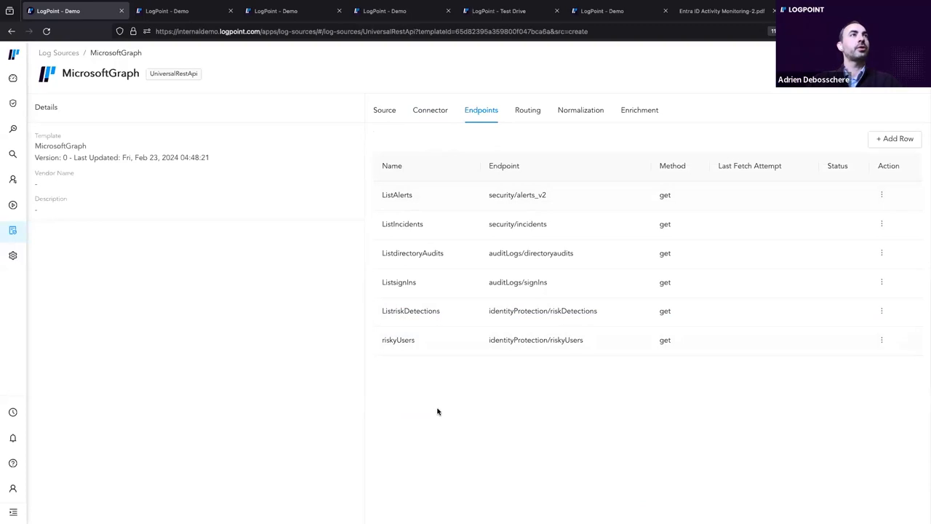
{"action": "mouse_move", "coordinate": [498, 405]}
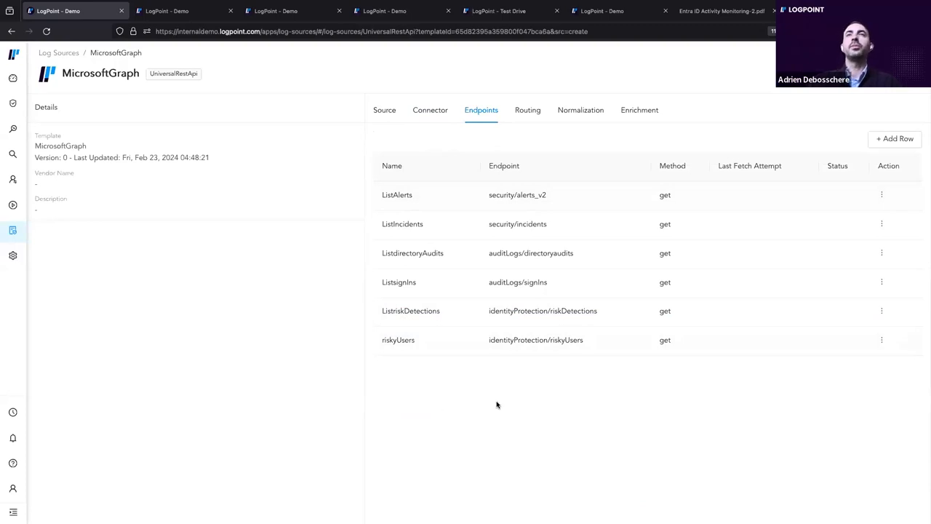
{"action": "mouse_move", "coordinate": [529, 192]}
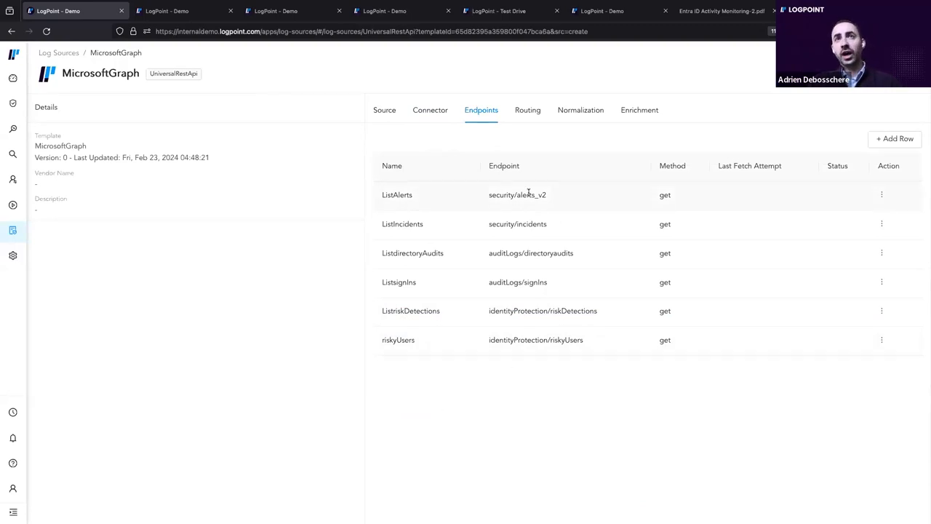
{"action": "mouse_move", "coordinate": [536, 270]}
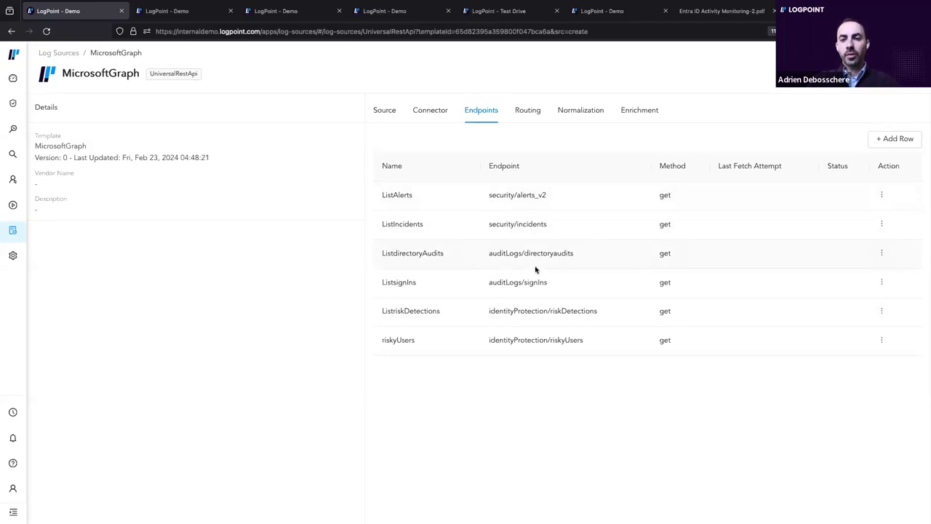
{"action": "mouse_move", "coordinate": [520, 253]}
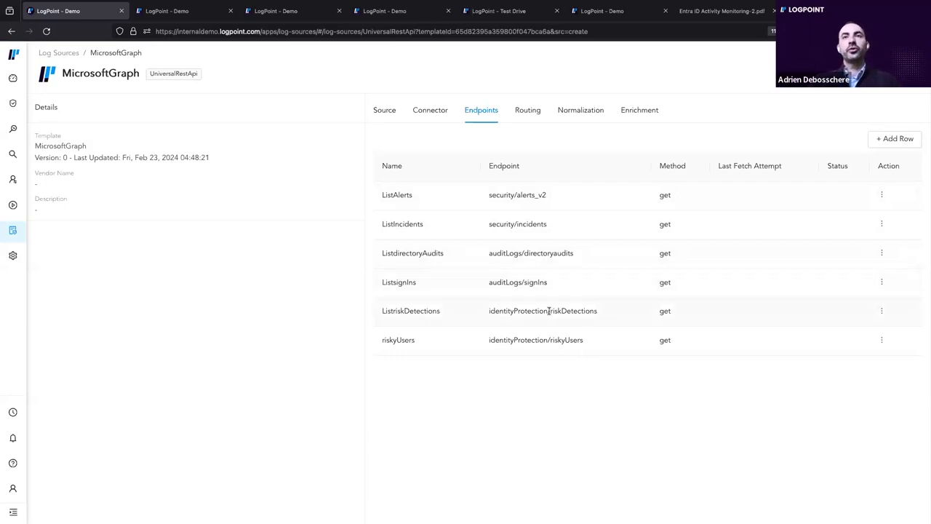
{"action": "mouse_move", "coordinate": [571, 369]}
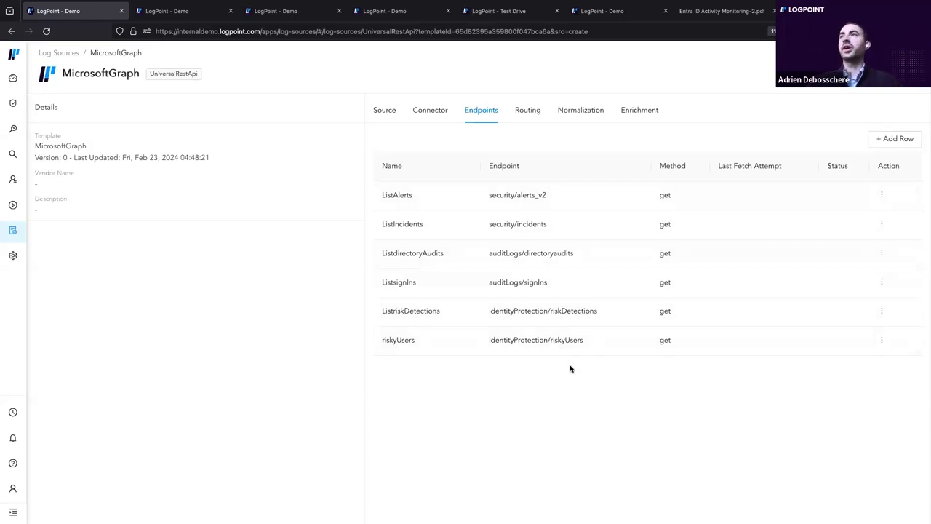
{"action": "mouse_move", "coordinate": [524, 132]}
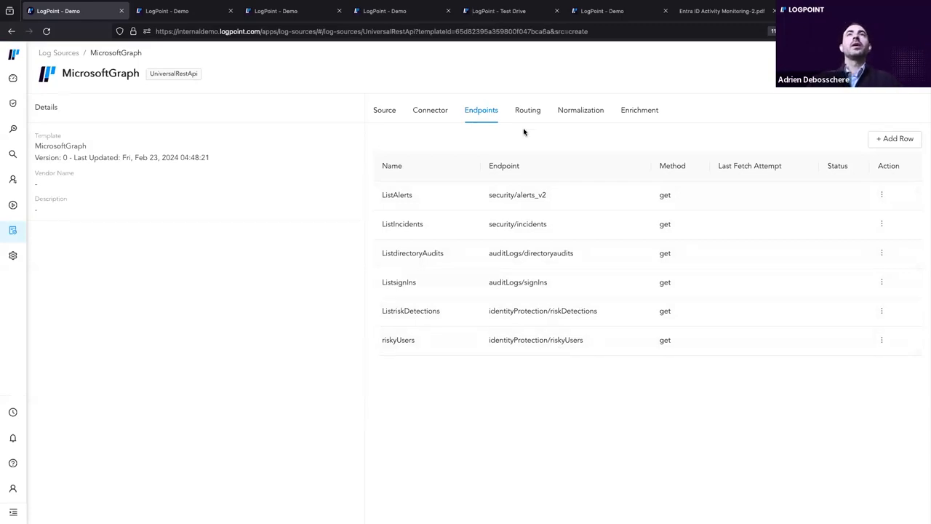
{"action": "mouse_move", "coordinate": [529, 138]}
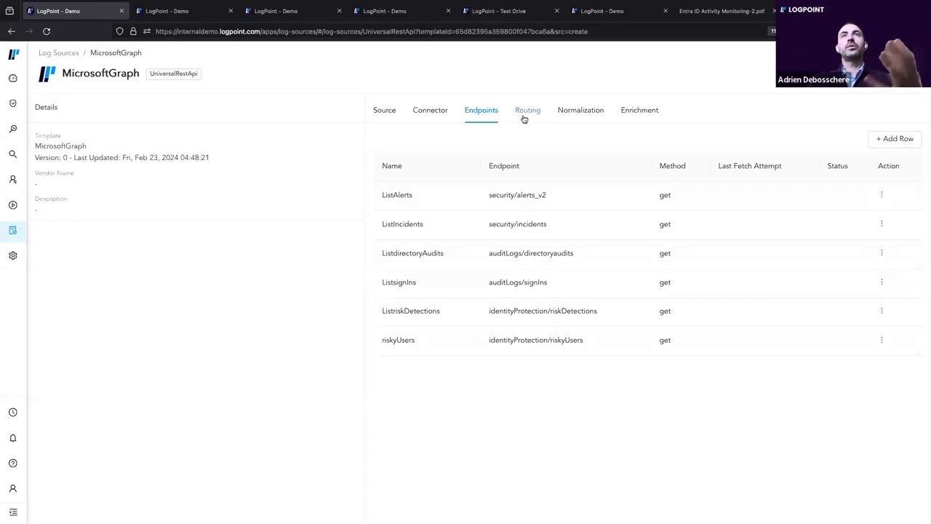
View MicrosoftGraph routing: default repo and no routing criteria.
{"action": "left_click", "coordinate": [528, 110]}
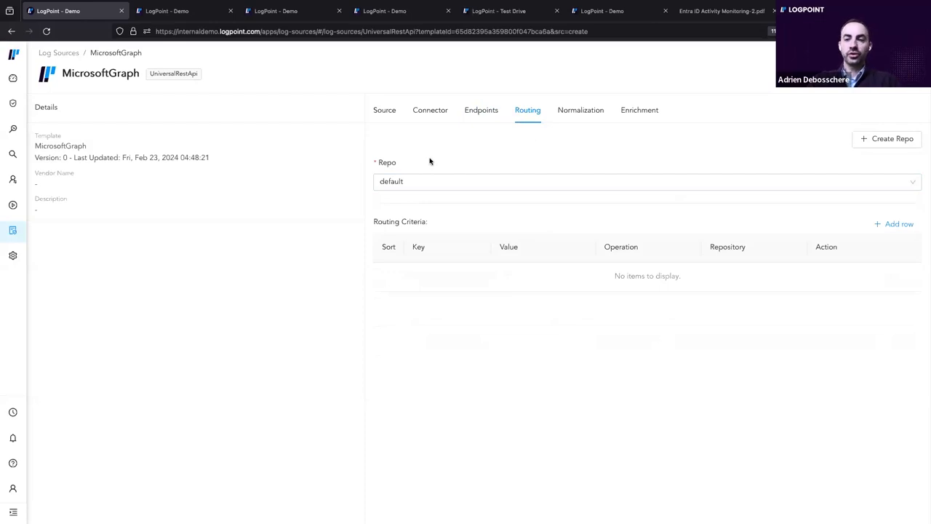
{"action": "mouse_move", "coordinate": [478, 129]}
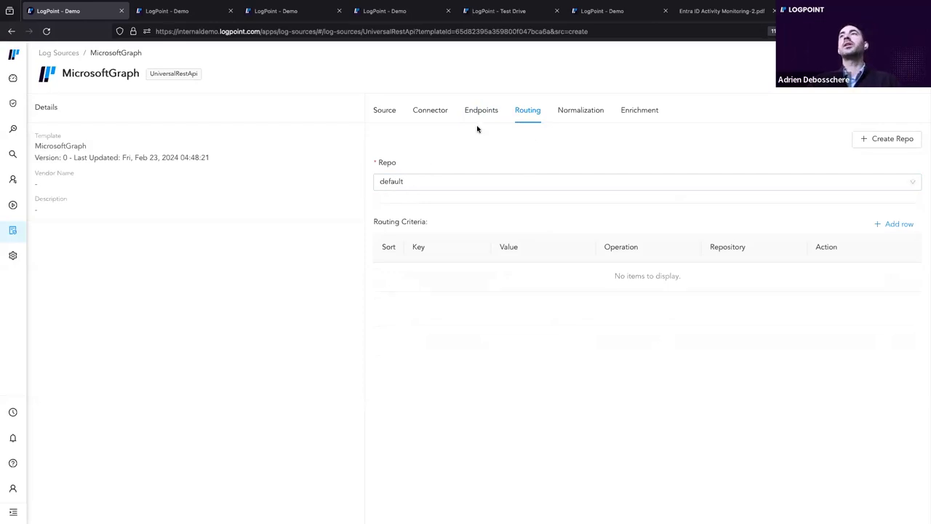
{"action": "mouse_move", "coordinate": [581, 110]}
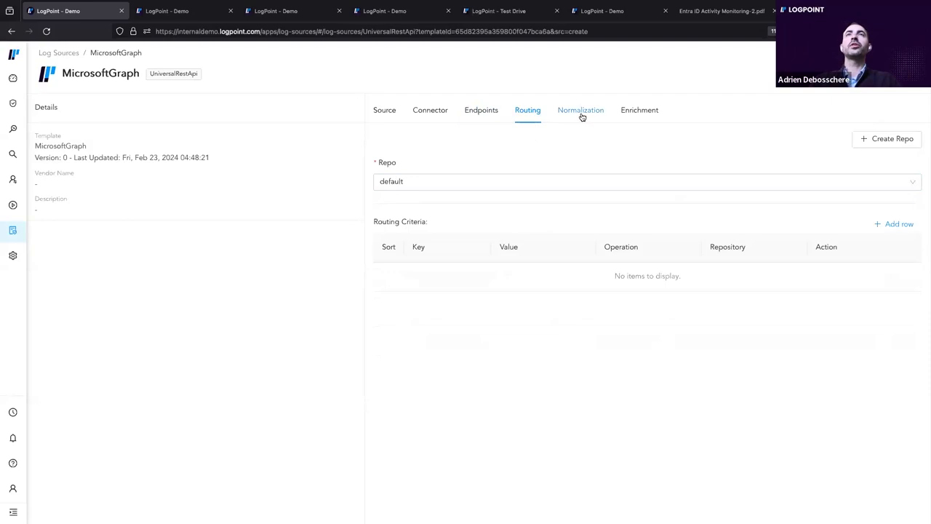
View the Normalization tab showing JSONCompiledNormalizer as the selected normalizer.
{"action": "left_click", "coordinate": [580, 110]}
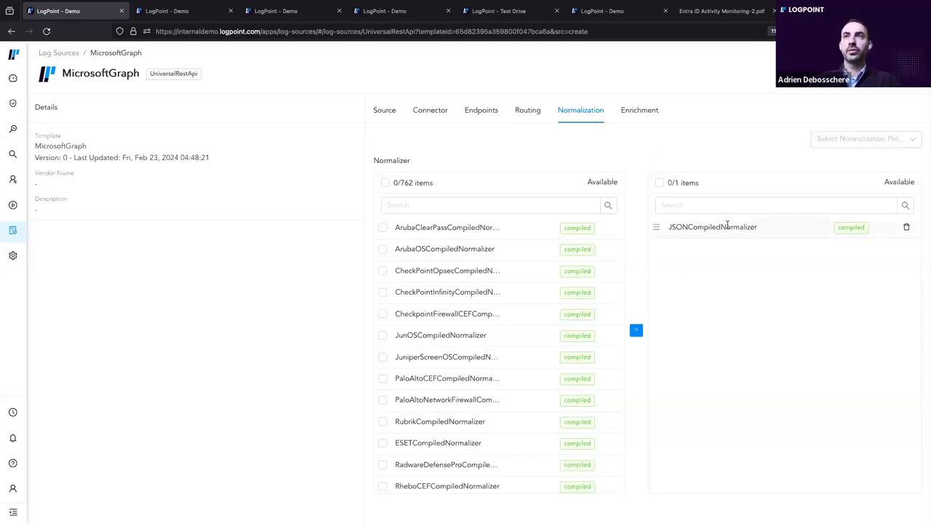
{"action": "mouse_move", "coordinate": [653, 144]}
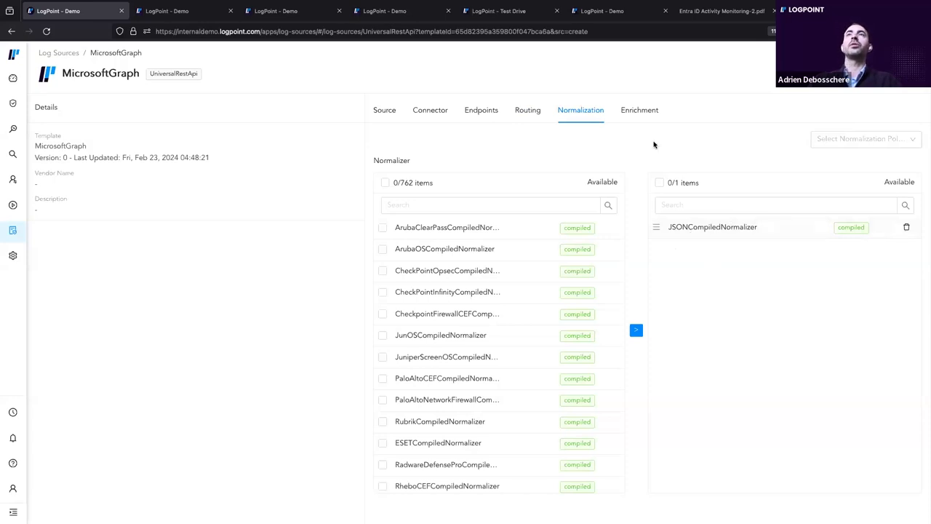
Open the Enrichment tab and browse the policy list without selecting a policy.
{"action": "left_click", "coordinate": [638, 110]}
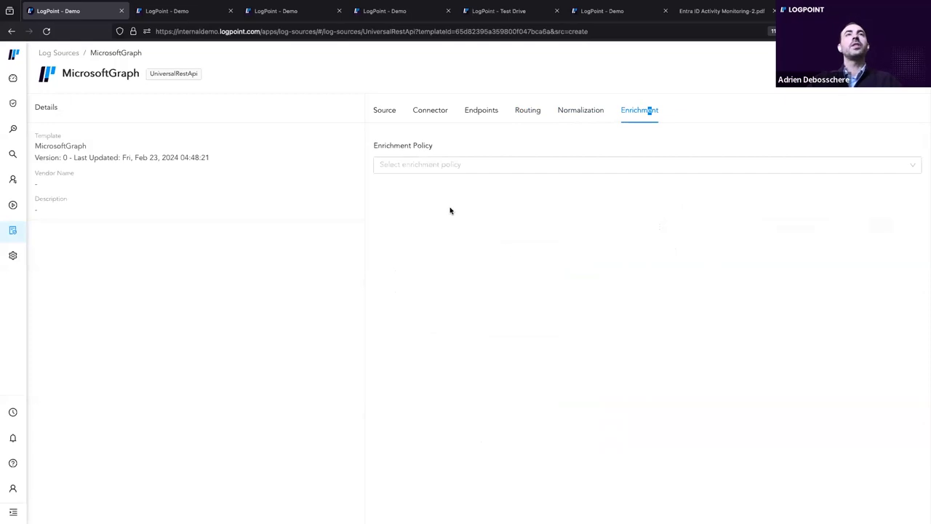
{"action": "left_click", "coordinate": [647, 163]}
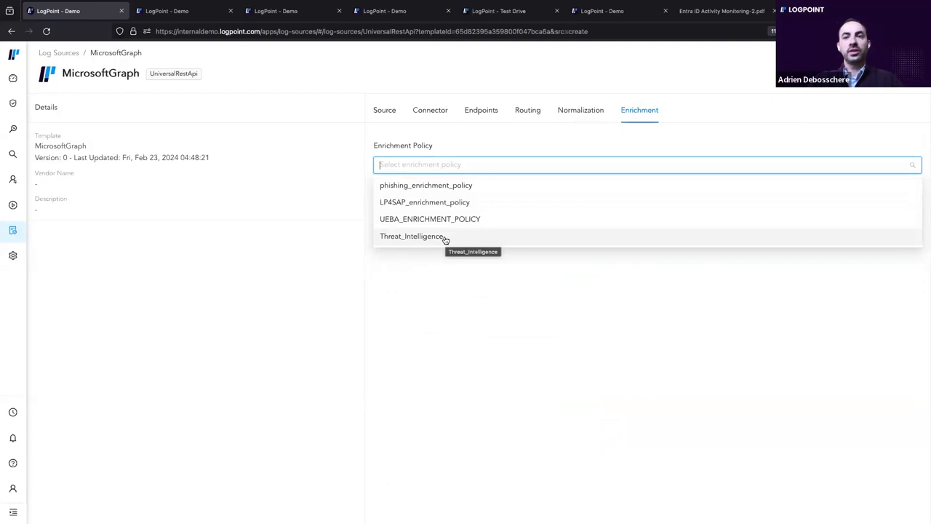
{"action": "left_click", "coordinate": [430, 293]}
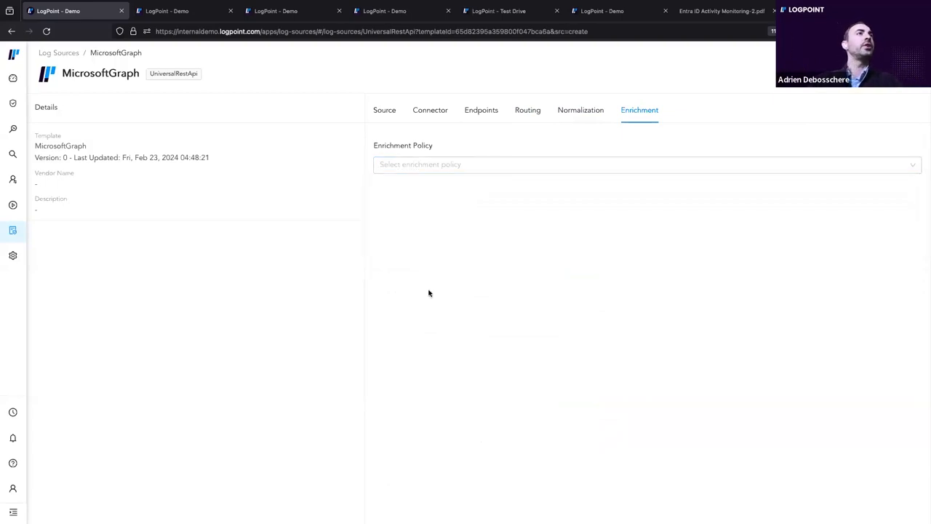
{"action": "mouse_move", "coordinate": [458, 275]}
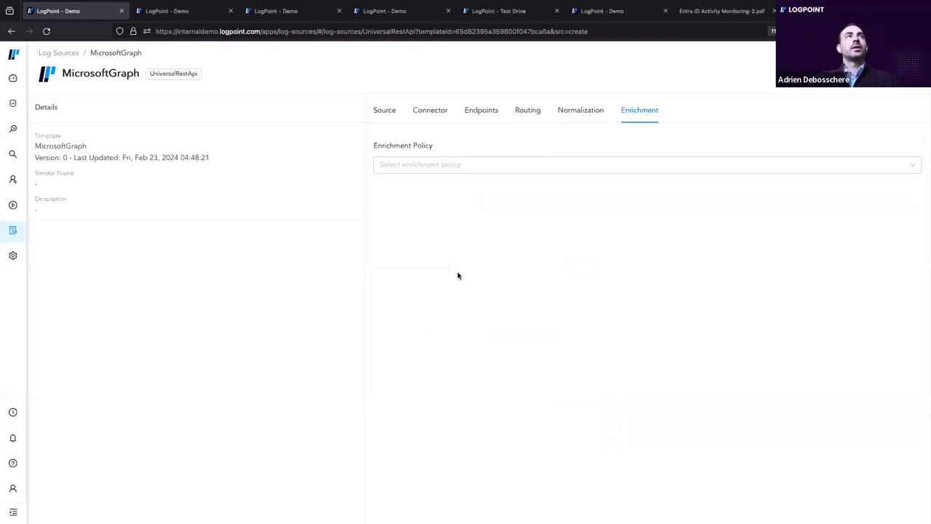
{"action": "mouse_move", "coordinate": [446, 272]}
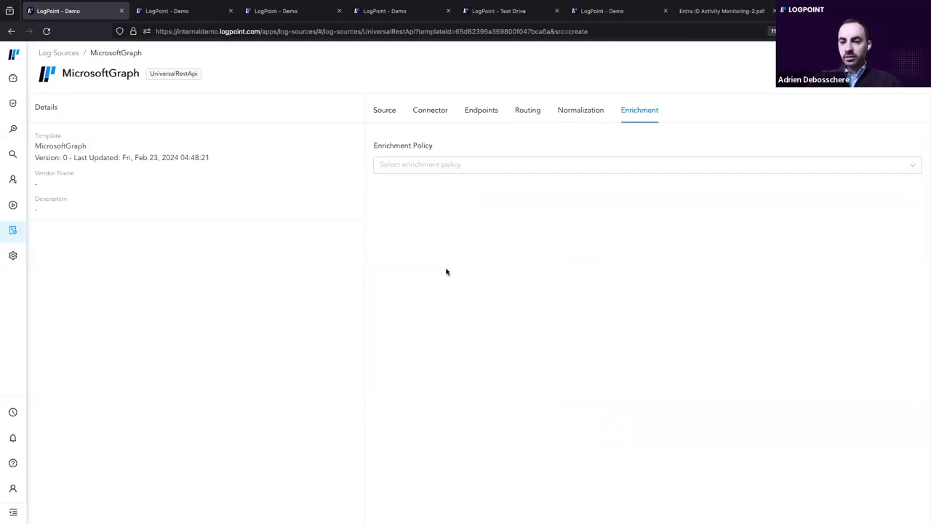
{"action": "mouse_move", "coordinate": [271, 127]}
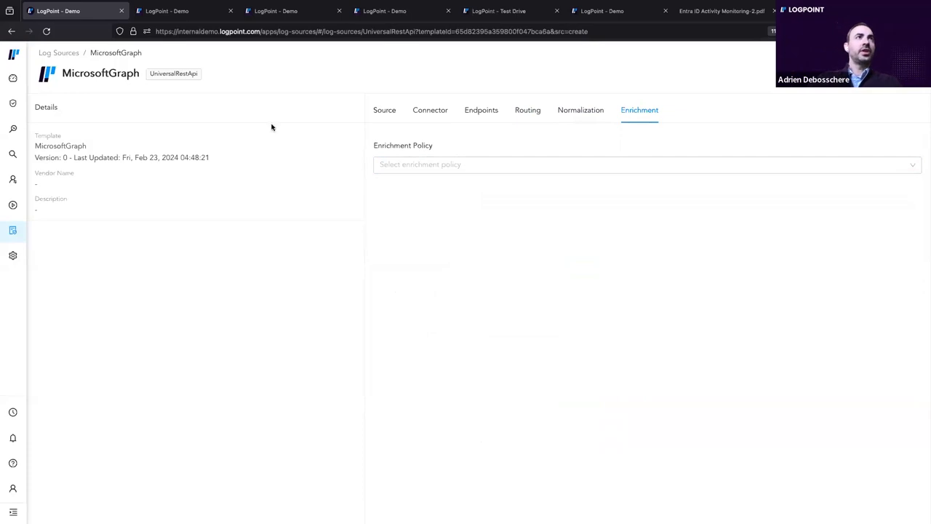
{"action": "mouse_move", "coordinate": [256, 88]}
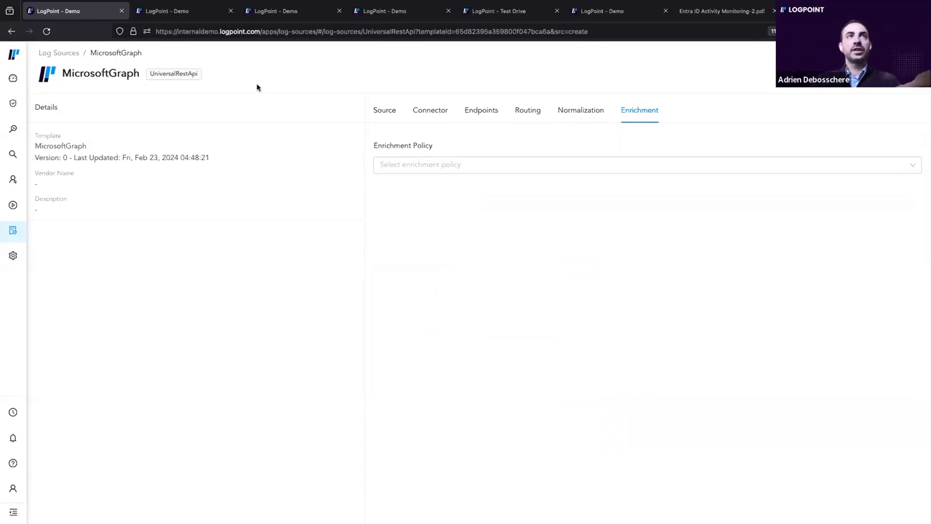
{"action": "mouse_move", "coordinate": [311, 71]}
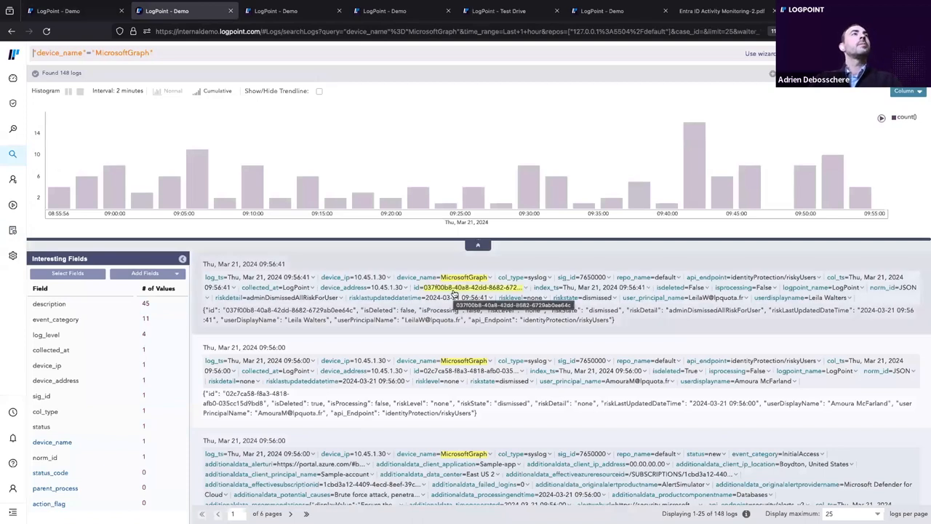
{"action": "left_click", "coordinate": [478, 244]}
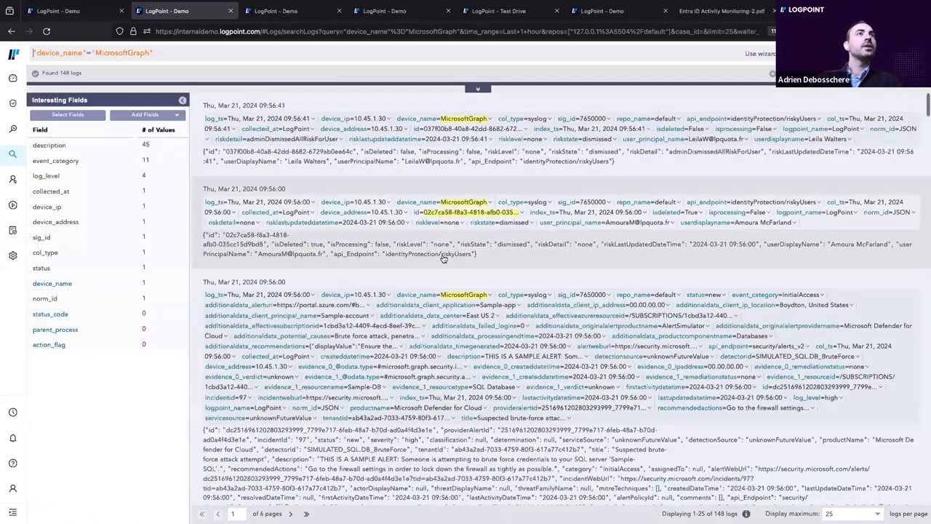
{"action": "scroll", "scroll_direction": "down", "scroll_amount": 3}
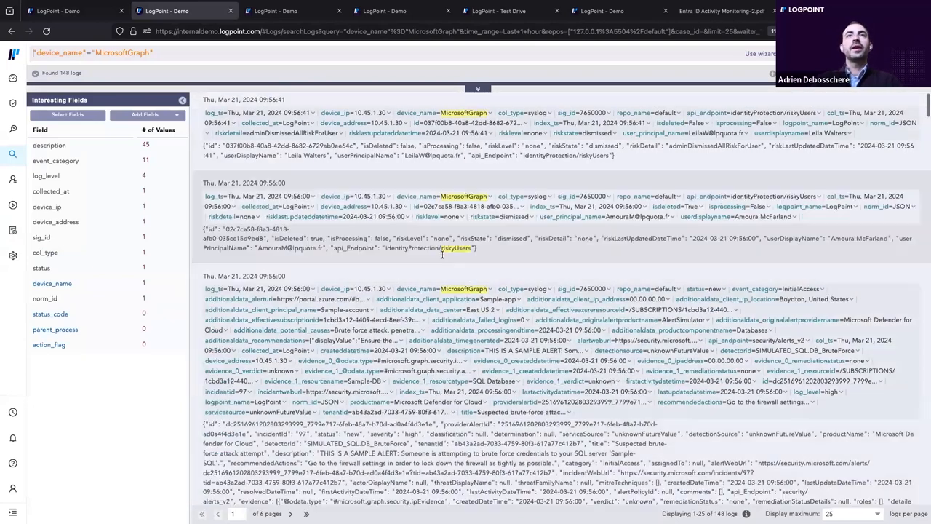
{"action": "scroll", "scroll_direction": "down", "scroll_amount": 3}
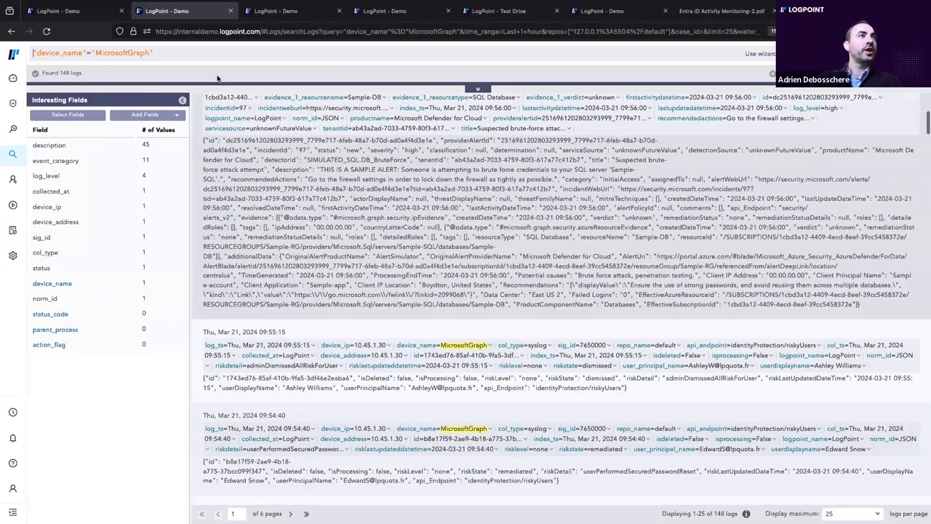
{"action": "scroll", "scroll_direction": "up", "scroll_amount": 3}
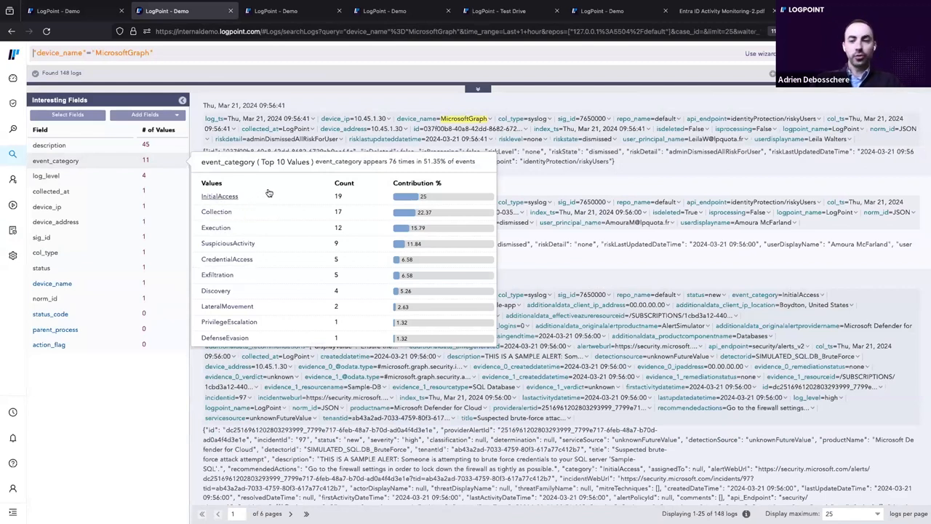
{"action": "mouse_move", "coordinate": [271, 282]}
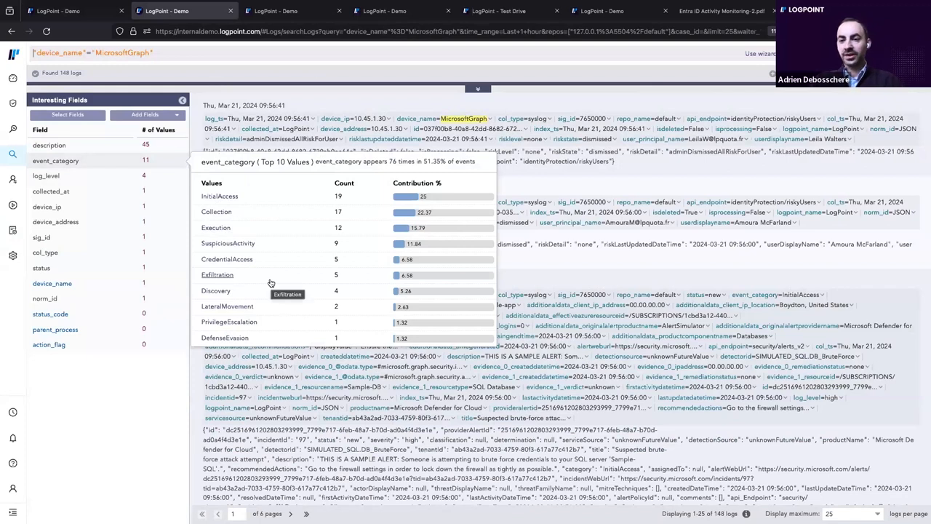
{"action": "mouse_move", "coordinate": [218, 196]}
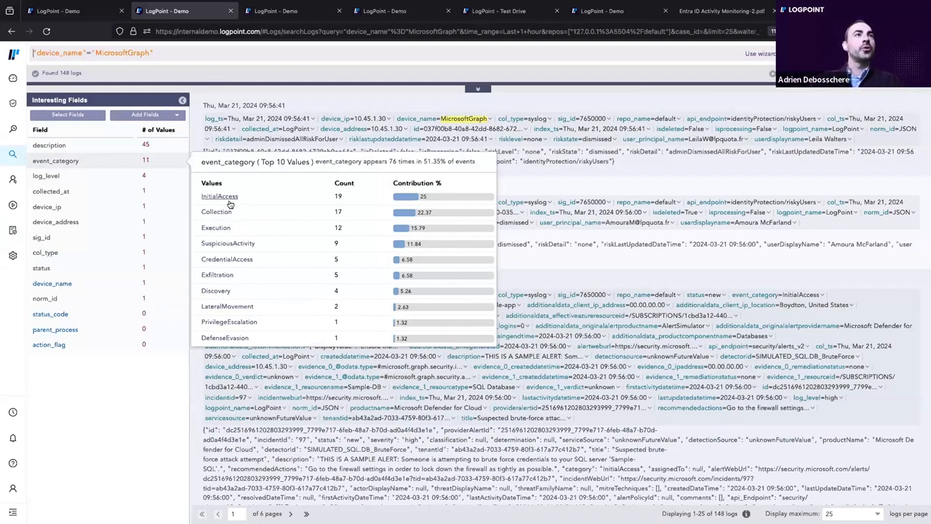
{"action": "mouse_move", "coordinate": [268, 214]}
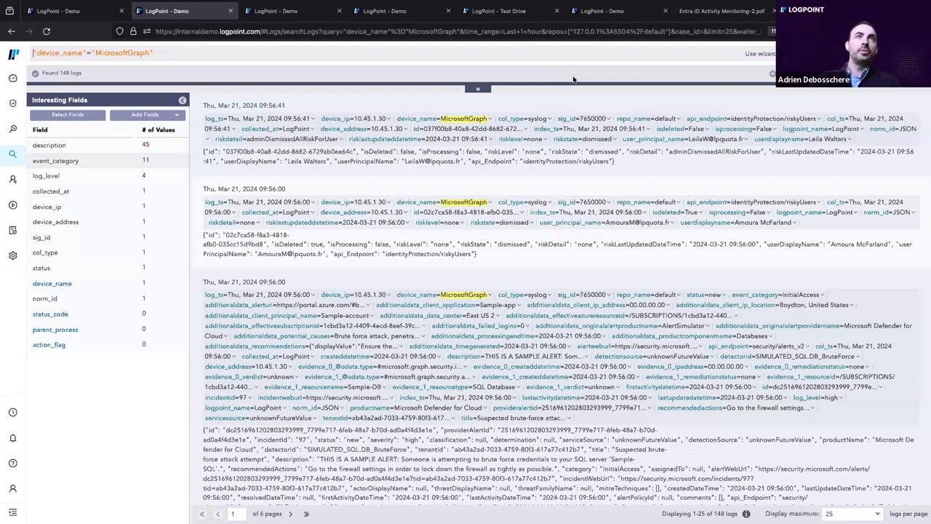
Switch to the Audit Activity Monitoring dashboard tab.
{"action": "left_click", "coordinate": [295, 11]}
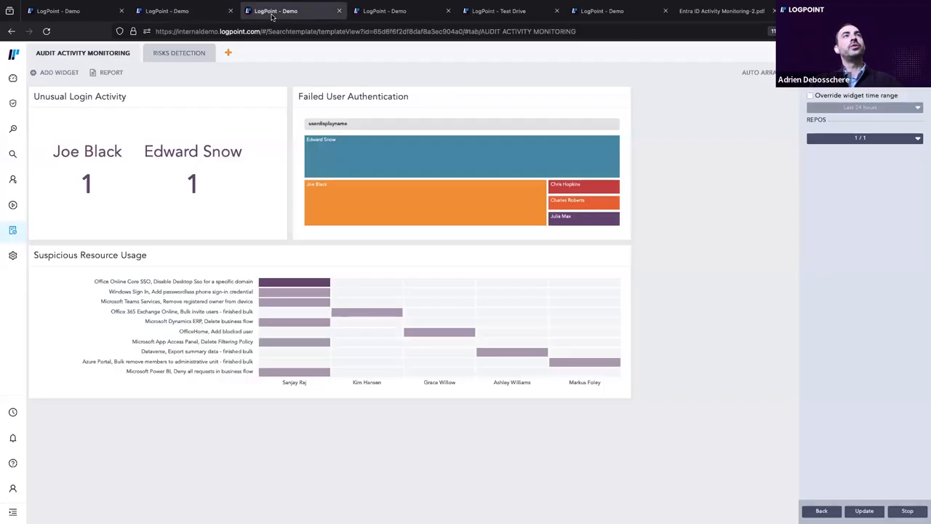
{"action": "mouse_move", "coordinate": [724, 254]}
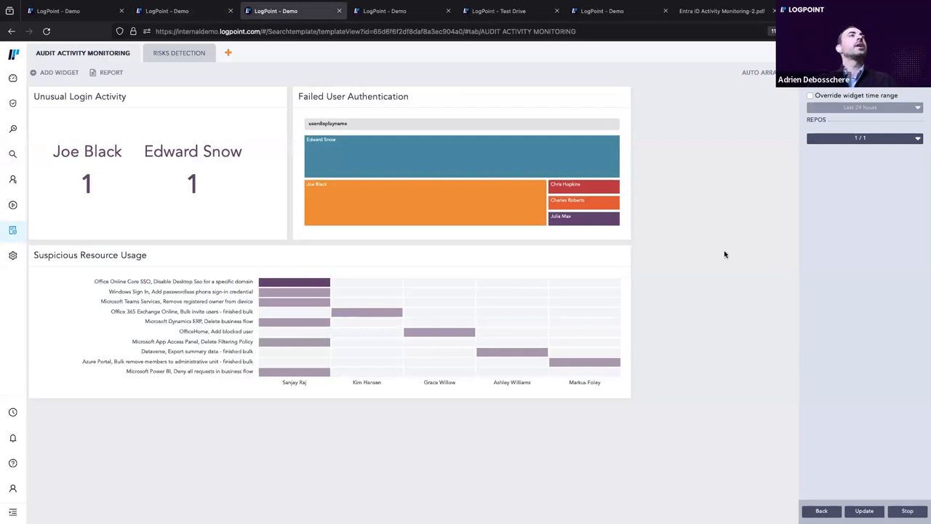
{"action": "mouse_move", "coordinate": [174, 80]}
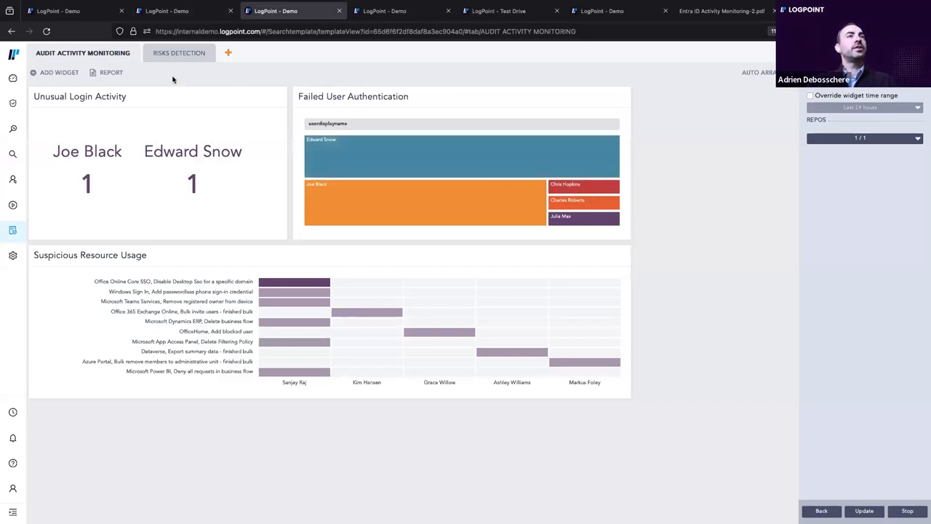
{"action": "mouse_move", "coordinate": [237, 86]}
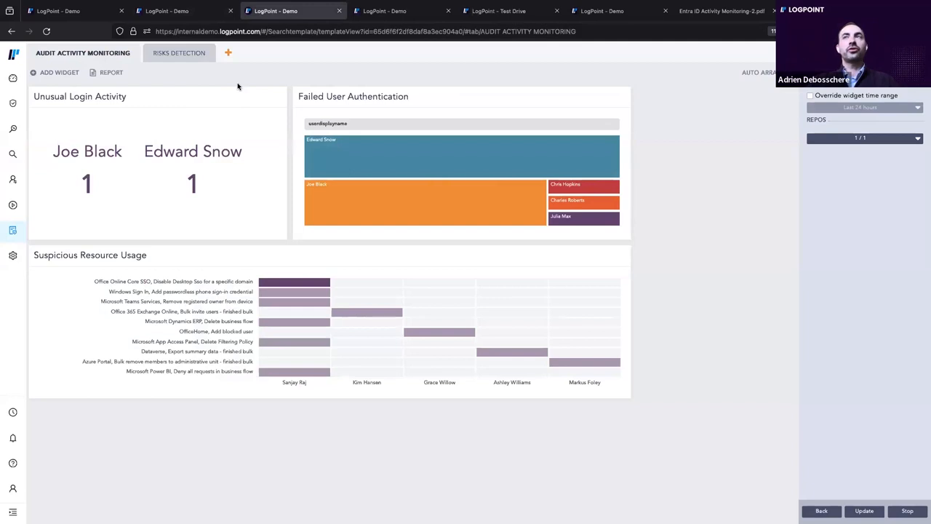
{"action": "mouse_move", "coordinate": [238, 85]}
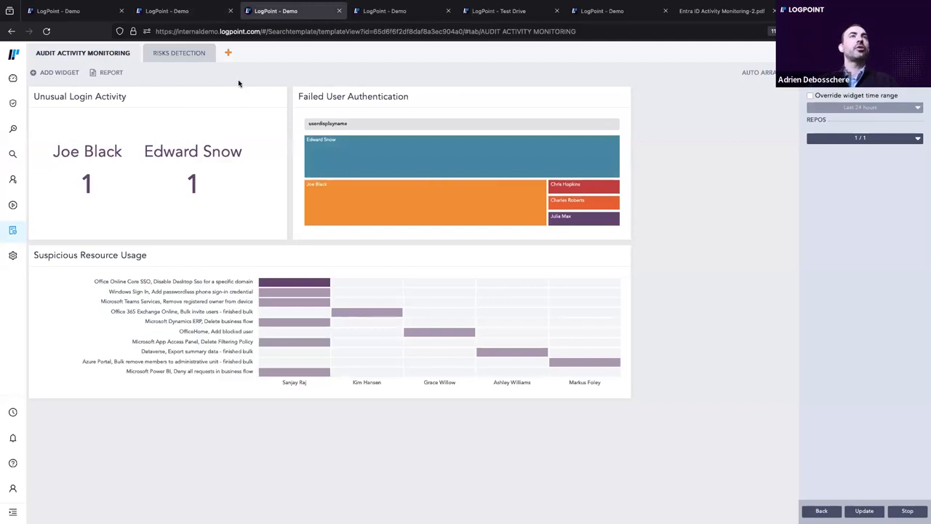
{"action": "mouse_move", "coordinate": [196, 69]}
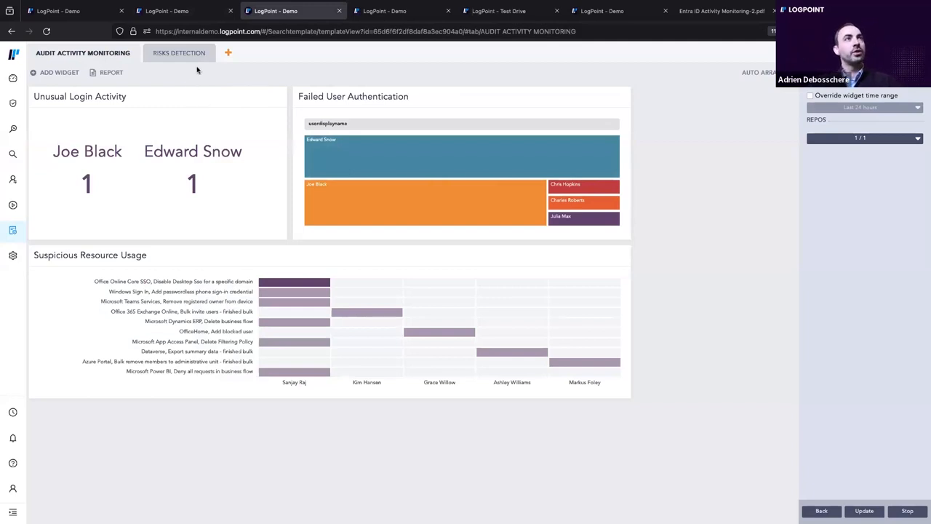
{"action": "mouse_move", "coordinate": [167, 84]}
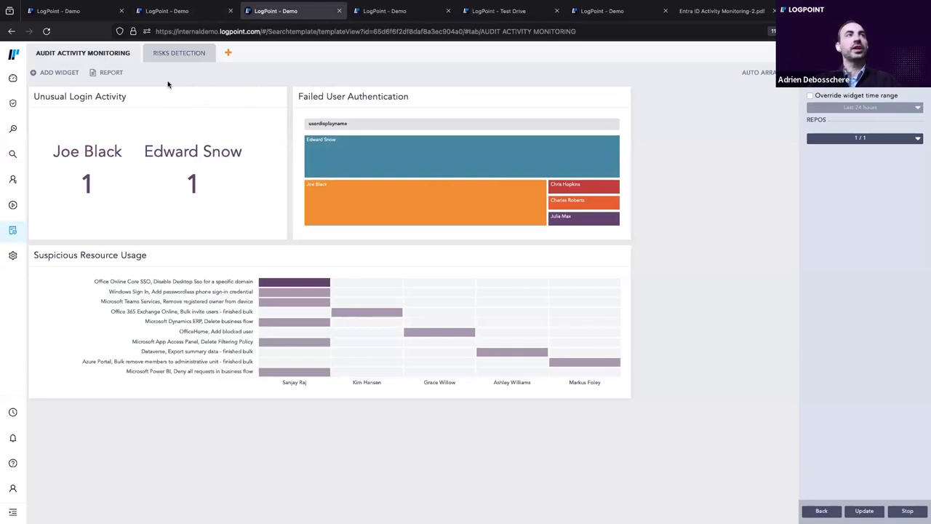
{"action": "mouse_move", "coordinate": [117, 104]}
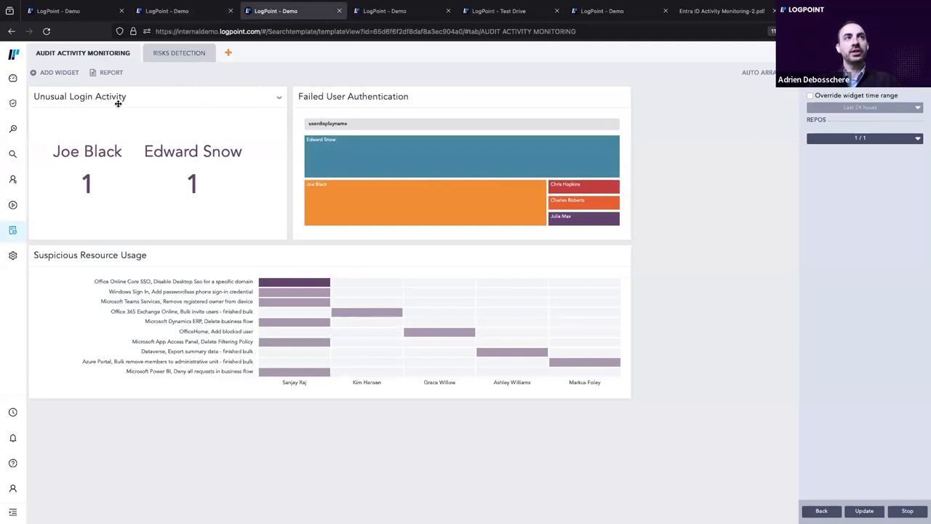
{"action": "mouse_move", "coordinate": [128, 162]}
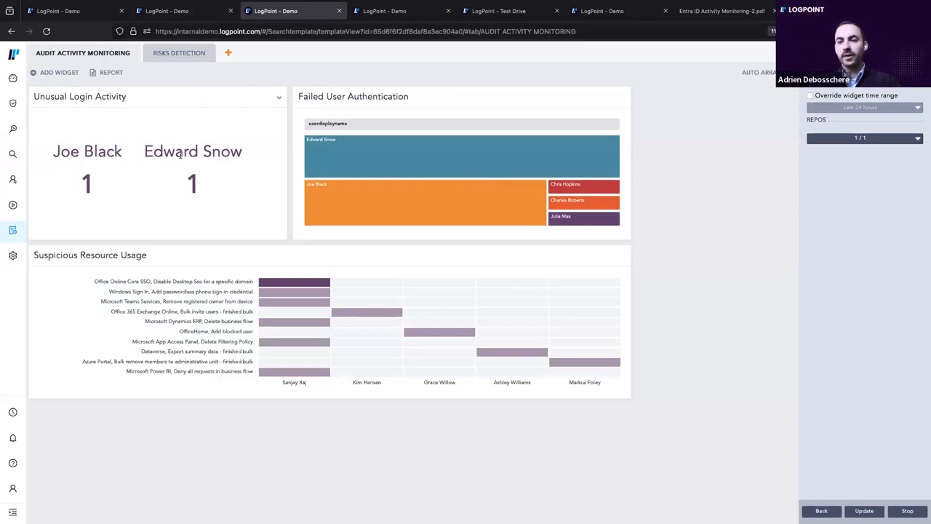
{"action": "mouse_move", "coordinate": [139, 120]}
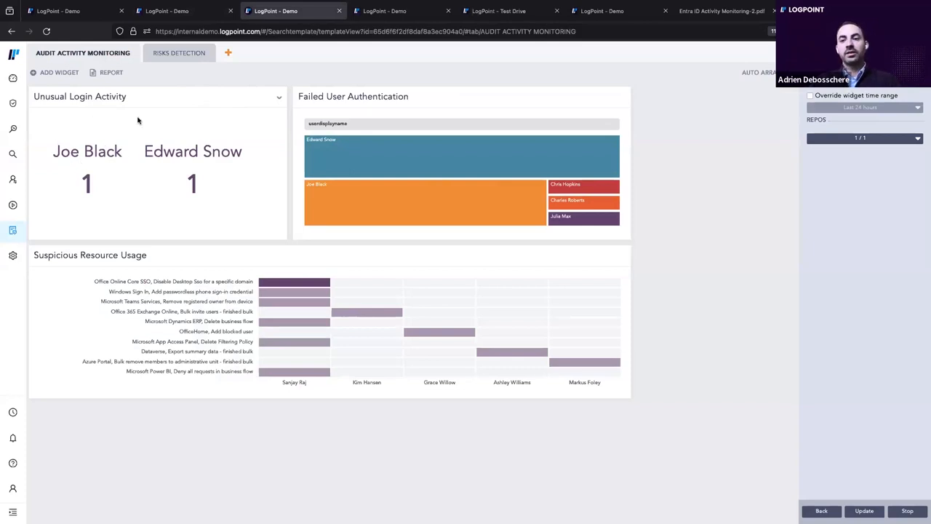
{"action": "mouse_move", "coordinate": [239, 127]}
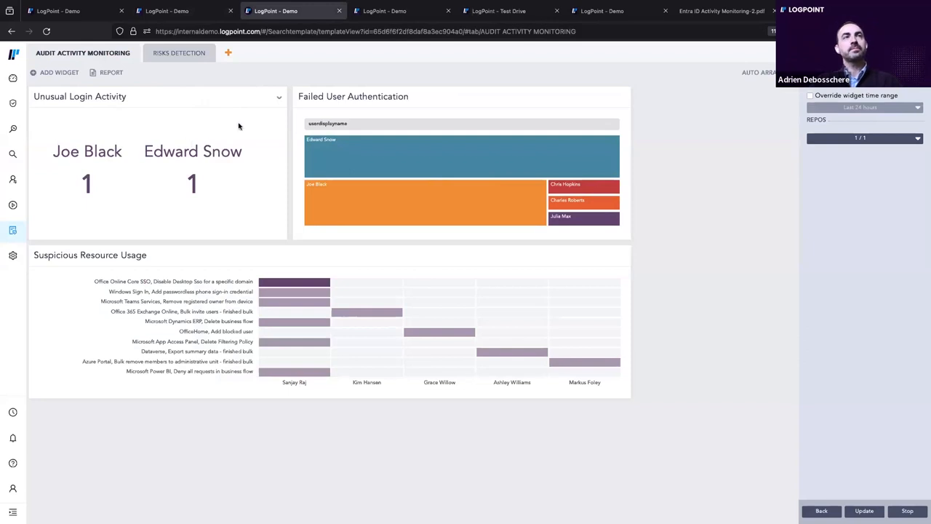
{"action": "left_click", "coordinate": [279, 98]}
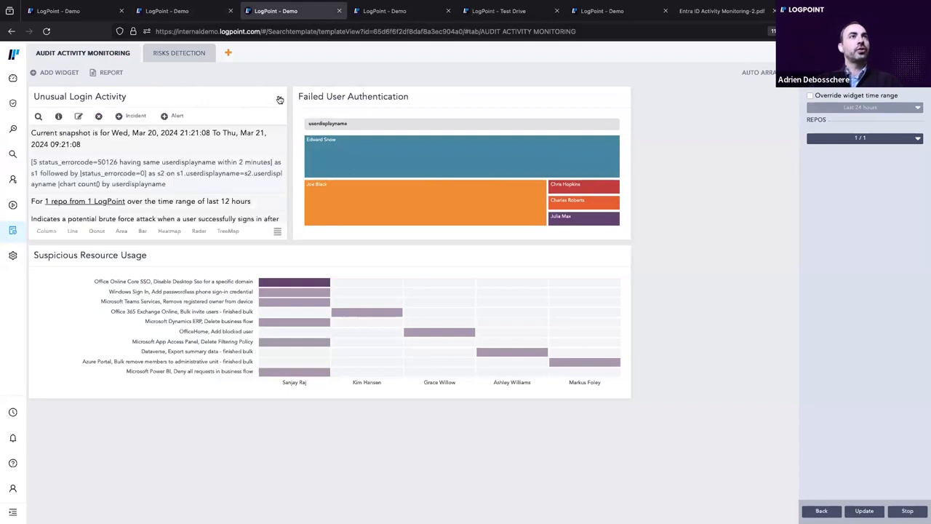
{"action": "mouse_move", "coordinate": [164, 185]}
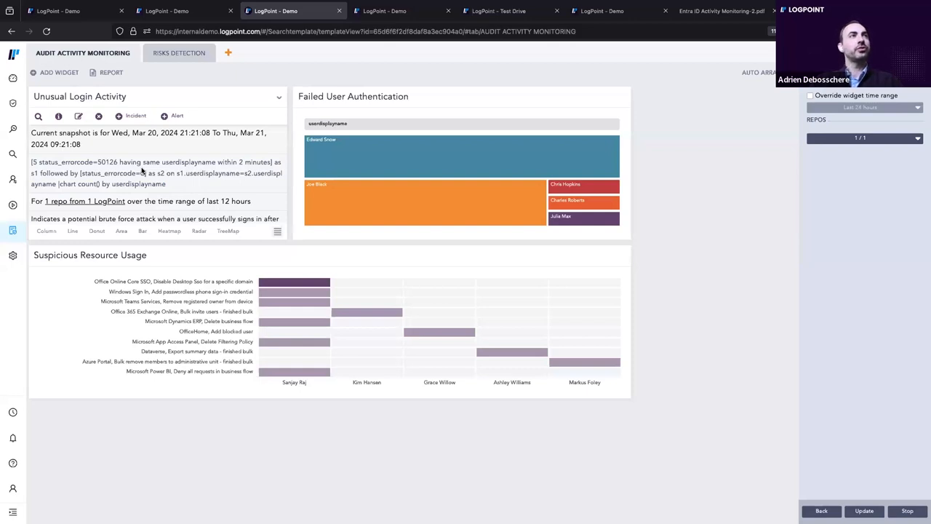
{"action": "double_click", "coordinate": [44, 161]}
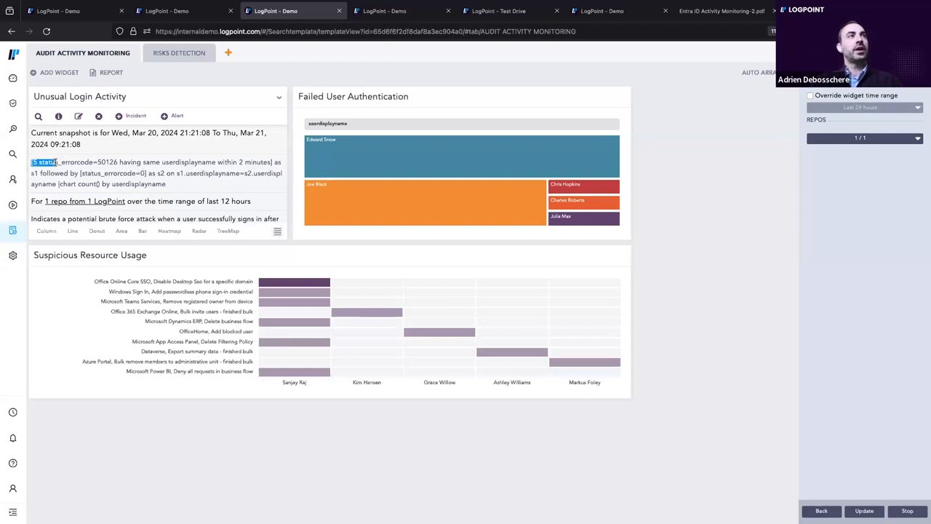
{"action": "left_click_drag", "start_coordinate": [32, 161], "coordinate": [273, 162]}
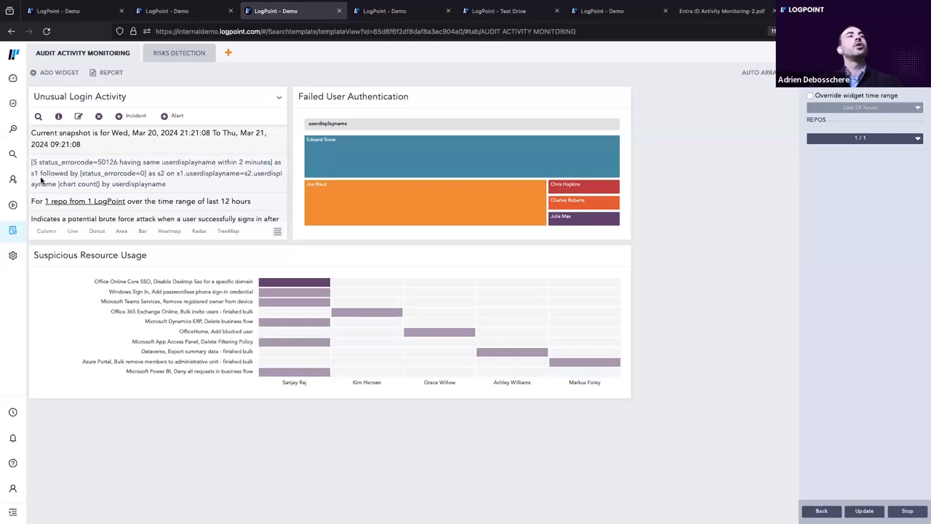
{"action": "double_click", "coordinate": [99, 174]}
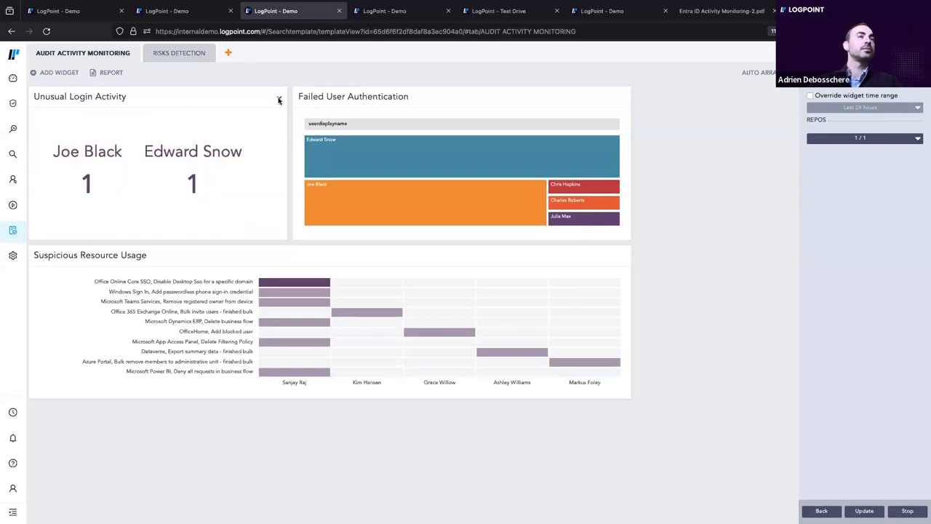
{"action": "mouse_move", "coordinate": [194, 212]}
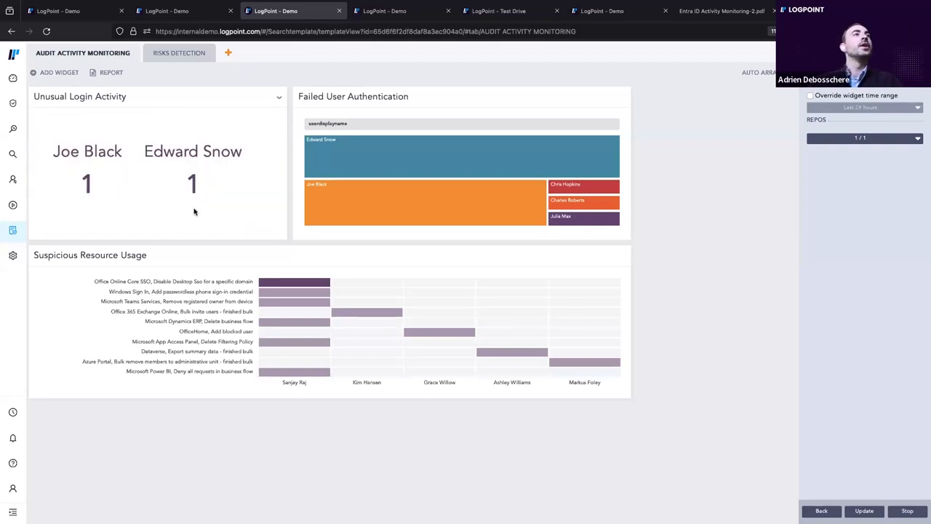
{"action": "mouse_move", "coordinate": [342, 159]}
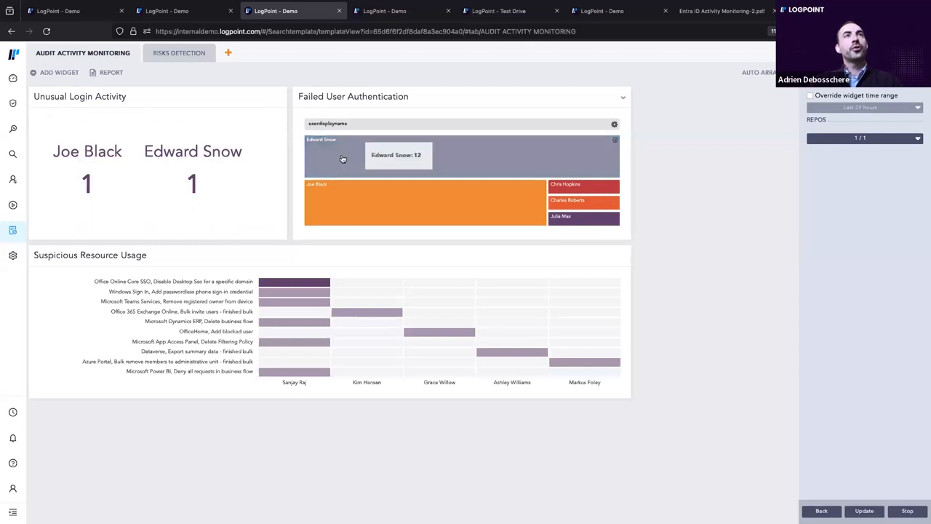
{"action": "mouse_move", "coordinate": [658, 155]}
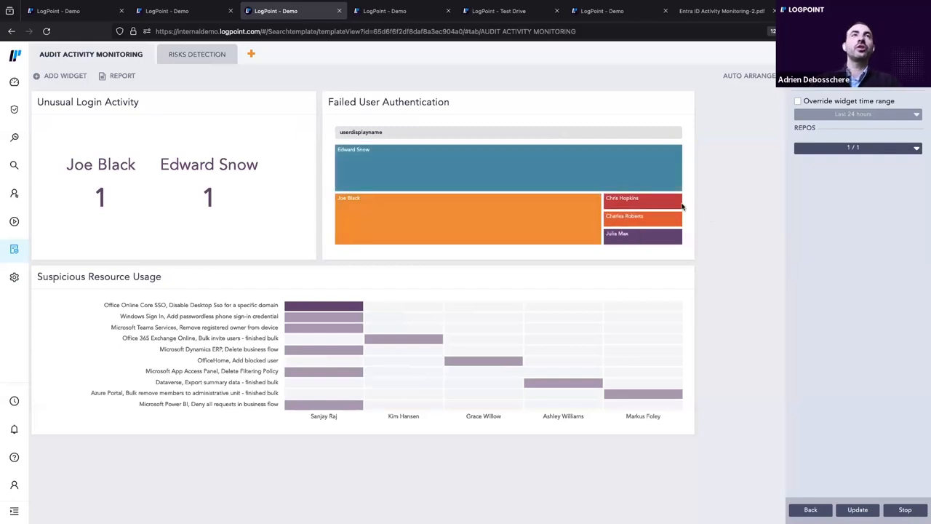
{"action": "mouse_move", "coordinate": [347, 154]}
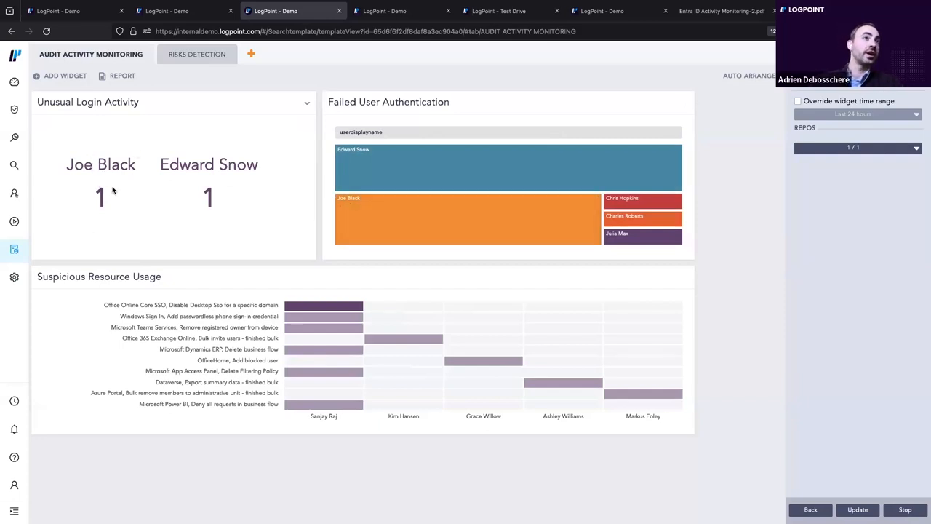
{"action": "mouse_move", "coordinate": [702, 151]}
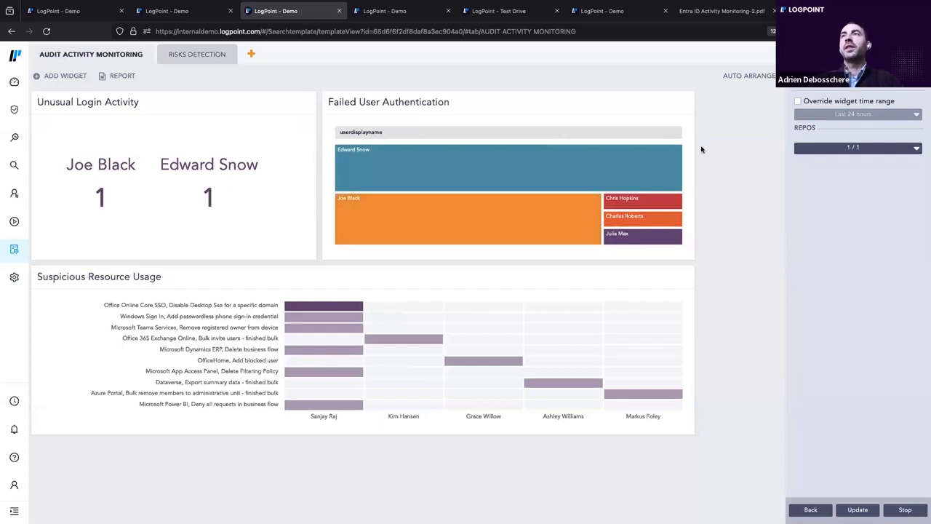
{"action": "mouse_move", "coordinate": [712, 160]}
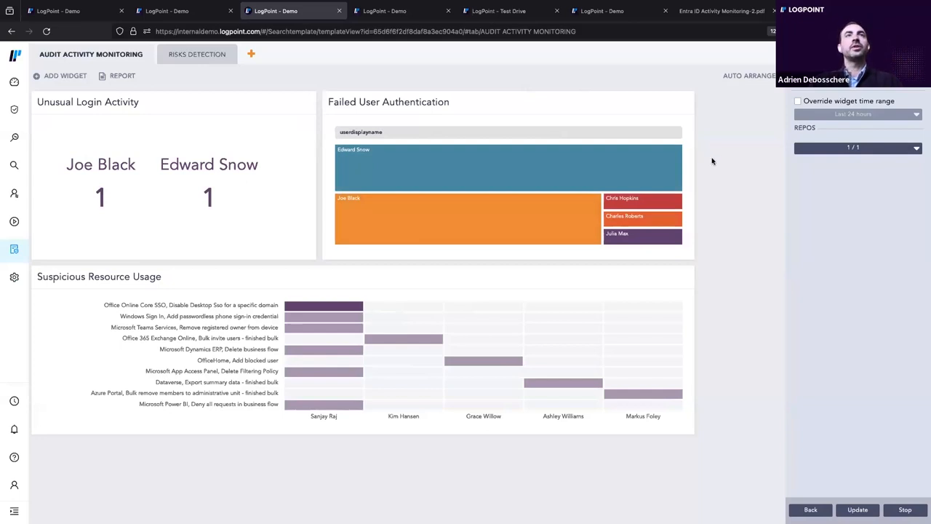
{"action": "mouse_move", "coordinate": [447, 173]}
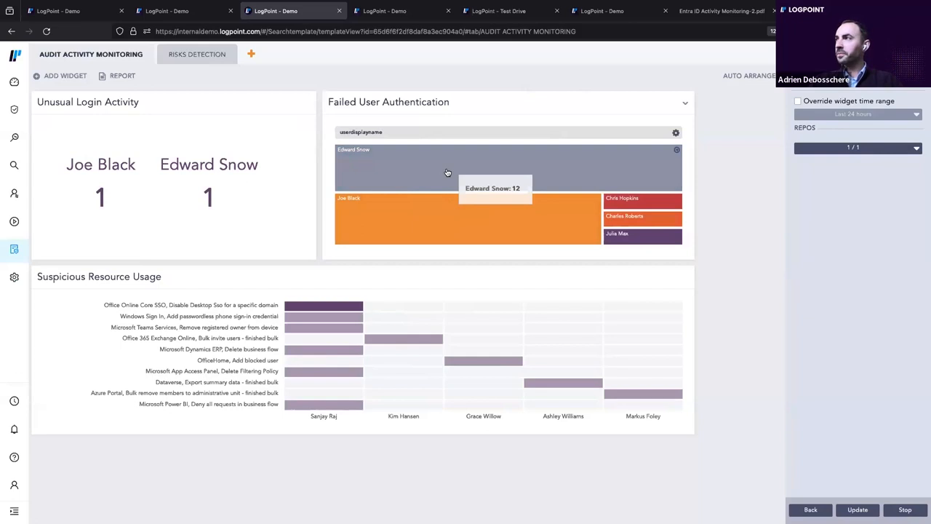
{"action": "mouse_move", "coordinate": [396, 173]}
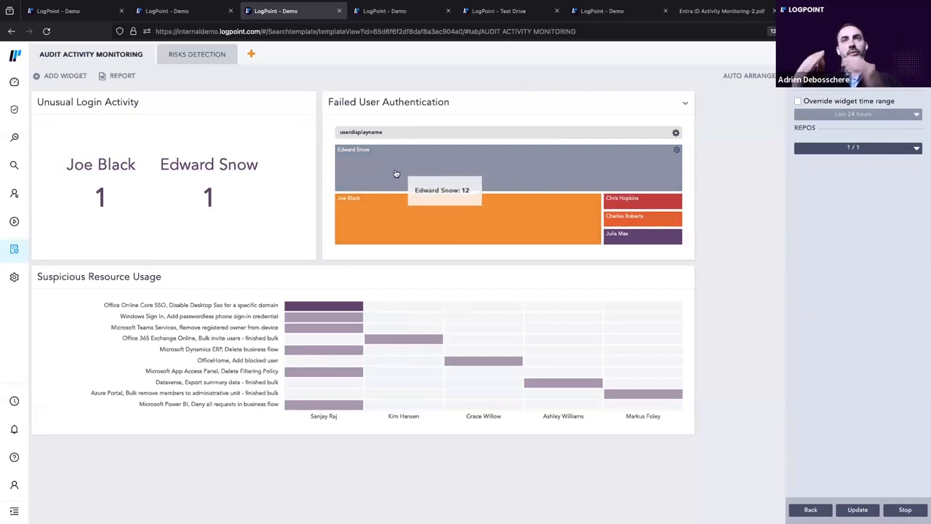
{"action": "mouse_move", "coordinate": [356, 154]}
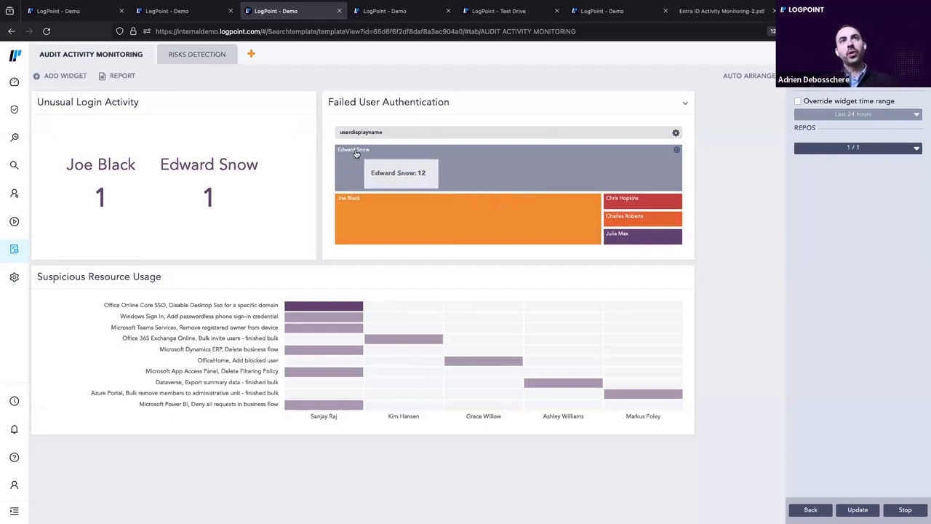
{"action": "left_click", "coordinate": [357, 152]}
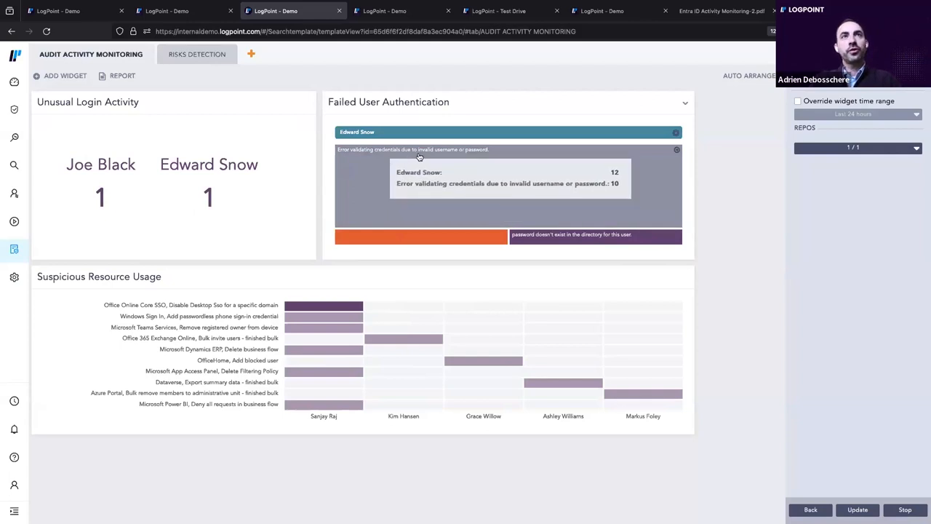
{"action": "mouse_move", "coordinate": [542, 244]}
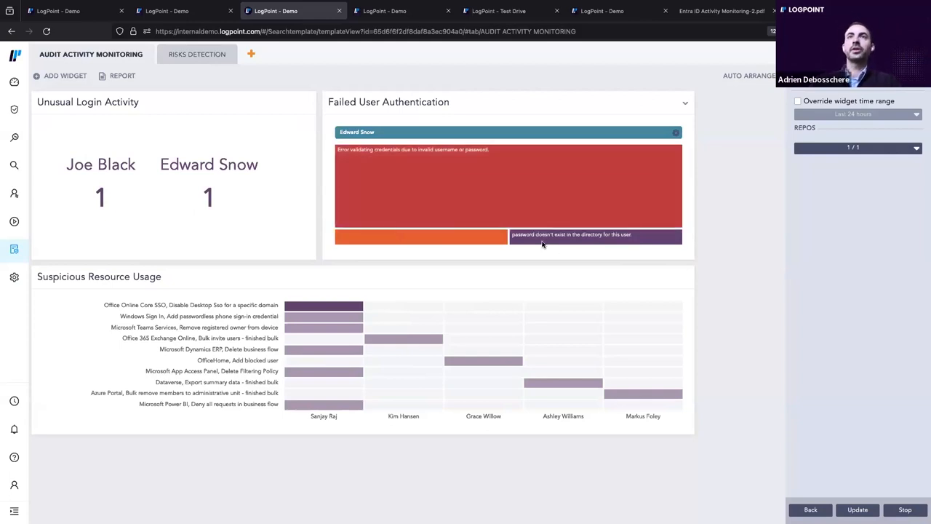
{"action": "mouse_move", "coordinate": [571, 236]}
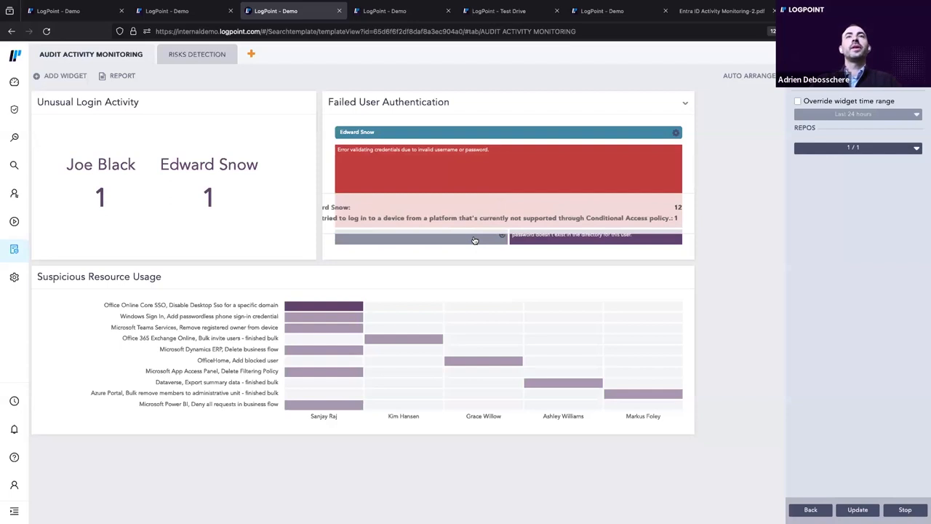
Open the unsupported-platform failure's Filter/Drilldown popup, then dismiss it.
{"action": "left_click", "coordinate": [472, 240]}
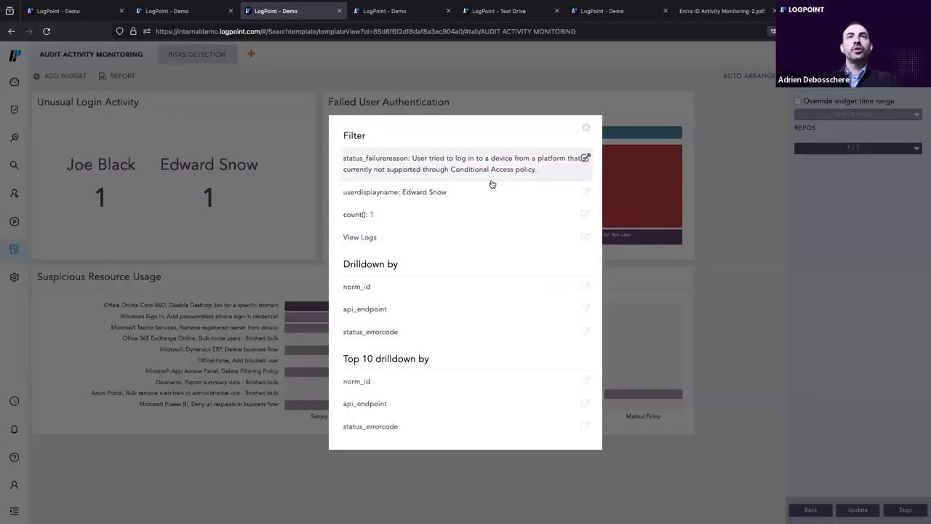
{"action": "mouse_move", "coordinate": [484, 178]}
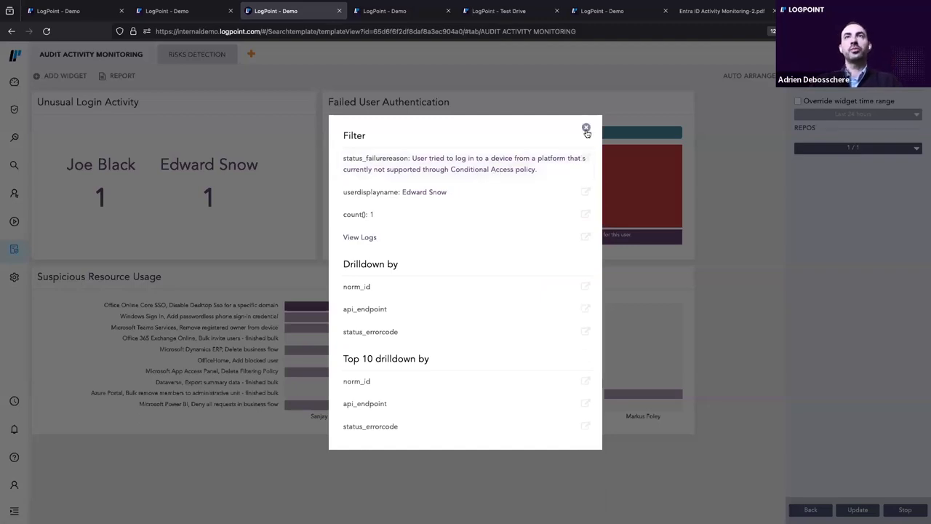
{"action": "left_click", "coordinate": [586, 128]}
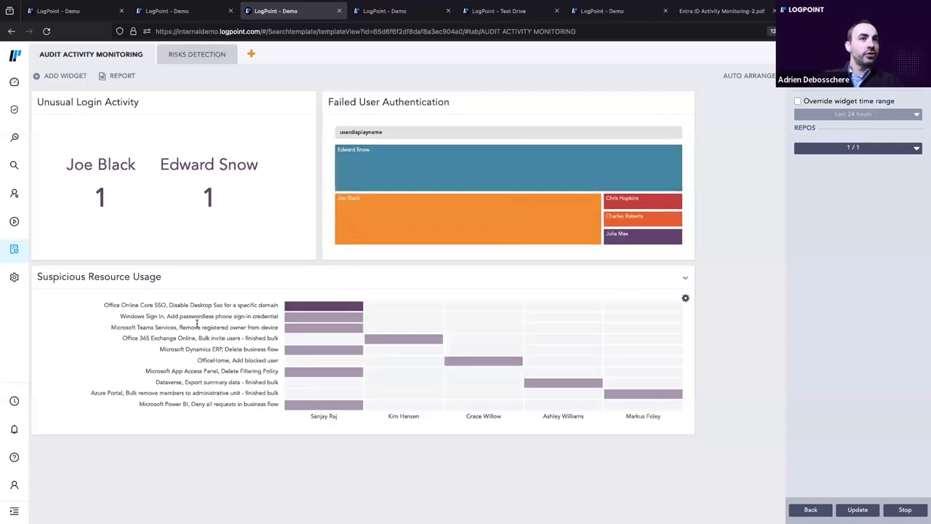
{"action": "mouse_move", "coordinate": [320, 451]}
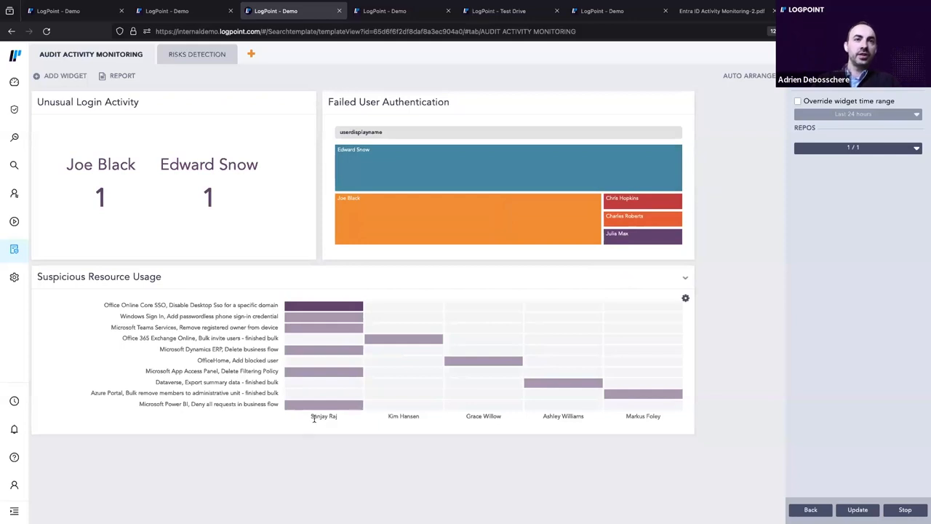
{"action": "mouse_move", "coordinate": [306, 418]}
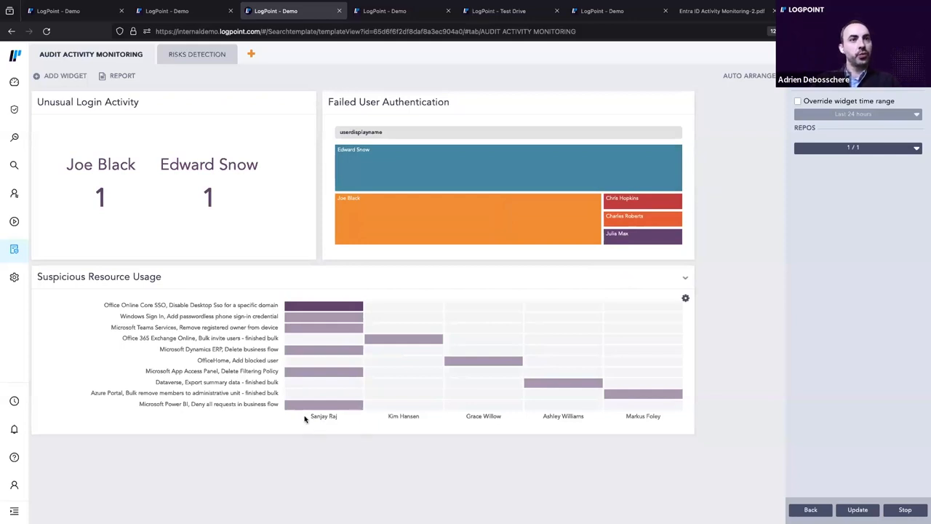
{"action": "double_click", "coordinate": [133, 305]}
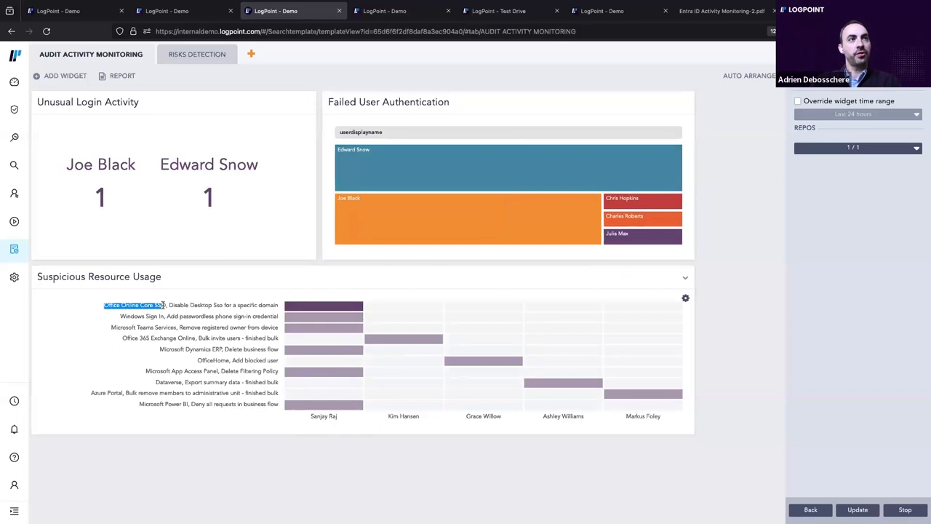
{"action": "mouse_move", "coordinate": [147, 435]}
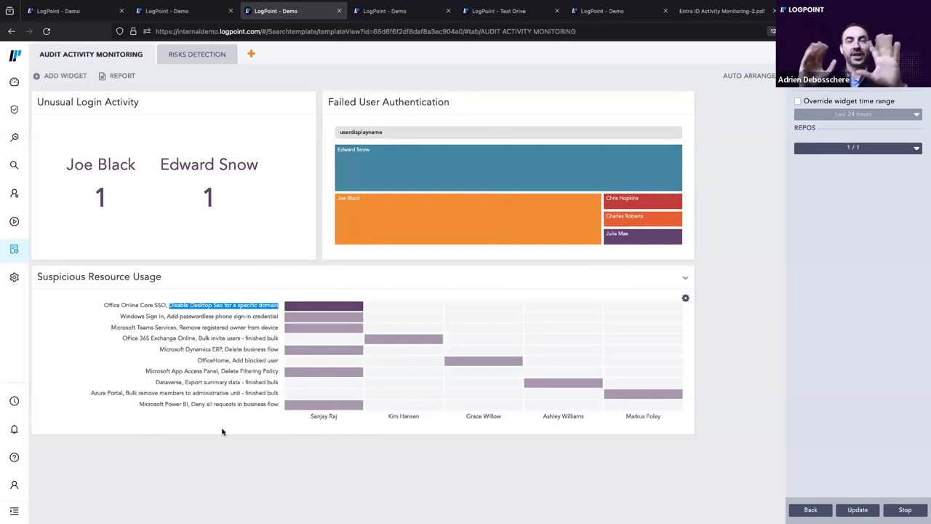
{"action": "mouse_move", "coordinate": [227, 441]}
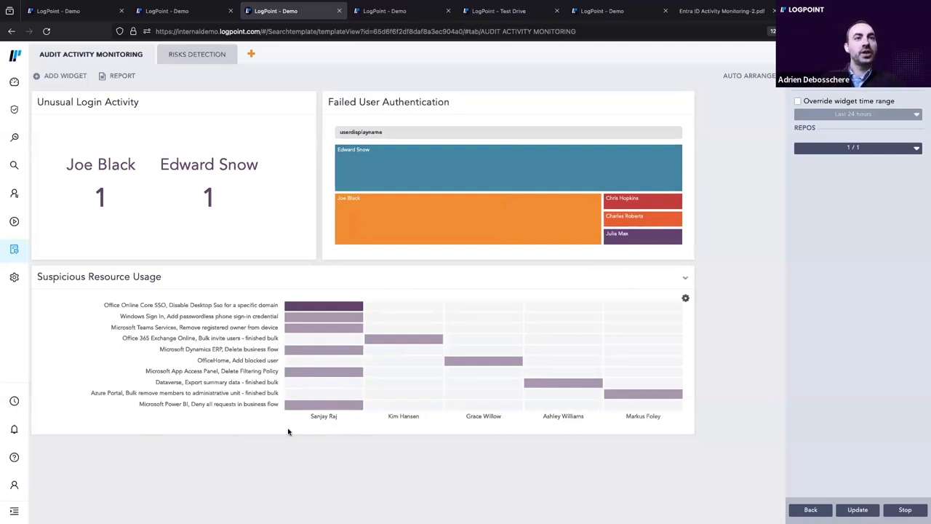
{"action": "mouse_move", "coordinate": [319, 299]}
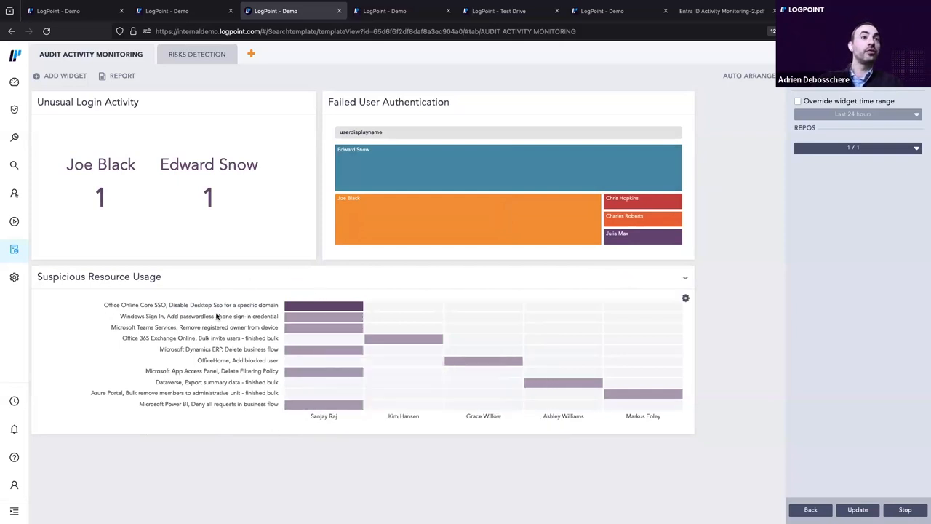
{"action": "mouse_move", "coordinate": [200, 428]}
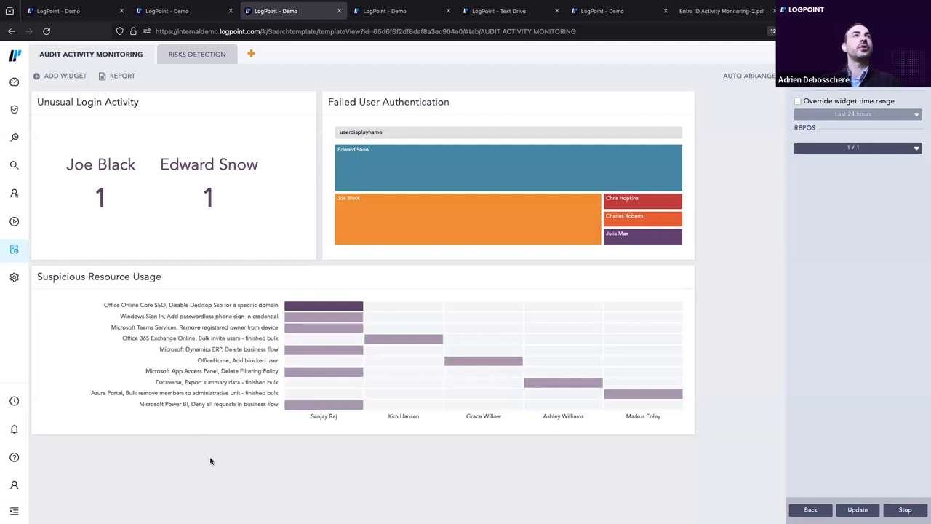
Open Risks Detection and browse its malicious IP, impossible travel, leaked credential, anonymous IP widgets.
{"action": "left_click", "coordinate": [196, 54]}
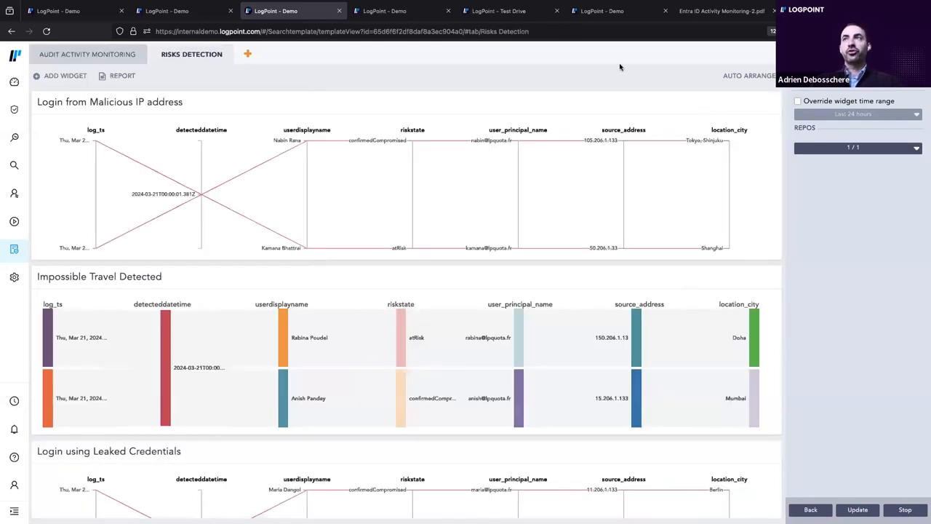
{"action": "mouse_move", "coordinate": [210, 86]}
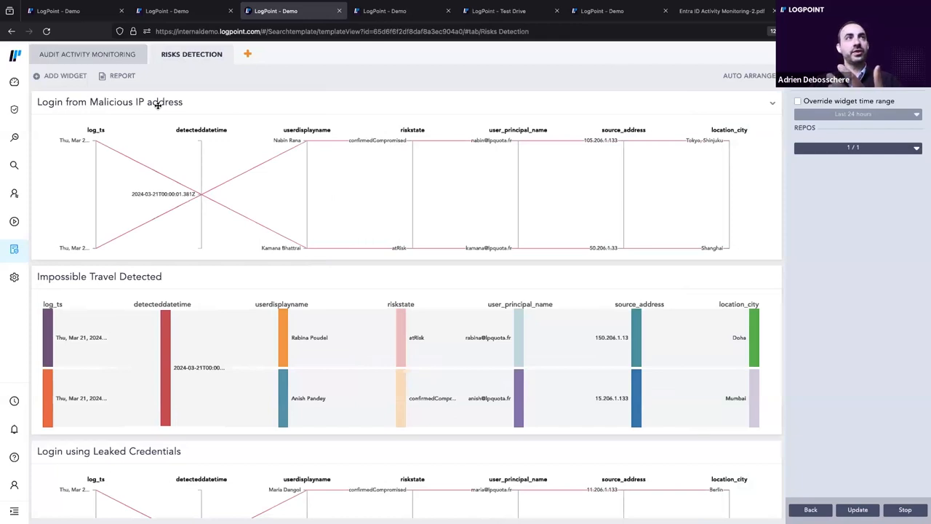
{"action": "mouse_move", "coordinate": [204, 91]}
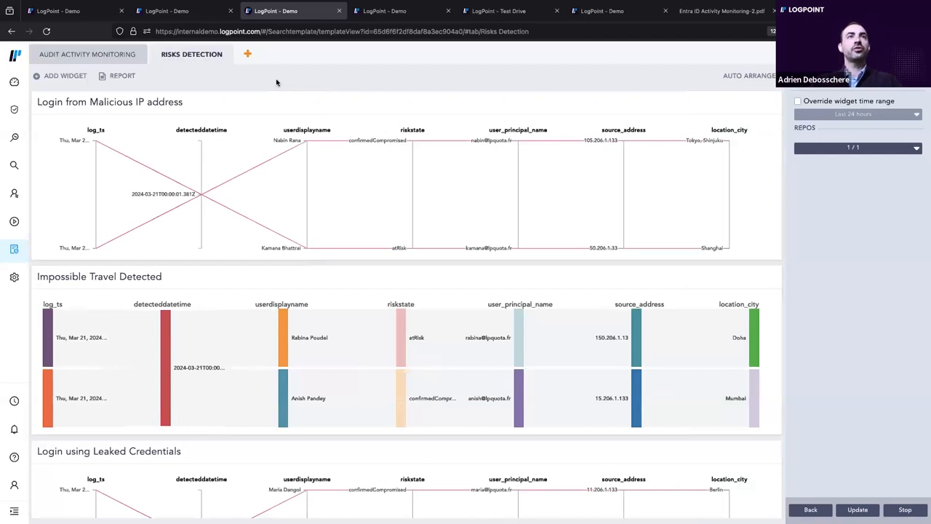
{"action": "scroll", "scroll_direction": "down", "scroll_amount": 3}
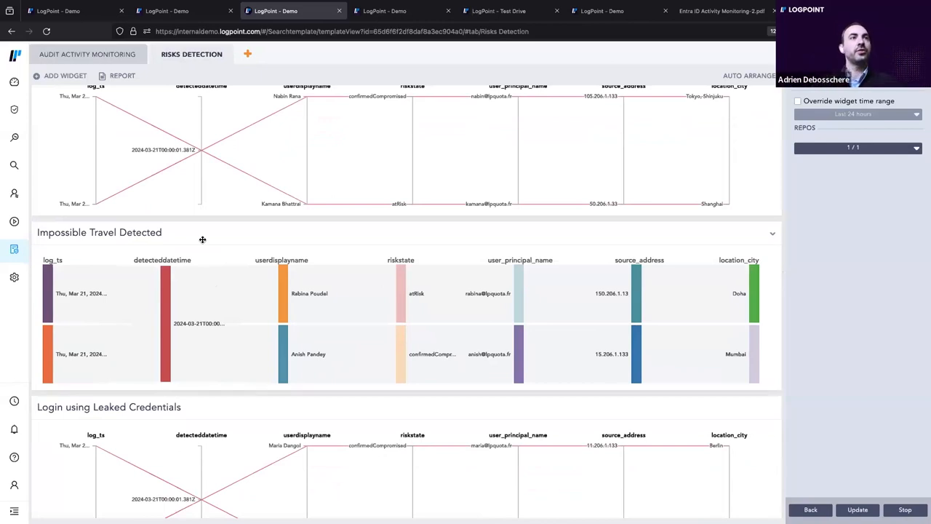
{"action": "scroll", "scroll_direction": "down", "scroll_amount": 3}
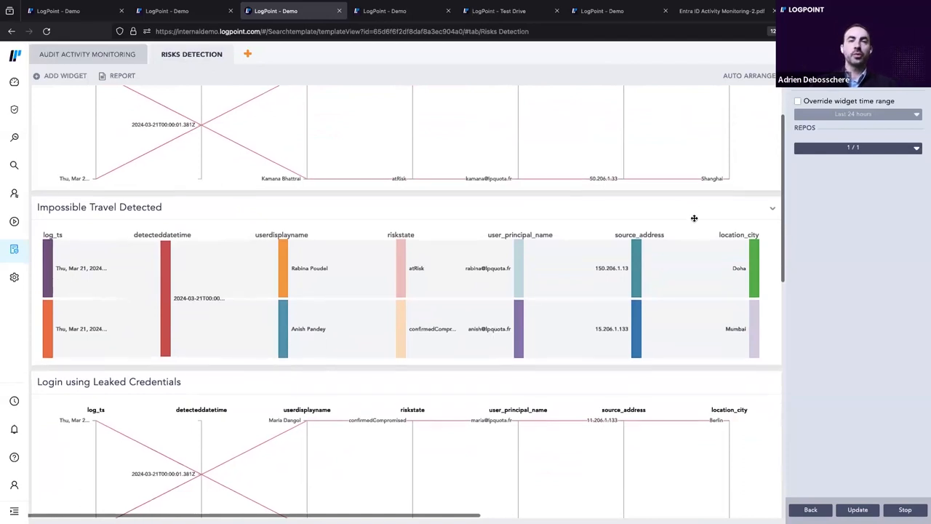
{"action": "scroll", "scroll_direction": "down", "scroll_amount": 3}
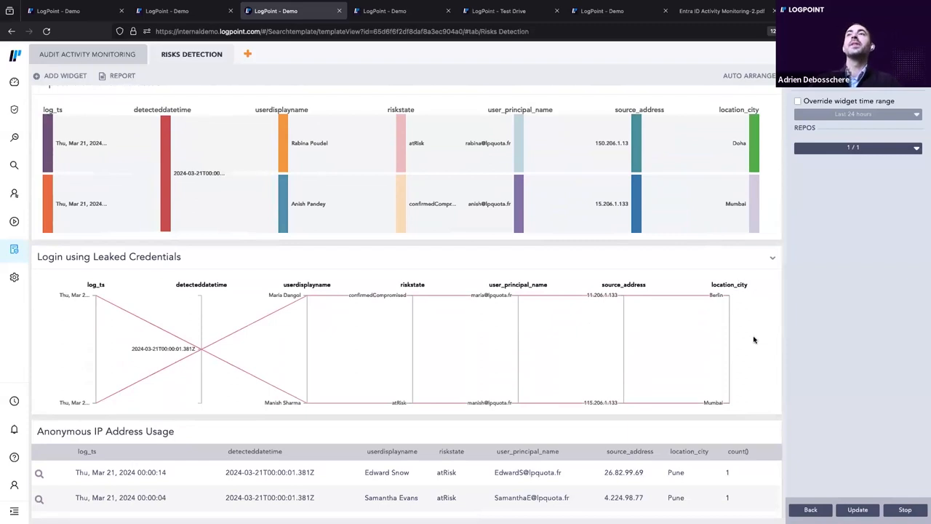
{"action": "scroll", "scroll_direction": "down", "scroll_amount": 3}
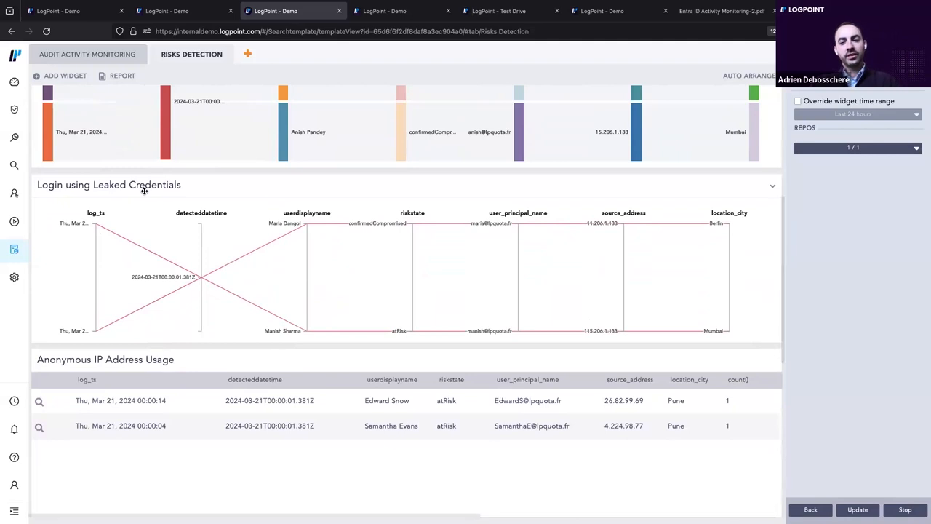
{"action": "mouse_move", "coordinate": [116, 198]}
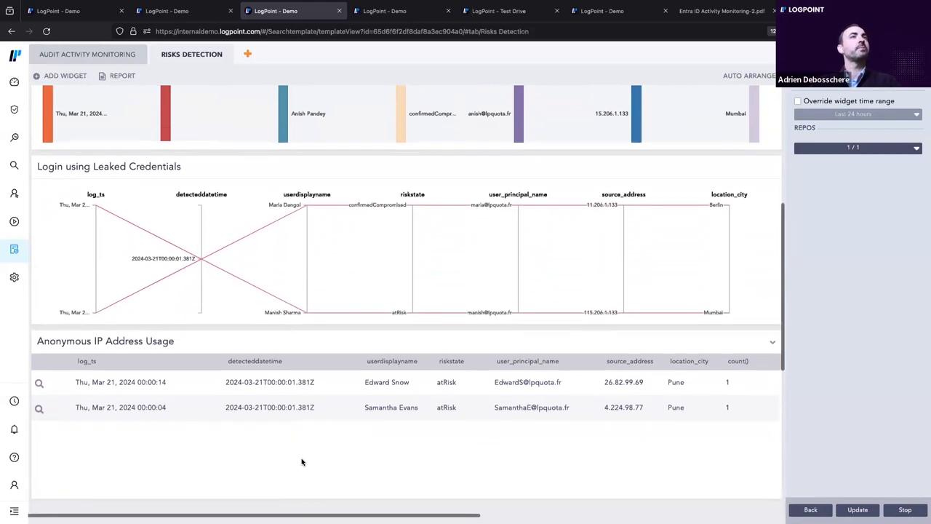
{"action": "scroll", "scroll_direction": "down", "scroll_amount": 3}
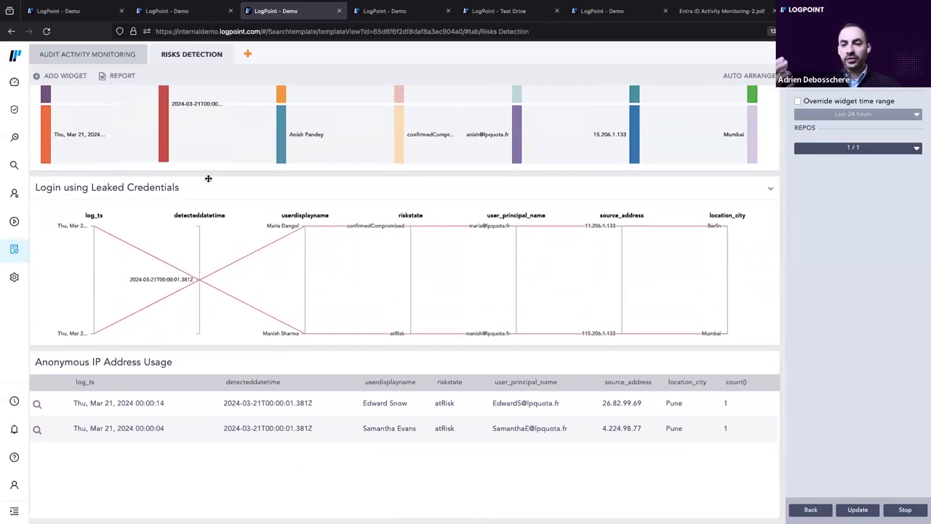
{"action": "mouse_move", "coordinate": [711, 184]}
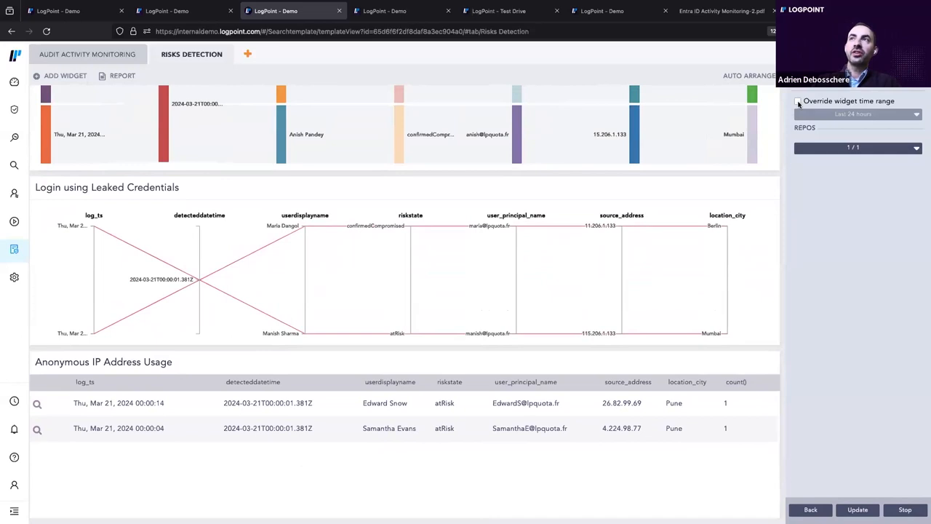
{"action": "left_click", "coordinate": [797, 101]}
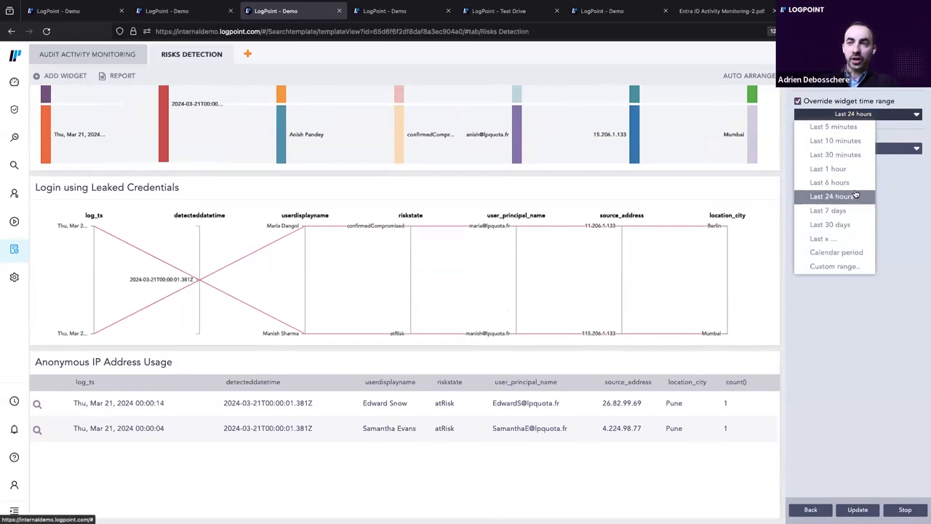
{"action": "mouse_move", "coordinate": [828, 168]}
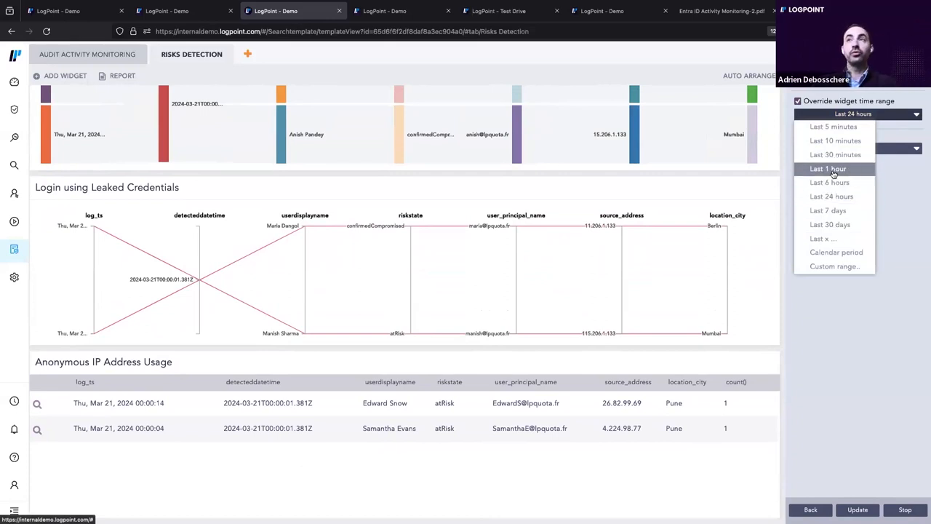
{"action": "mouse_move", "coordinate": [835, 252]}
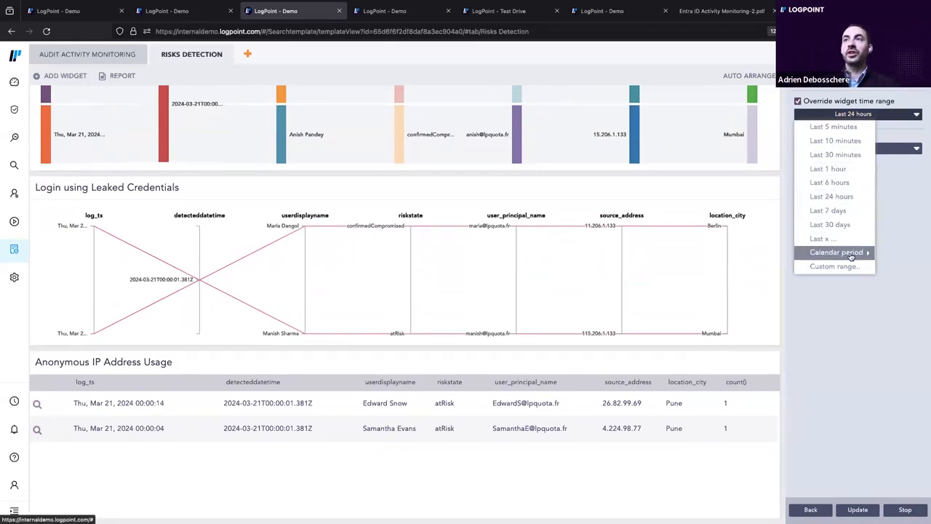
{"action": "left_click", "coordinate": [834, 266]}
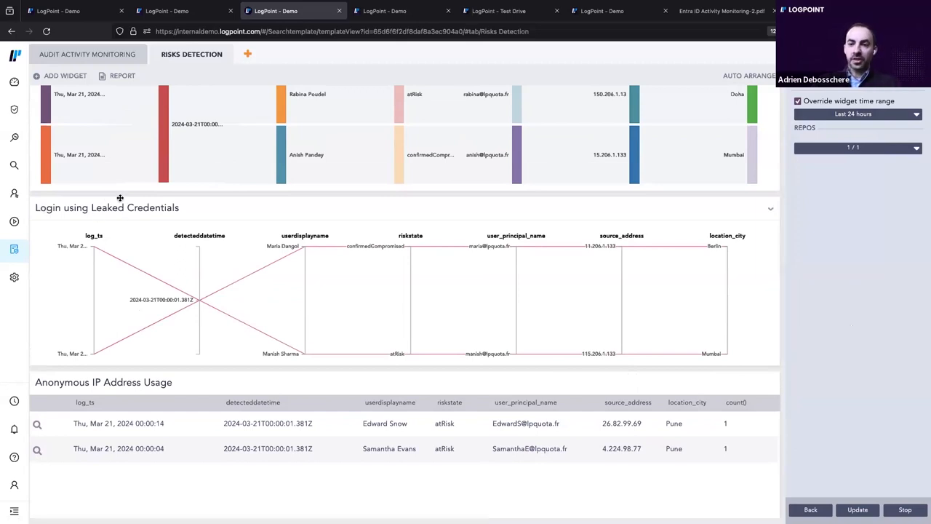
{"action": "mouse_move", "coordinate": [275, 248]}
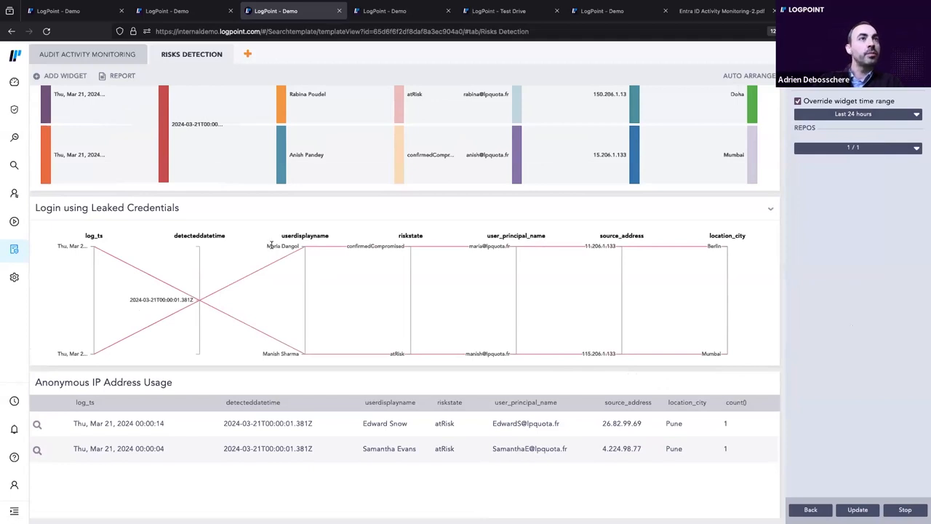
{"action": "mouse_move", "coordinate": [327, 250]}
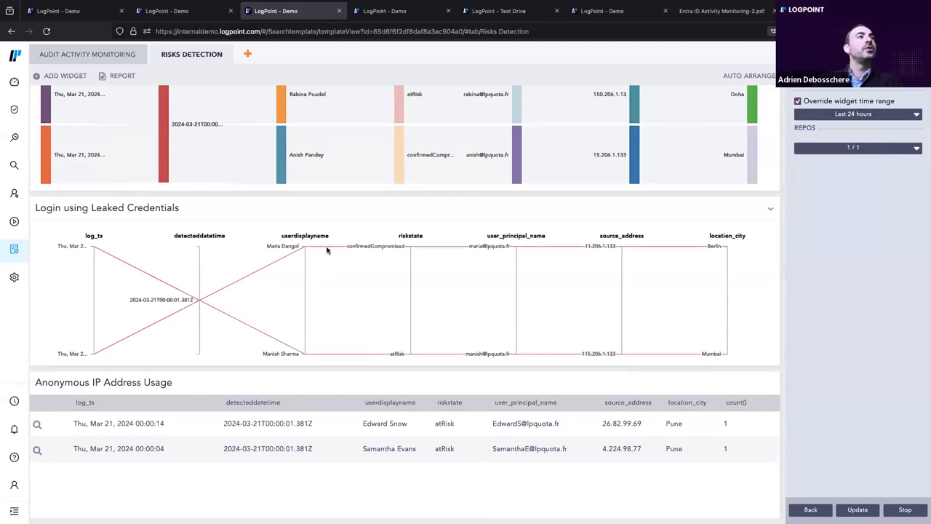
{"action": "mouse_move", "coordinate": [331, 249]}
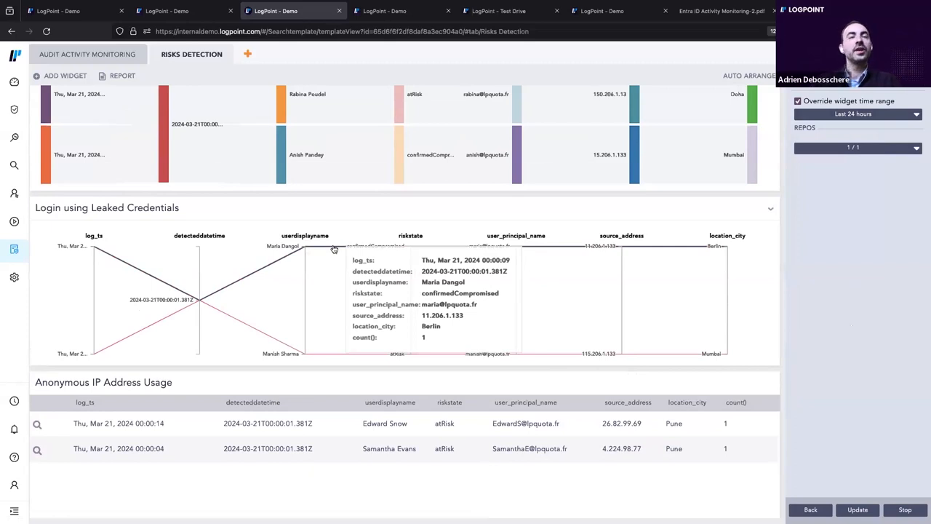
{"action": "mouse_move", "coordinate": [413, 234]}
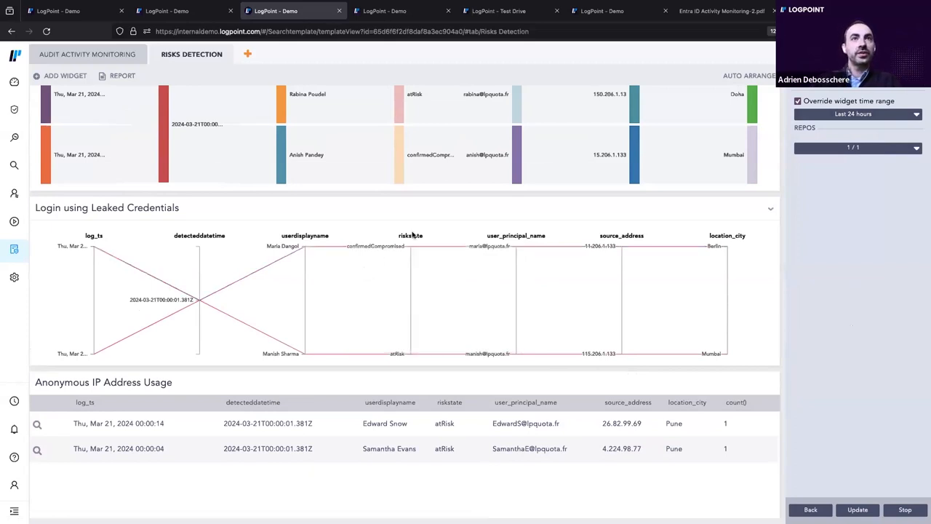
{"action": "mouse_move", "coordinate": [339, 249]}
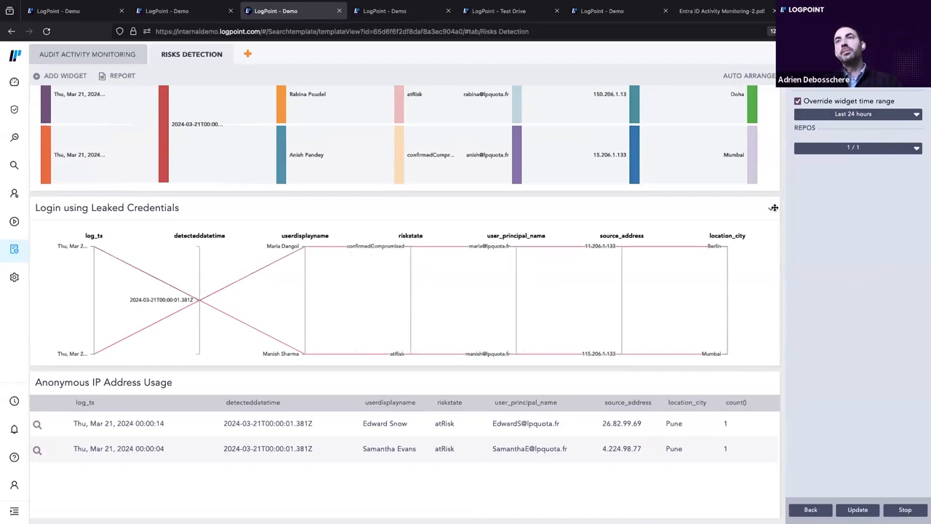
Expand the Login using Leaked Credentials widget to reveal its query, 12-hour range and description.
{"action": "left_click", "coordinate": [770, 209]}
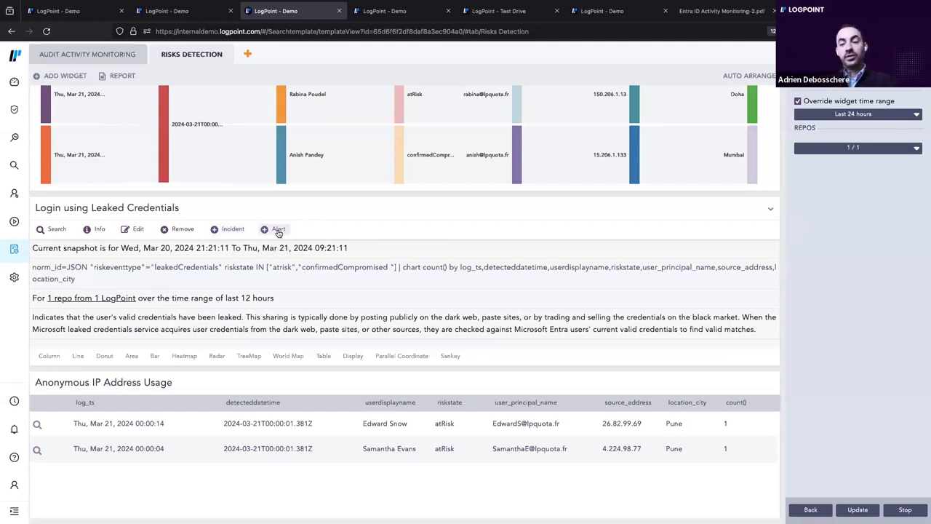
{"action": "mouse_move", "coordinate": [278, 229]}
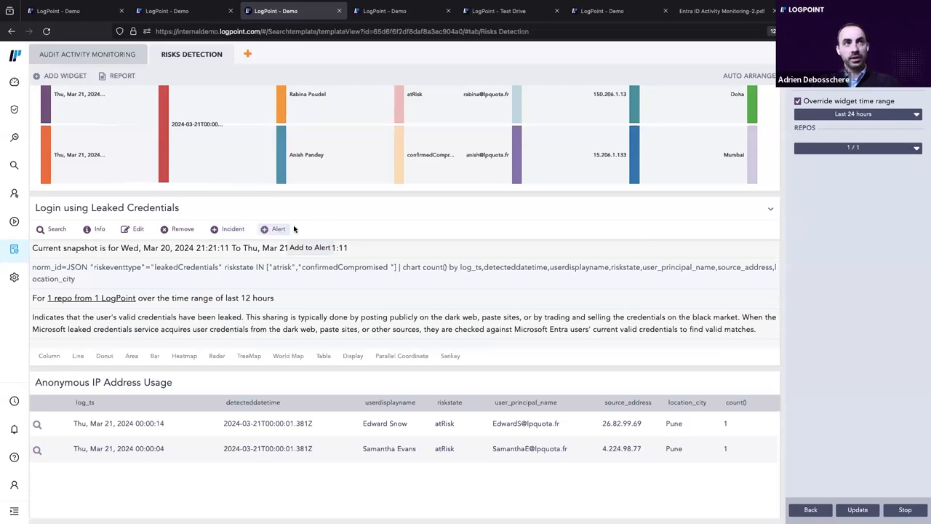
{"action": "mouse_move", "coordinate": [278, 229]}
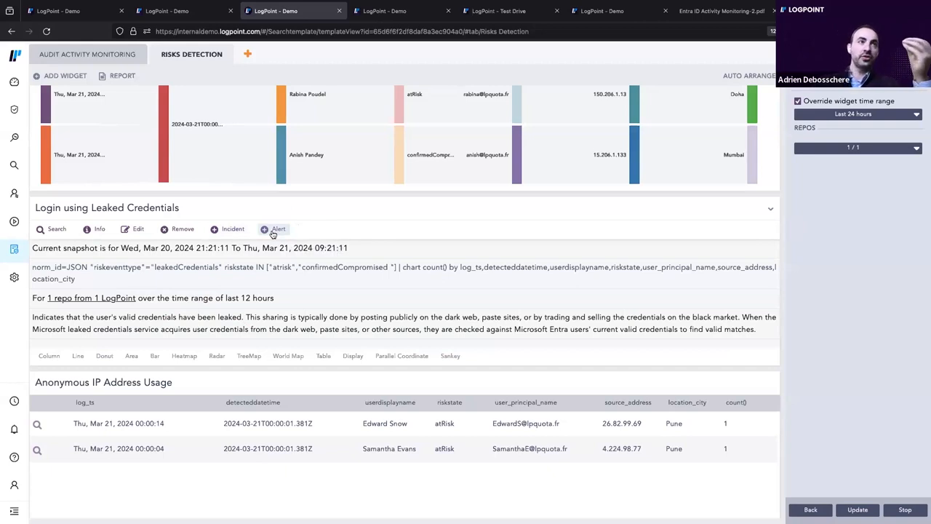
{"action": "mouse_move", "coordinate": [111, 213]}
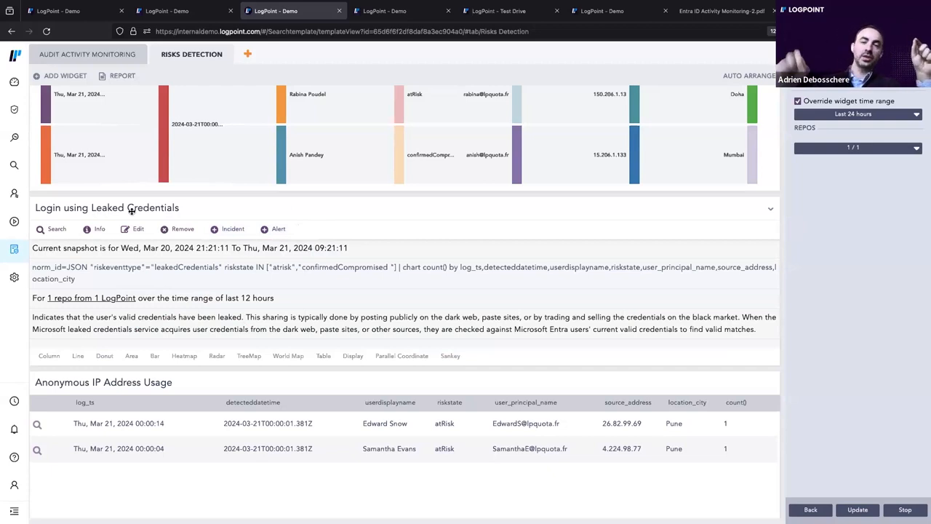
{"action": "mouse_move", "coordinate": [352, 214]}
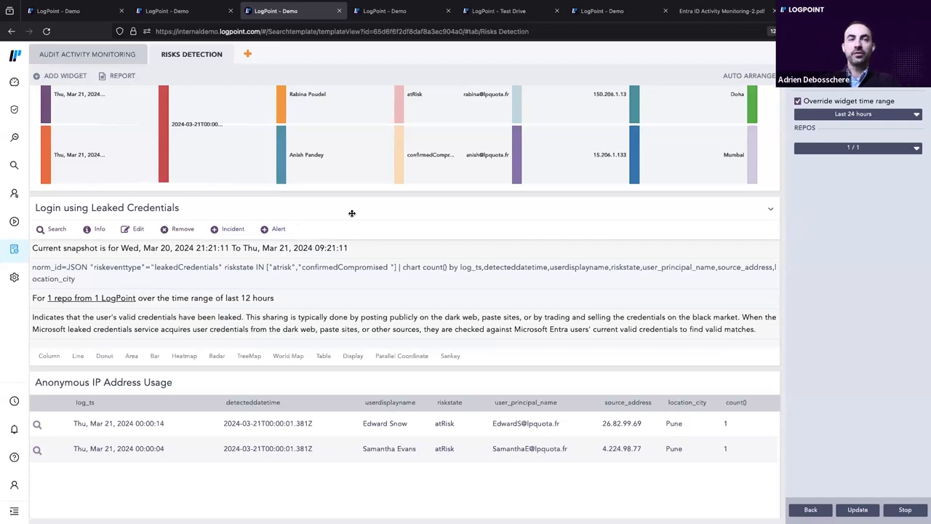
{"action": "mouse_move", "coordinate": [290, 228]}
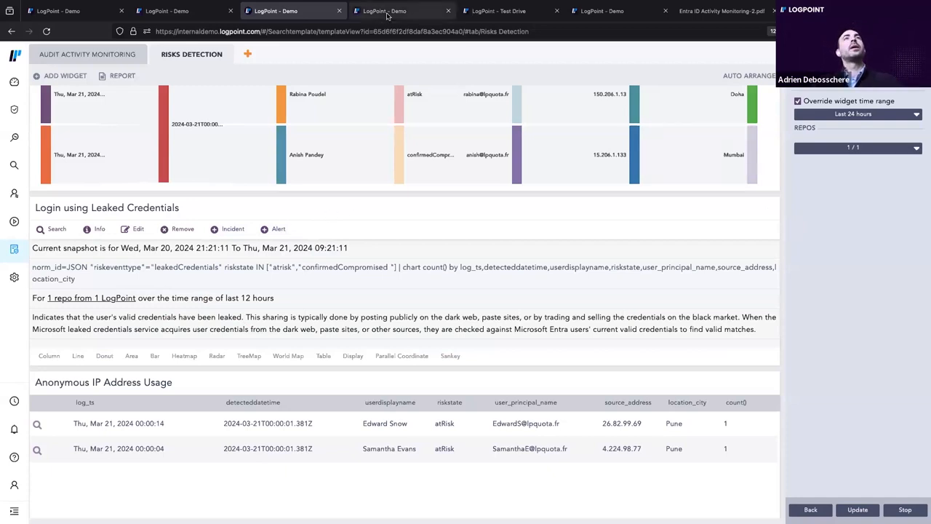
Switch to the My Alert Rules tab listing seven Entra ID Protection rules.
{"action": "left_click", "coordinate": [384, 11]}
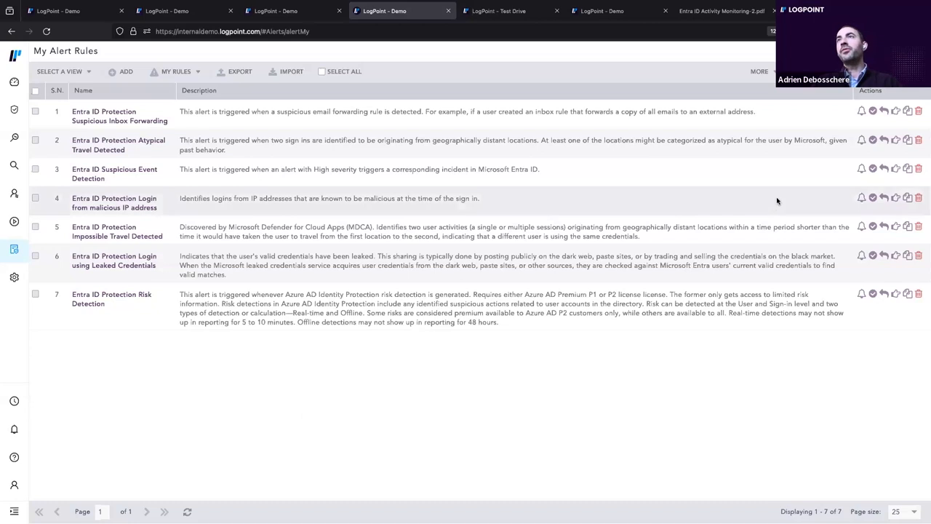
{"action": "mouse_move", "coordinate": [478, 437]}
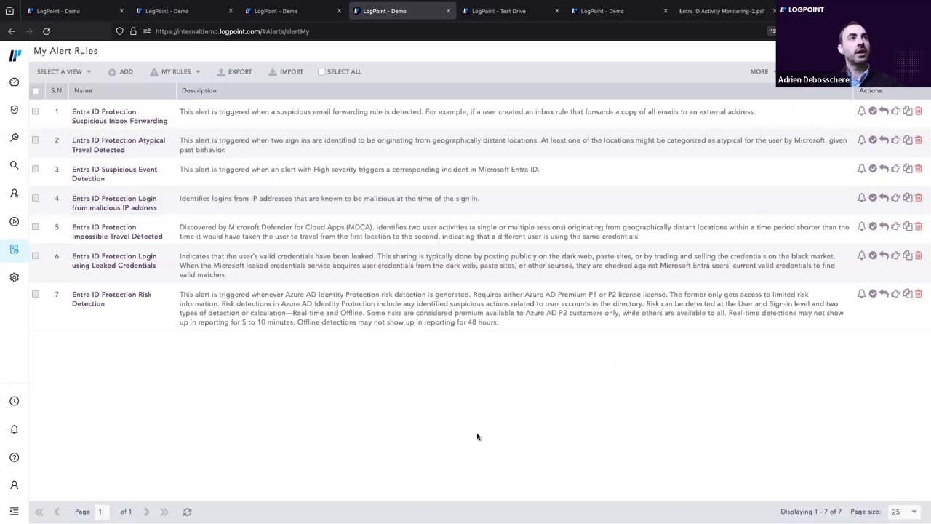
{"action": "mouse_move", "coordinate": [357, 404]}
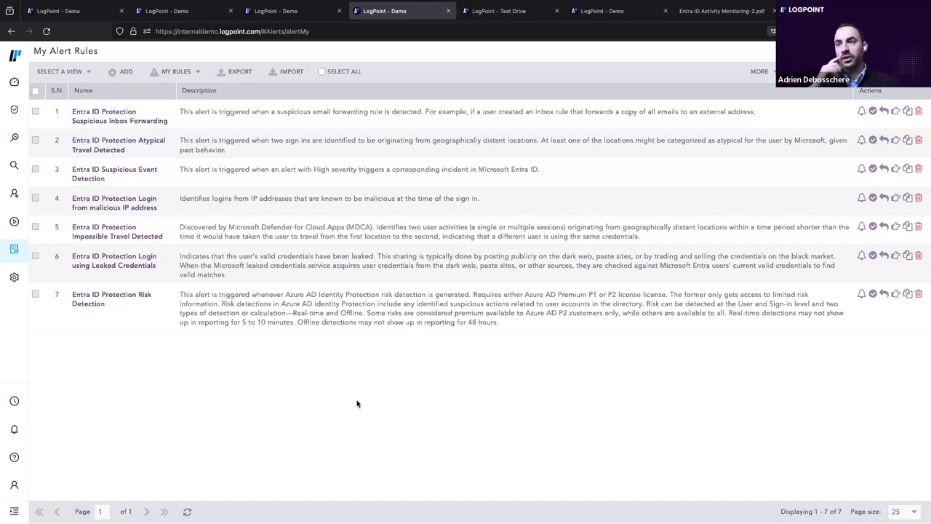
{"action": "mouse_move", "coordinate": [182, 372]}
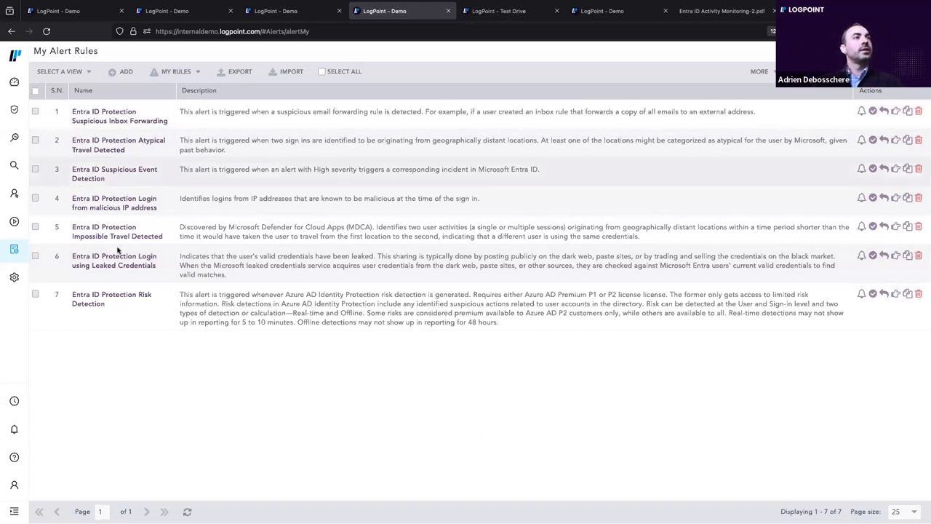
{"action": "mouse_move", "coordinate": [158, 375]}
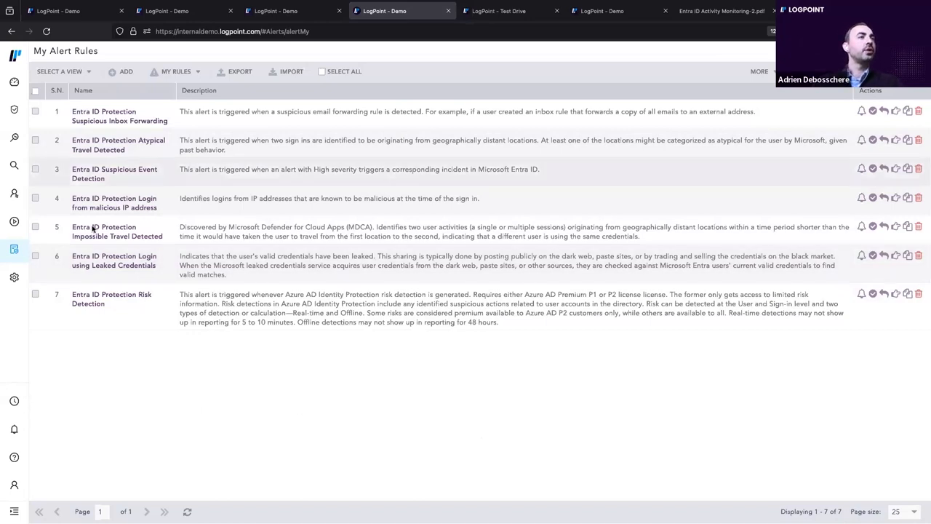
{"action": "mouse_move", "coordinate": [112, 398]}
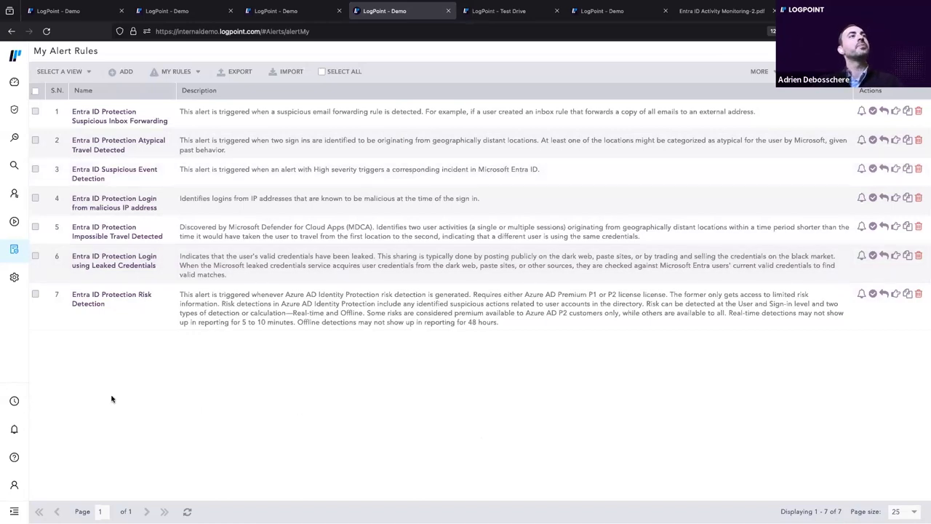
{"action": "mouse_move", "coordinate": [123, 325]}
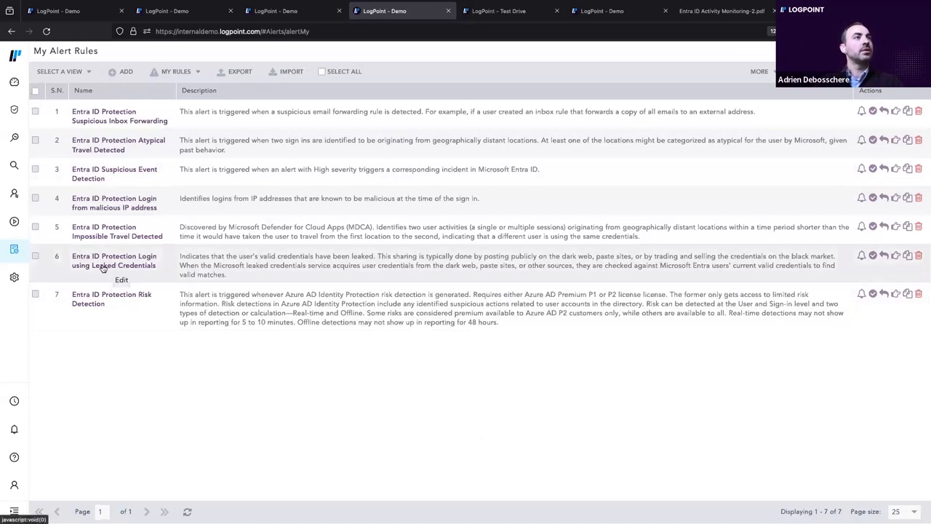
{"action": "mouse_move", "coordinate": [97, 265]}
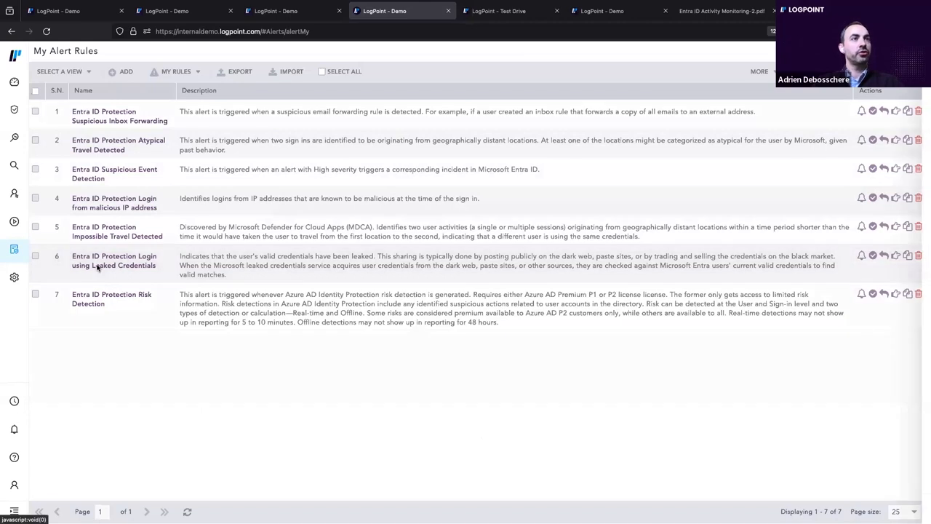
Open the Login using Leaked Credentials rule's Meta-Data showing T1078 - Valid Accounts.
{"action": "left_click", "coordinate": [114, 261]}
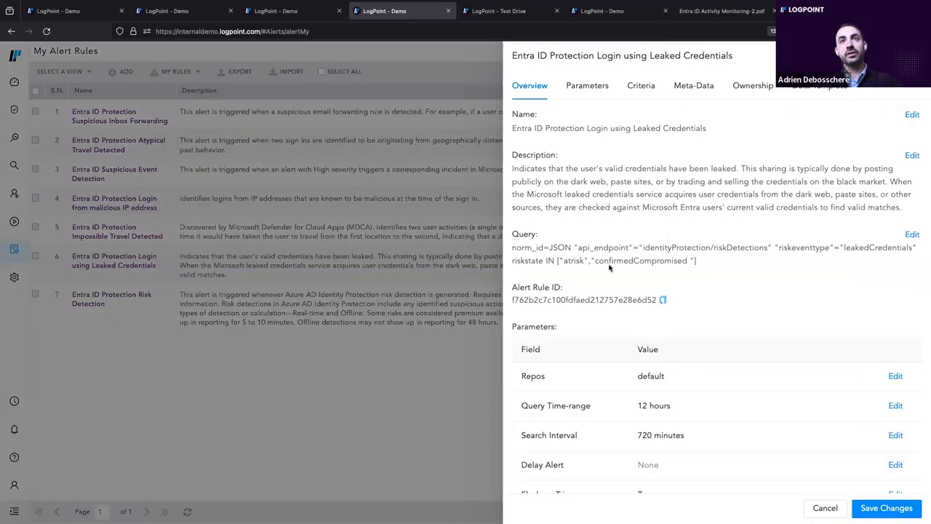
{"action": "mouse_move", "coordinate": [709, 265]}
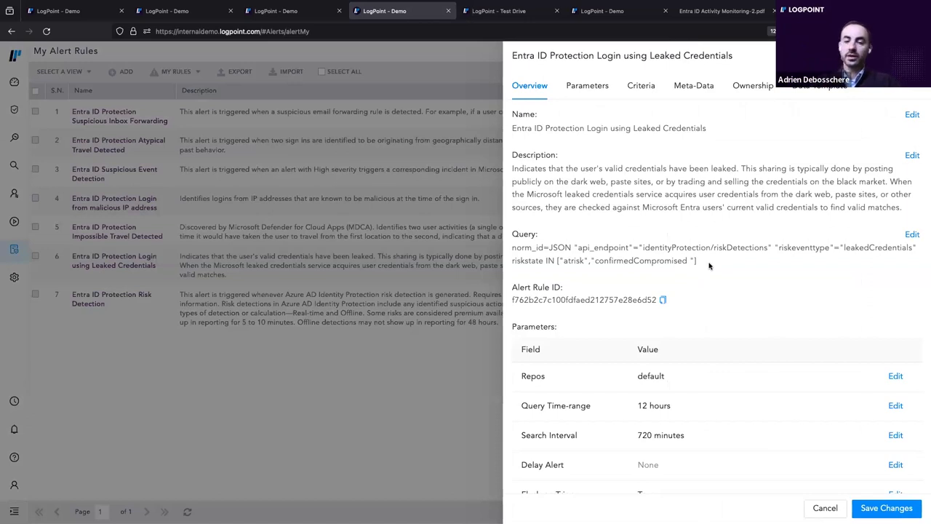
{"action": "mouse_move", "coordinate": [685, 118]}
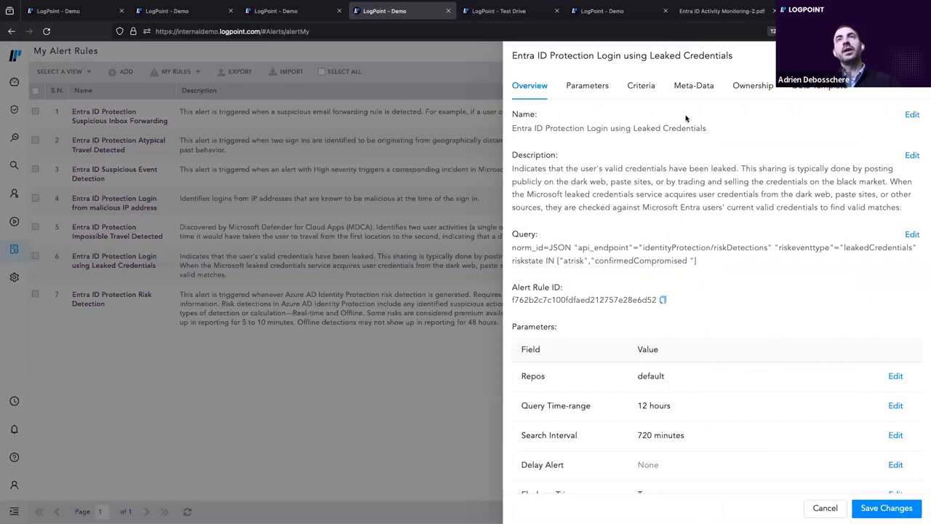
{"action": "left_click", "coordinate": [693, 85]}
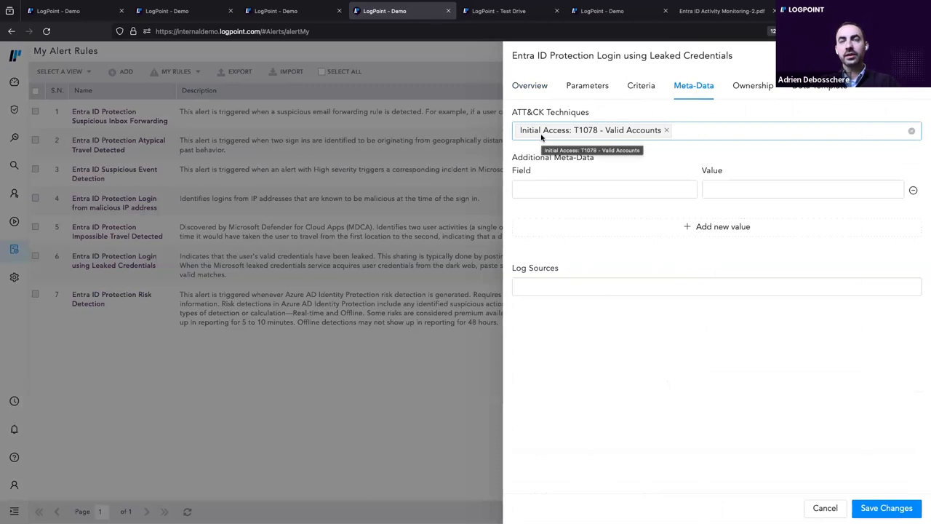
{"action": "mouse_move", "coordinate": [720, 65]}
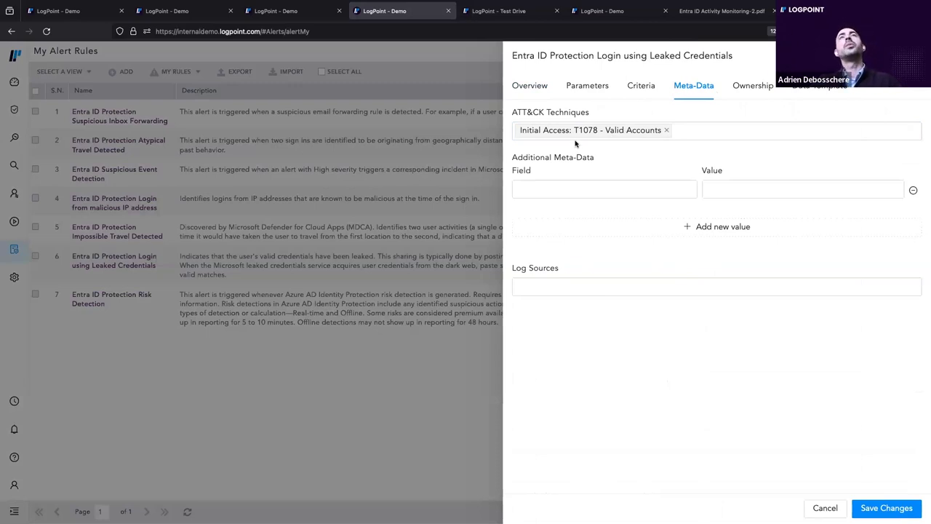
{"action": "mouse_move", "coordinate": [643, 158]}
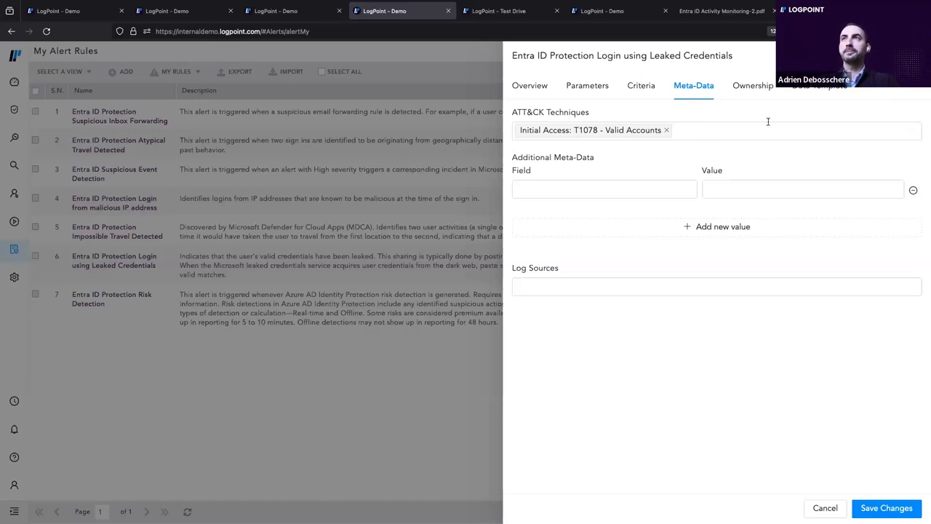
Show the rule's Data Template tabulating event time, detect time, user, UPN and source address.
{"action": "left_click", "coordinate": [820, 87]}
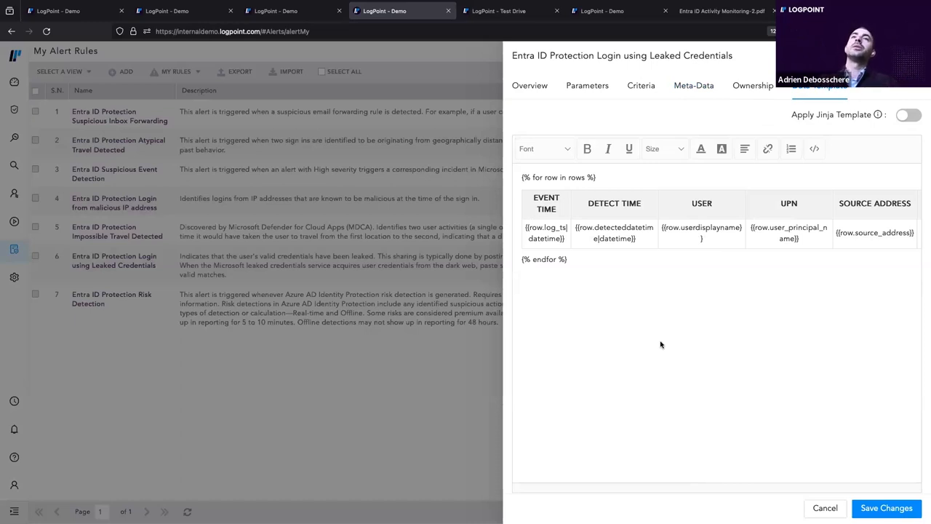
{"action": "mouse_move", "coordinate": [618, 270]}
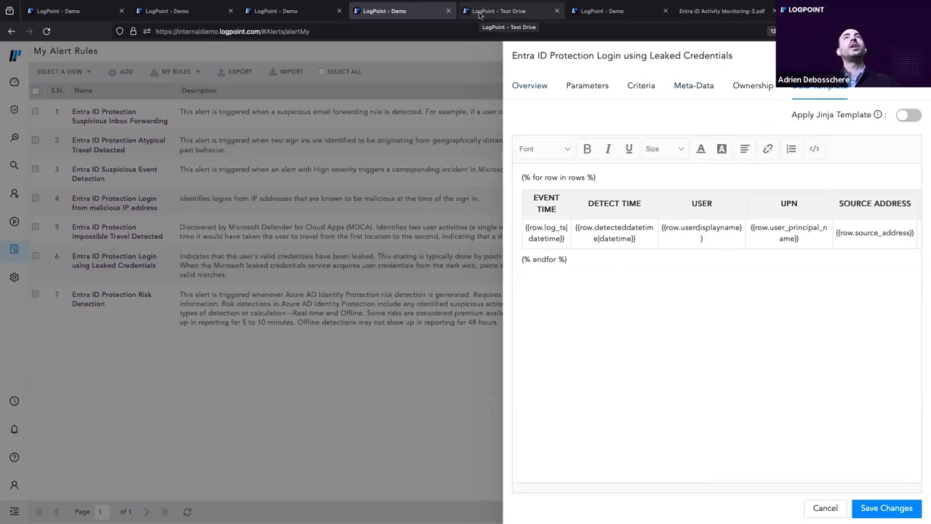
{"action": "left_click", "coordinate": [509, 10]}
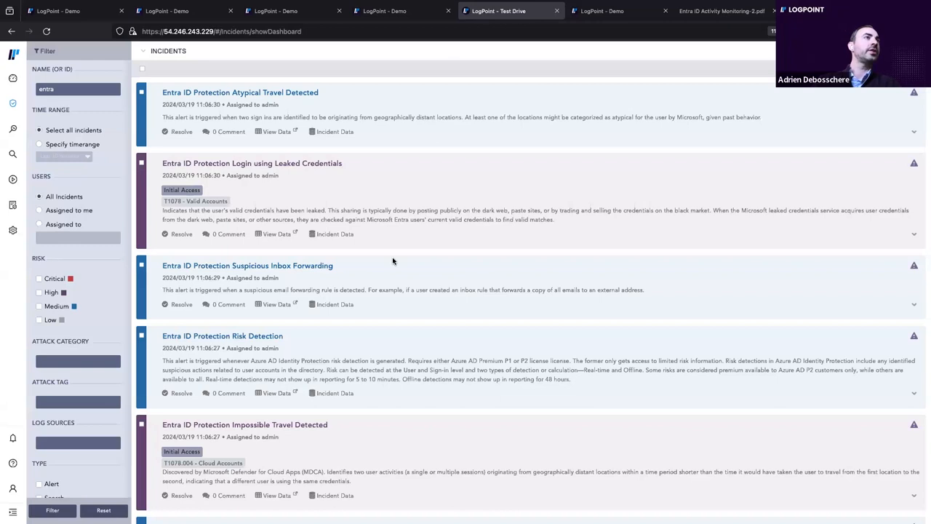
{"action": "left_click", "coordinate": [76, 88]}
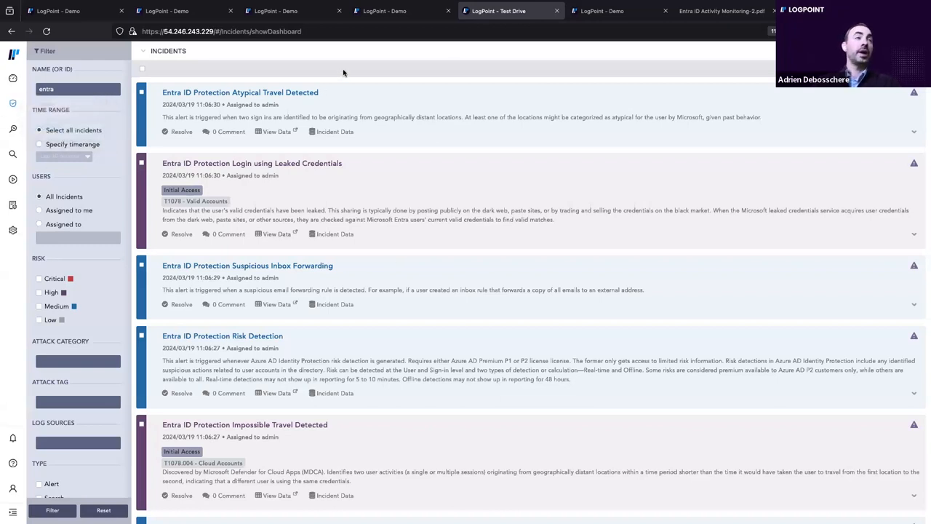
{"action": "mouse_move", "coordinate": [251, 70]}
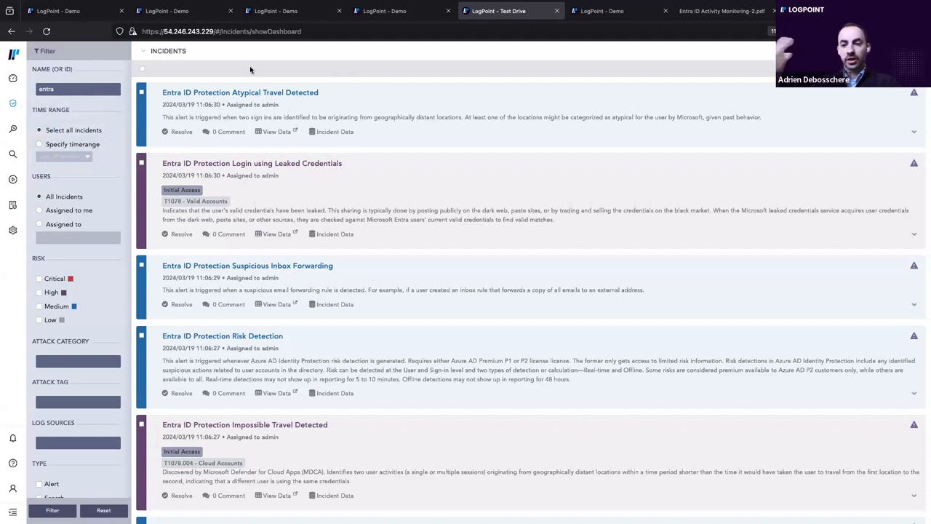
{"action": "mouse_move", "coordinate": [231, 81]}
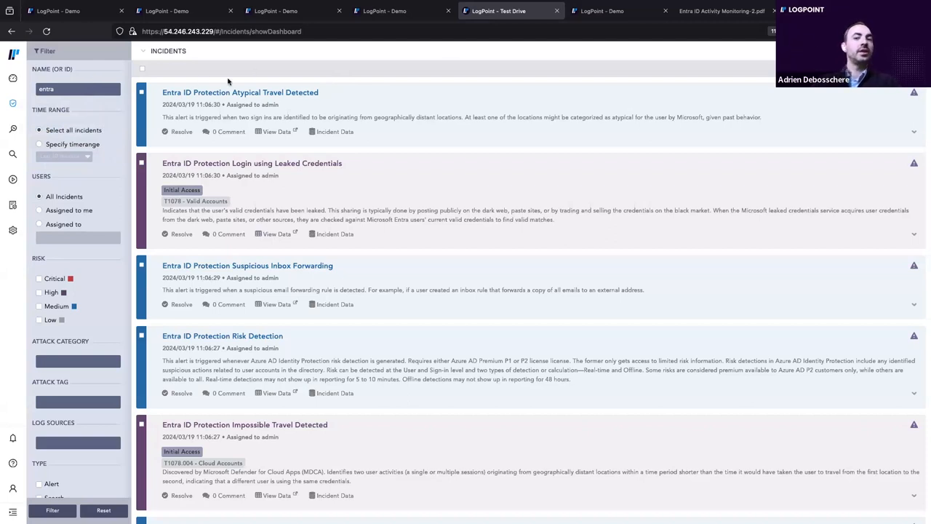
{"action": "mouse_move", "coordinate": [83, 291]}
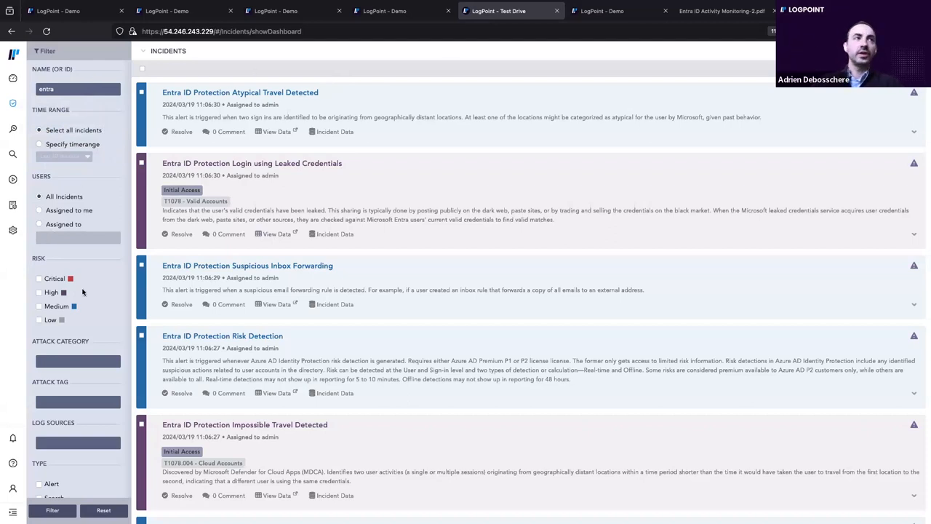
{"action": "mouse_move", "coordinate": [84, 309]}
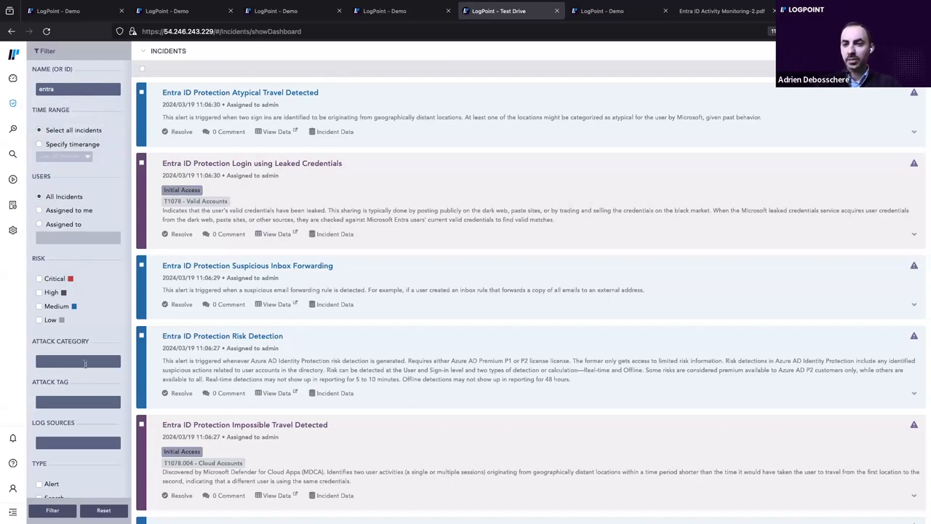
{"action": "mouse_move", "coordinate": [485, 238]}
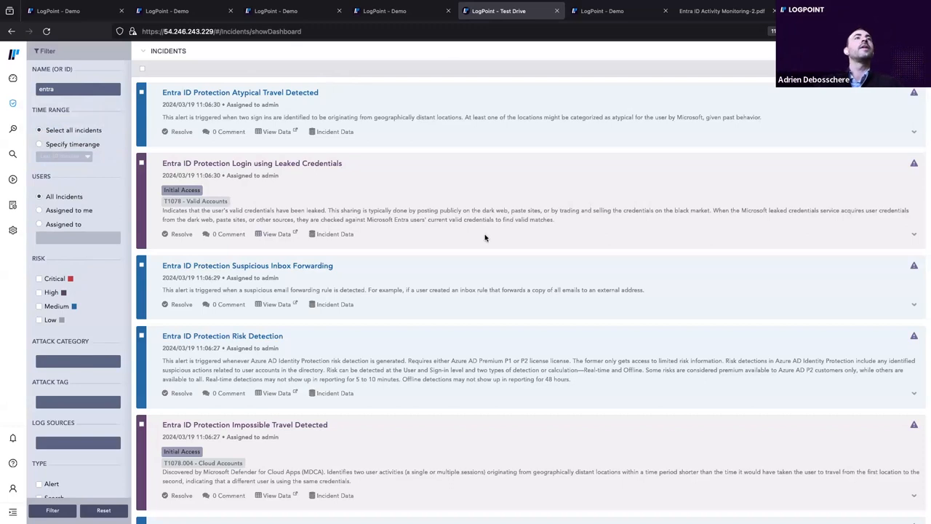
{"action": "mouse_move", "coordinate": [167, 164]}
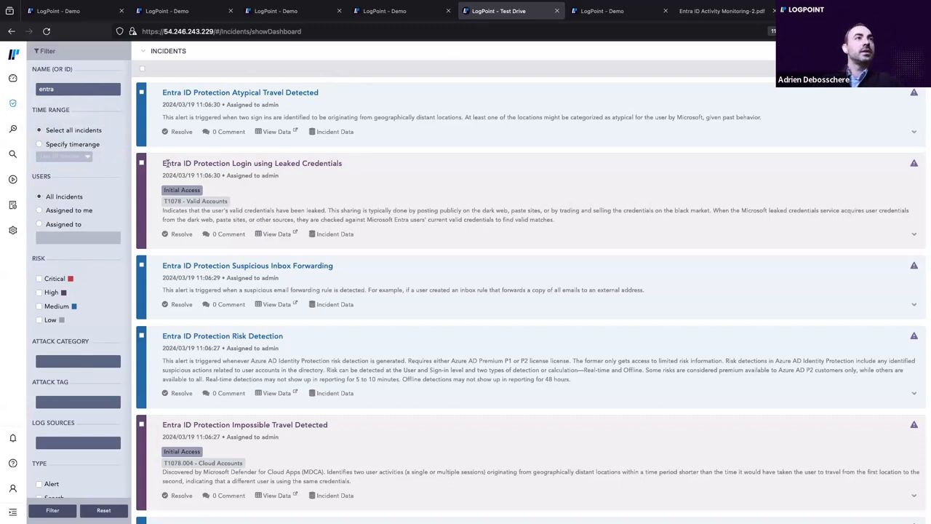
{"action": "double_click", "coordinate": [250, 163]}
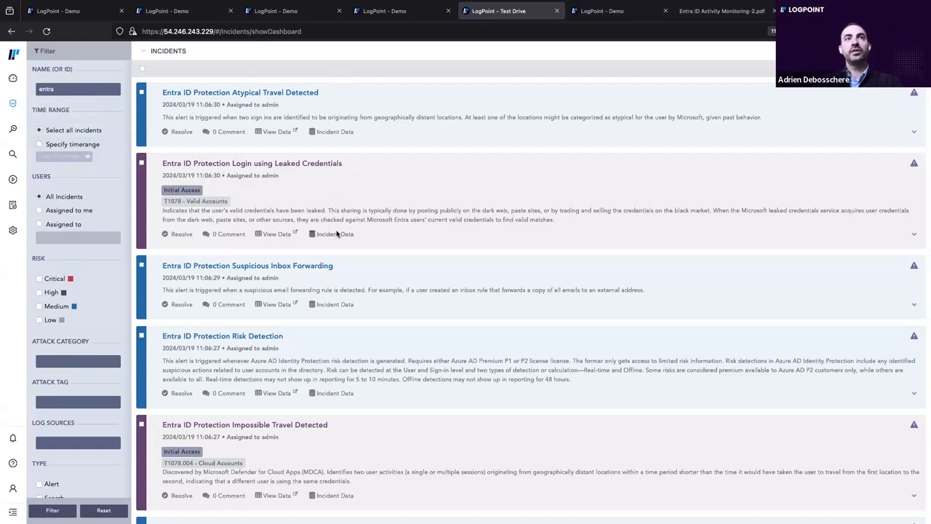
Open the leaked-credentials Incident Data and scroll sideways through users, countries, cities and risk states.
{"action": "left_click", "coordinate": [334, 234]}
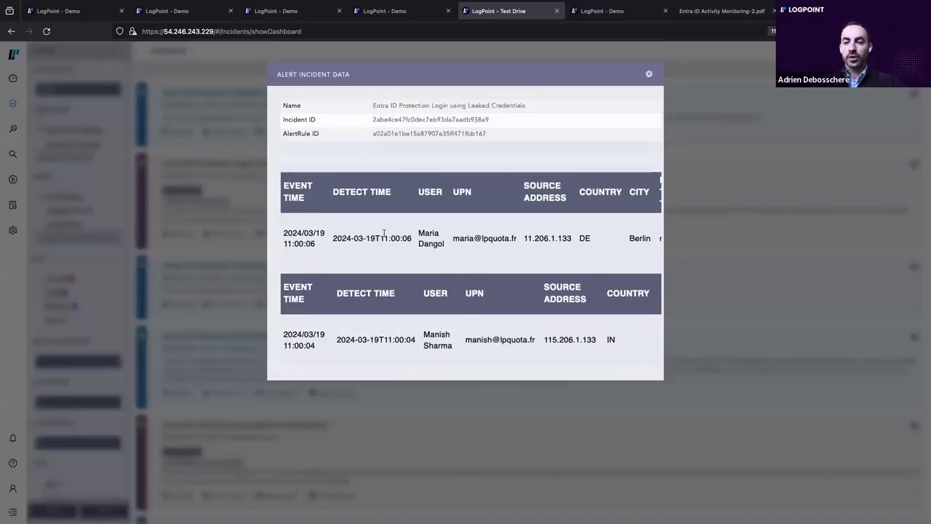
{"action": "scroll", "scroll_direction": "right", "scroll_amount": 3}
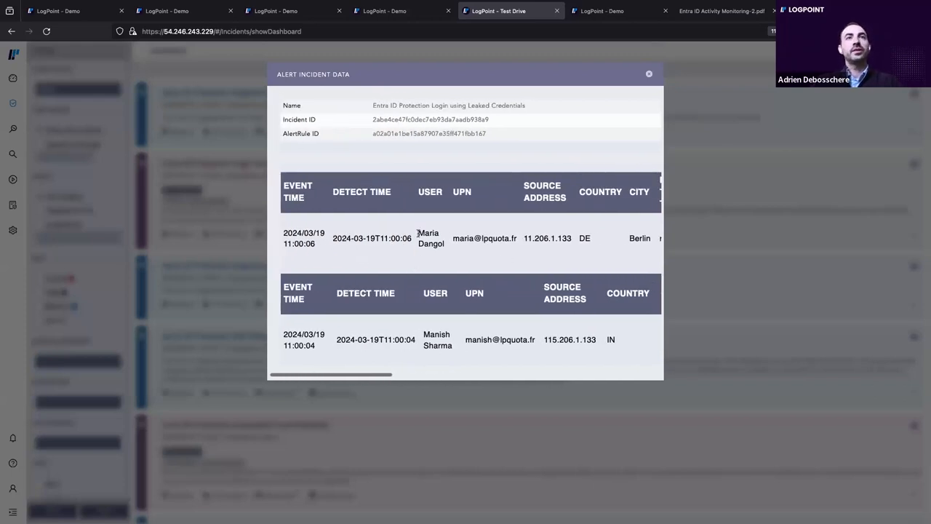
{"action": "scroll", "scroll_direction": "right", "scroll_amount": 3}
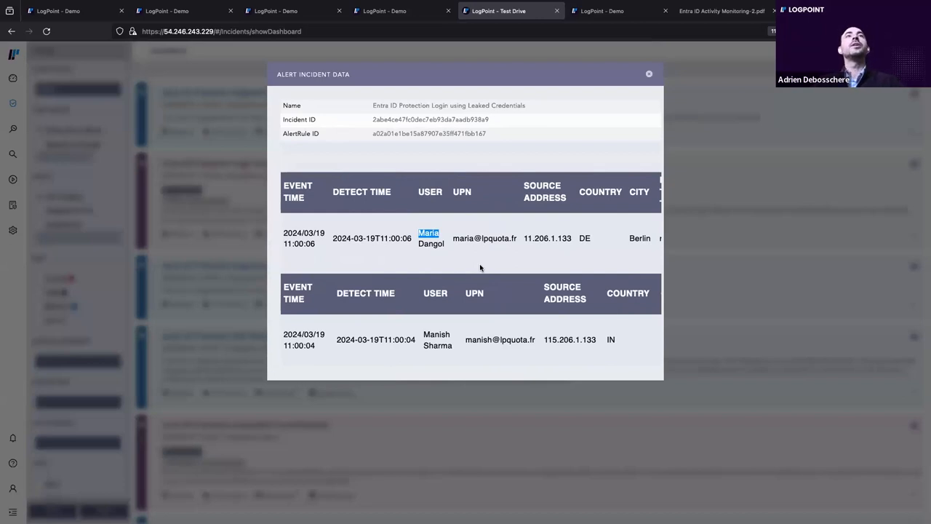
{"action": "scroll", "scroll_direction": "right", "scroll_amount": 3}
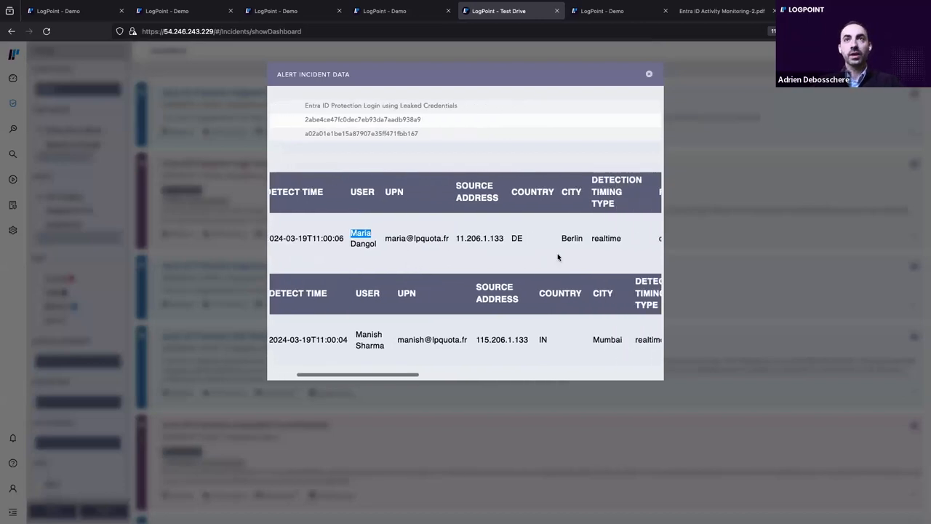
{"action": "mouse_move", "coordinate": [571, 238]}
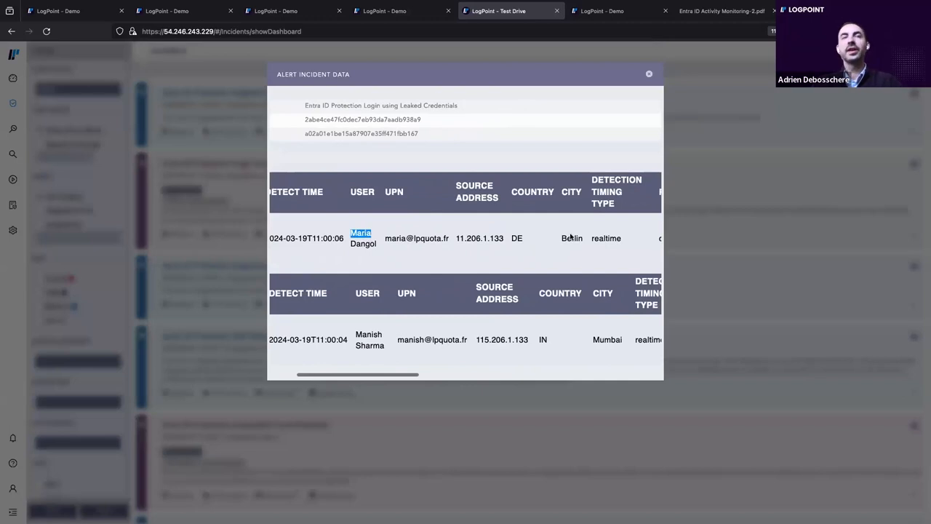
{"action": "scroll", "scroll_direction": "right", "scroll_amount": 3}
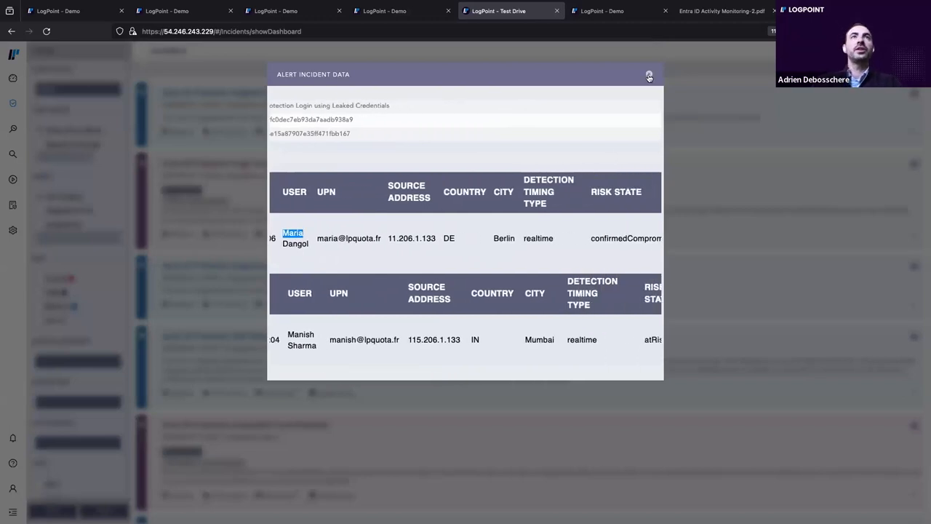
Close Alert Incident Data and open an empty comment box on the leaked-credentials incident.
{"action": "left_click", "coordinate": [648, 76]}
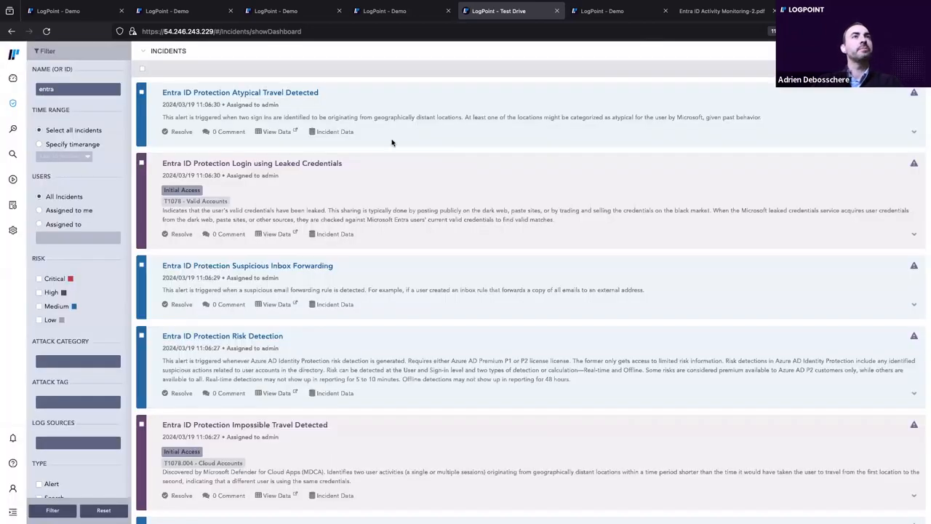
{"action": "mouse_move", "coordinate": [386, 208]}
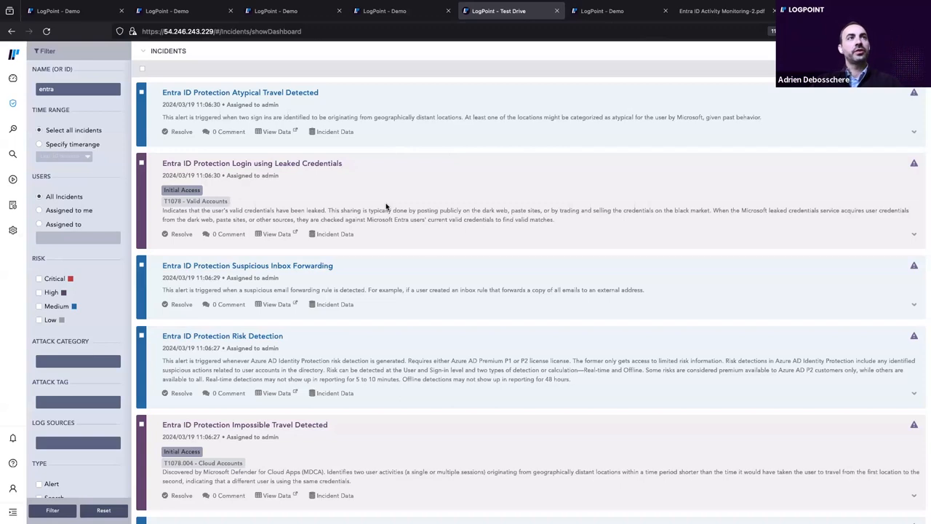
{"action": "mouse_move", "coordinate": [282, 251]}
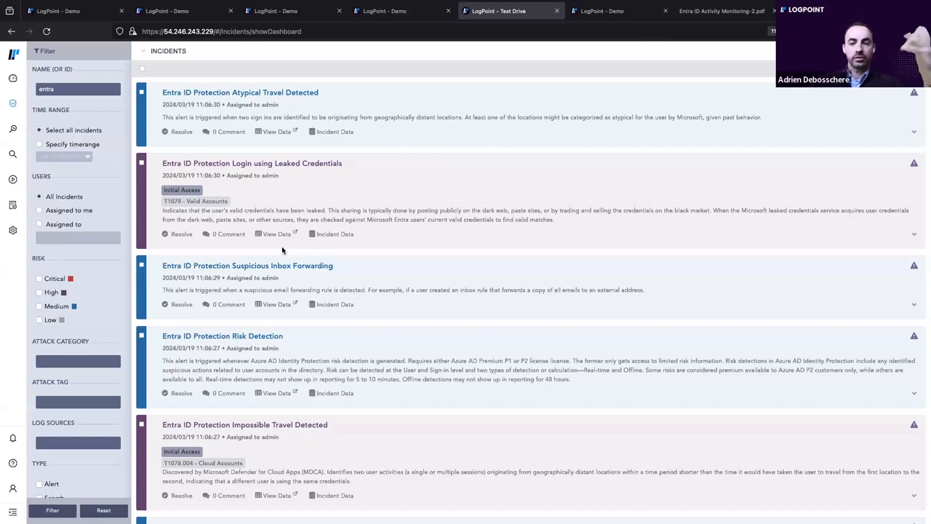
{"action": "left_click", "coordinate": [229, 234]}
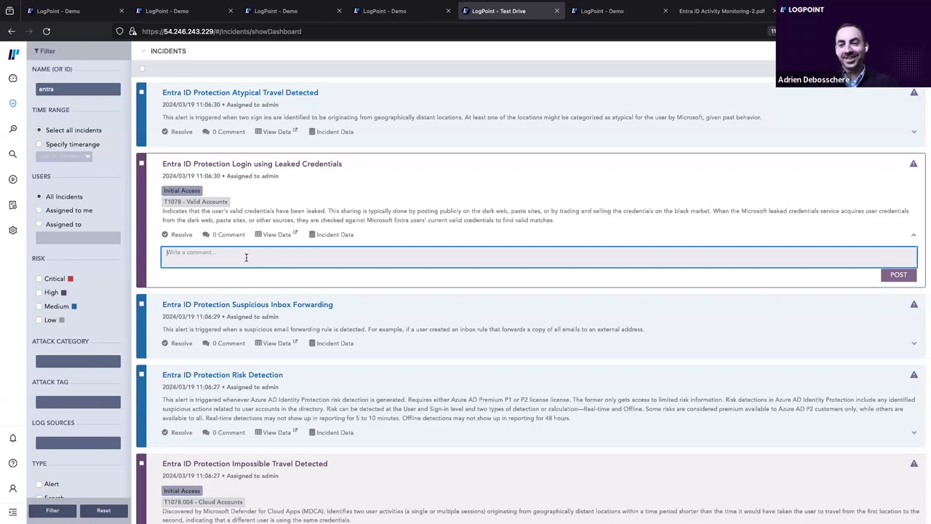
{"action": "mouse_move", "coordinate": [360, 233]}
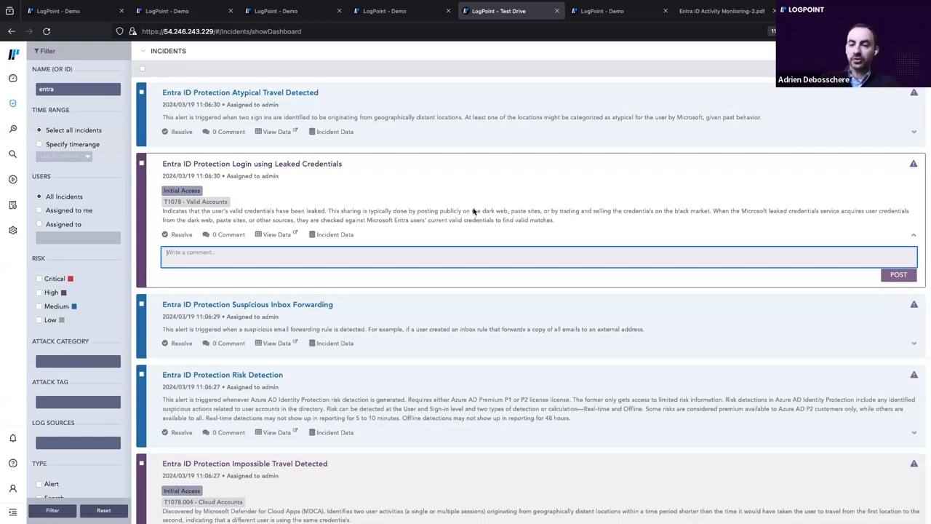
{"action": "mouse_move", "coordinate": [622, 51]}
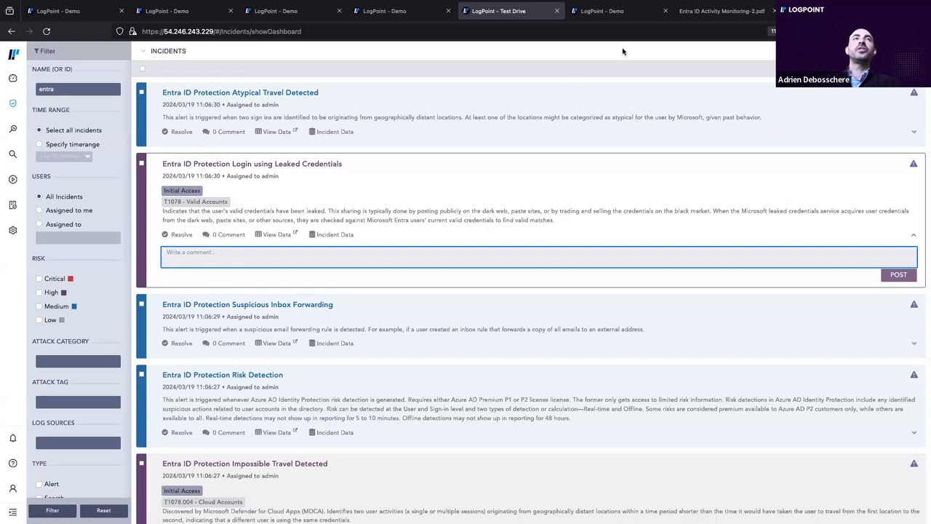
Switch to the Generated Reports inbox listing the Entra ID Activity Monitoring report.
{"action": "left_click", "coordinate": [620, 10]}
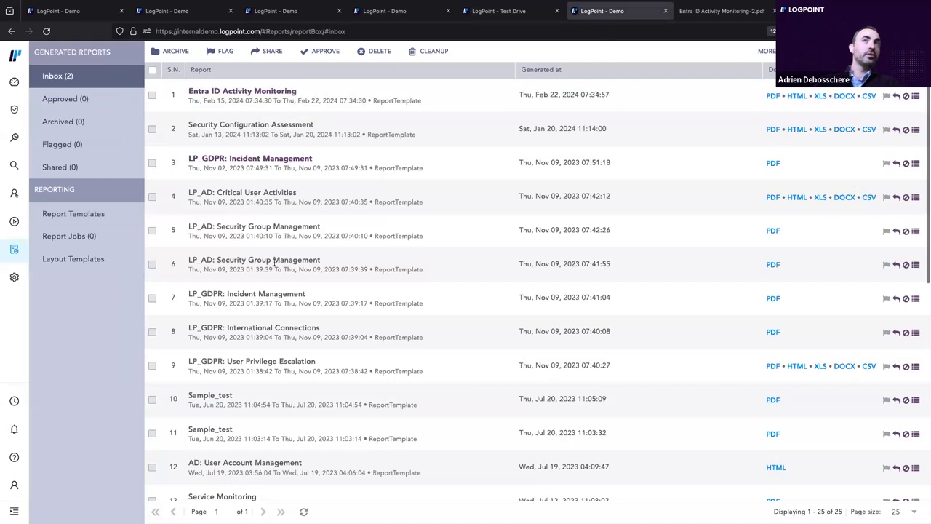
{"action": "mouse_move", "coordinate": [529, 158]}
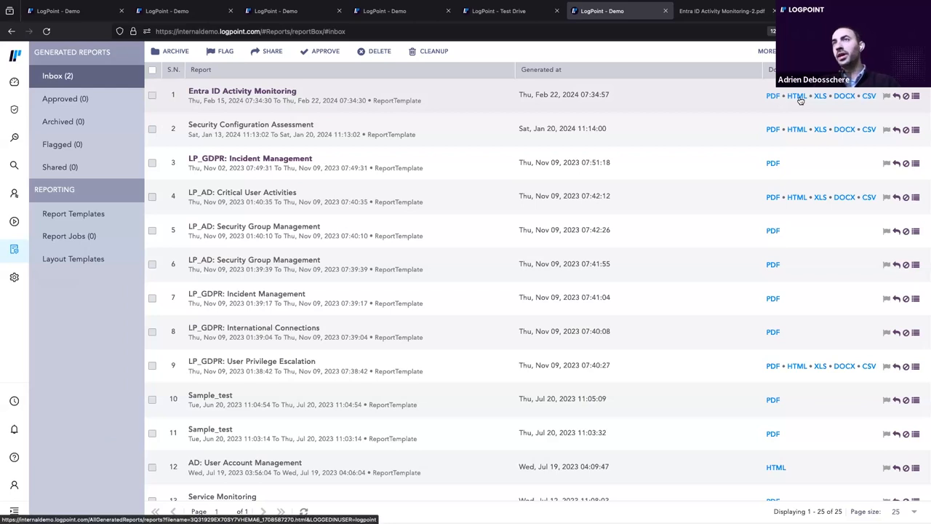
{"action": "mouse_move", "coordinate": [819, 95]}
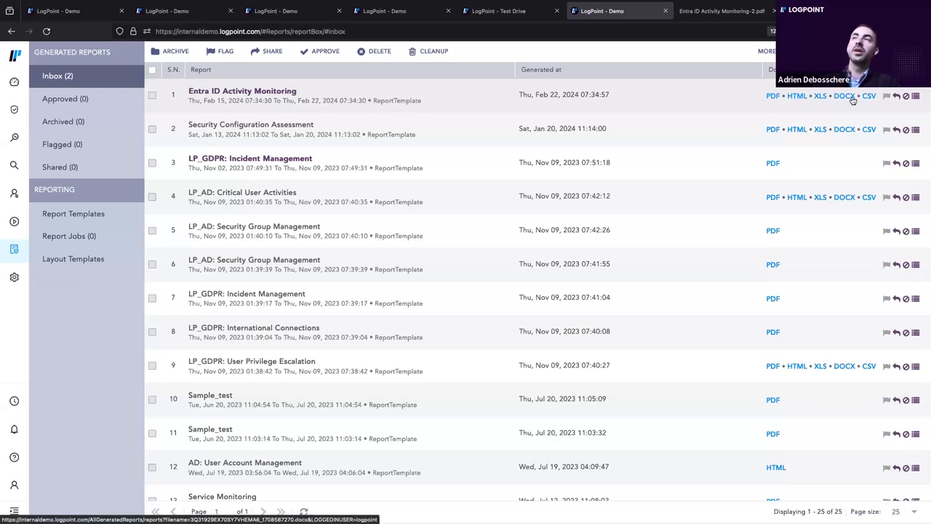
{"action": "mouse_move", "coordinate": [494, 113]}
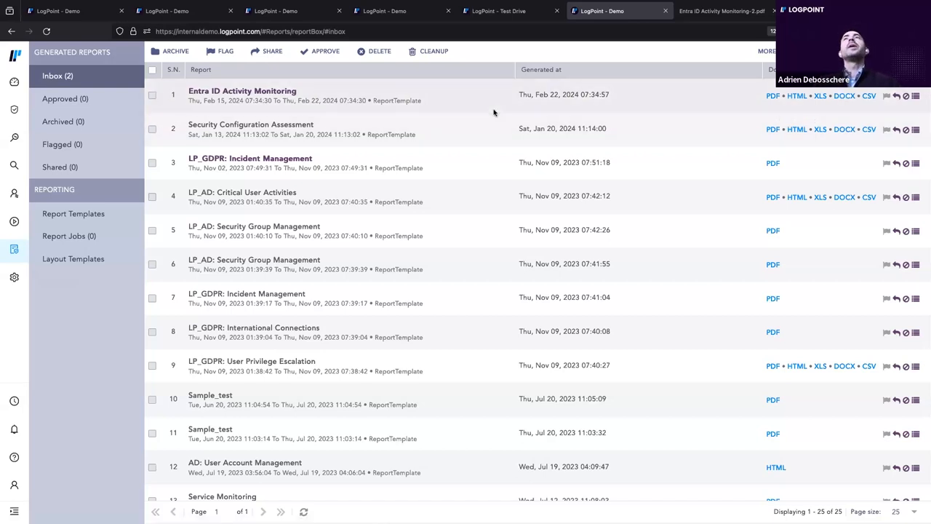
Open the Entra ID Activity Monitoring PDF and scroll through its risky users and alerts pages.
{"action": "left_click", "coordinate": [720, 11]}
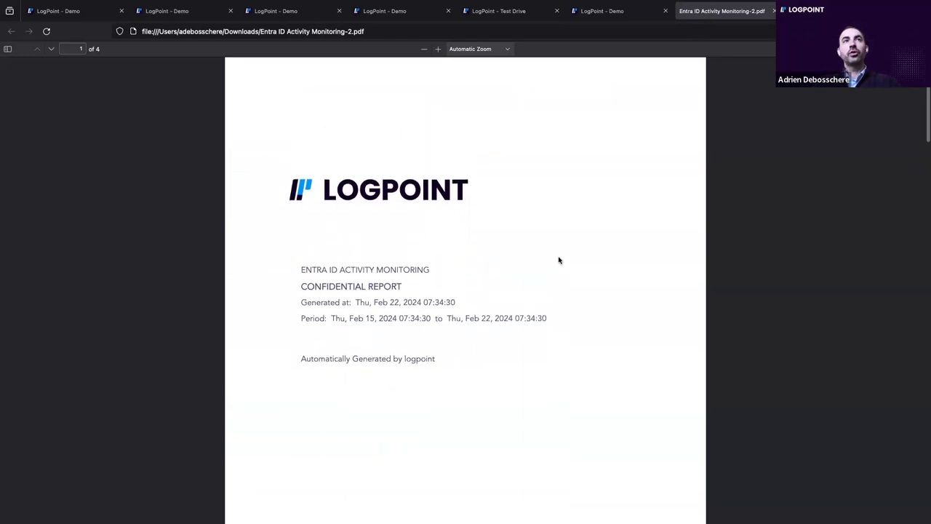
{"action": "scroll", "scroll_direction": "down", "scroll_amount": 3}
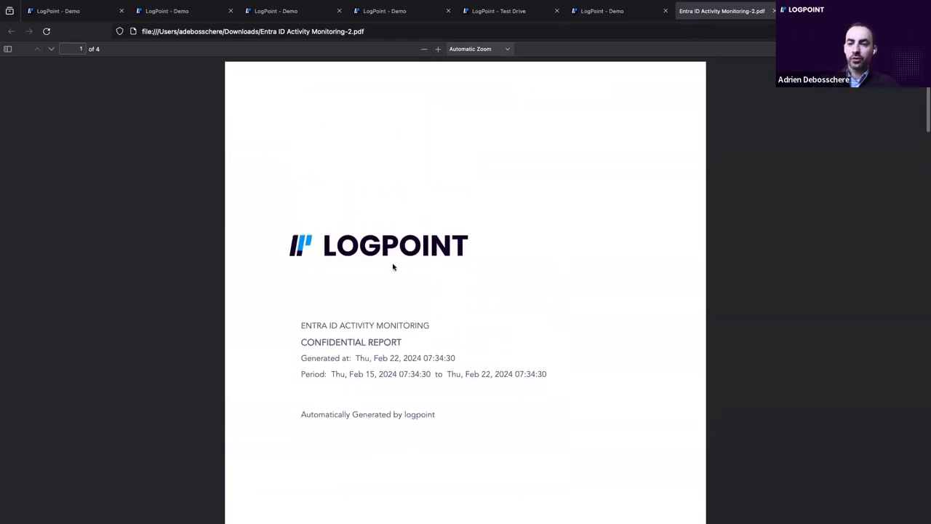
{"action": "mouse_move", "coordinate": [374, 260]}
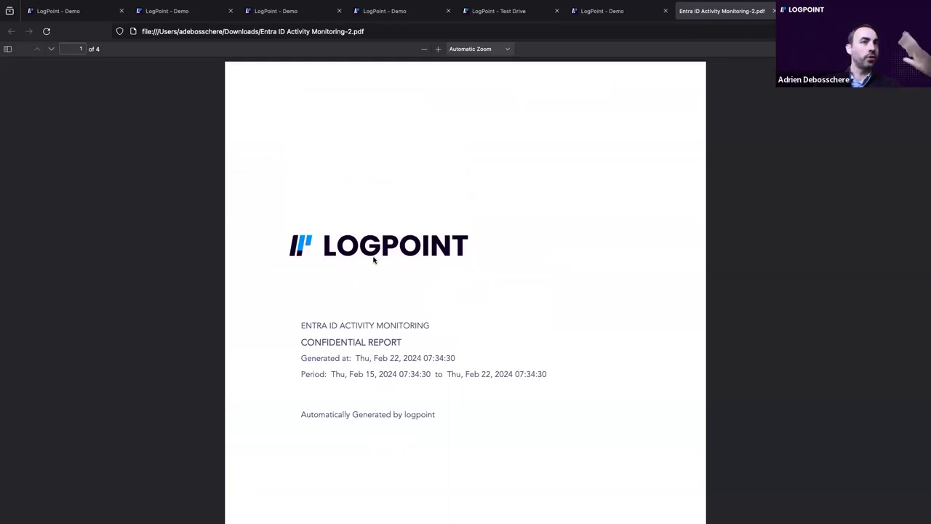
{"action": "scroll", "scroll_direction": "down", "scroll_amount": 3}
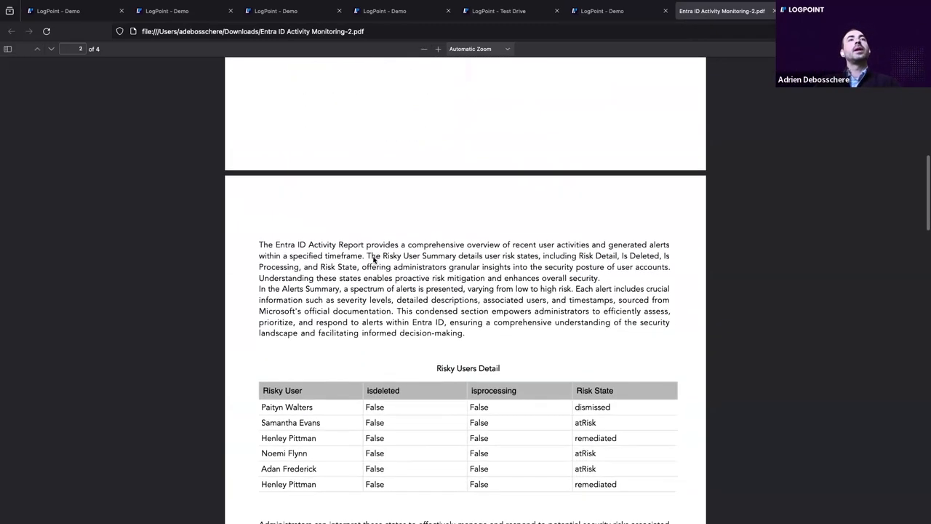
{"action": "scroll", "scroll_direction": "down", "scroll_amount": 3}
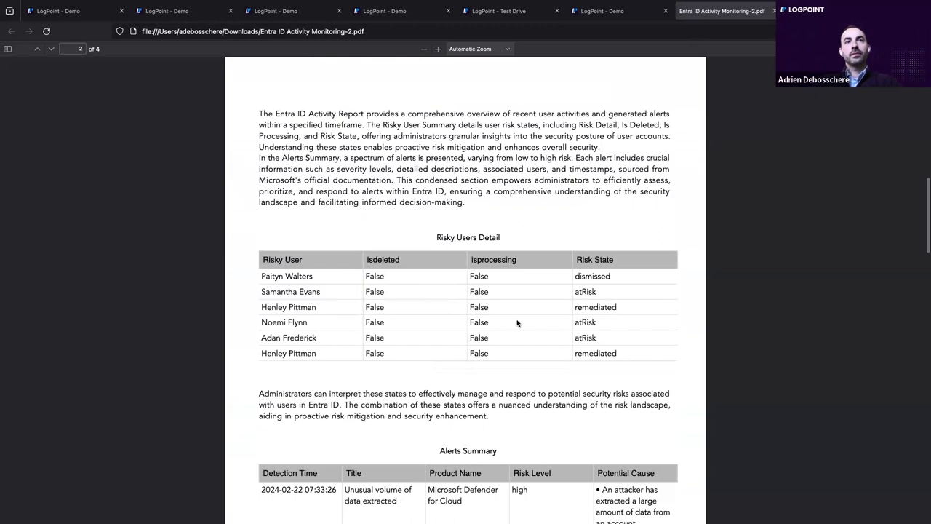
{"action": "mouse_move", "coordinate": [557, 291]}
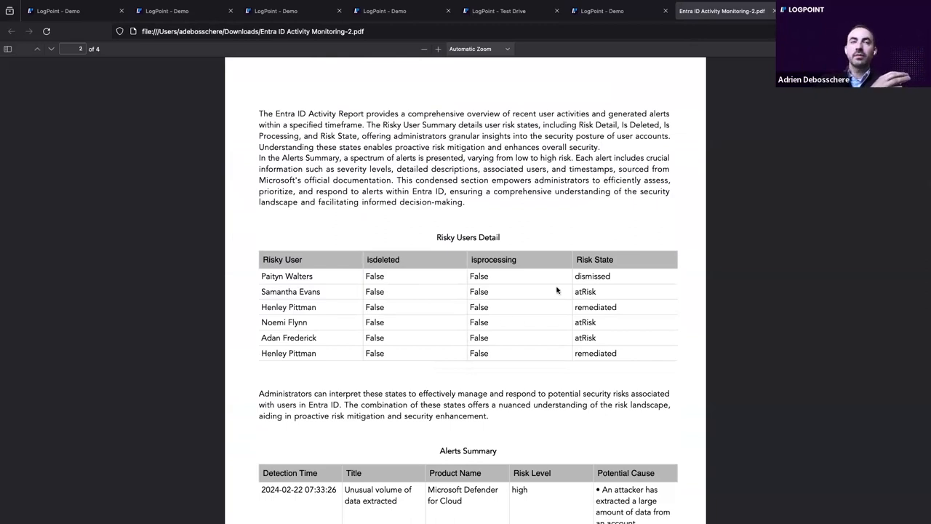
{"action": "mouse_move", "coordinate": [617, 327]}
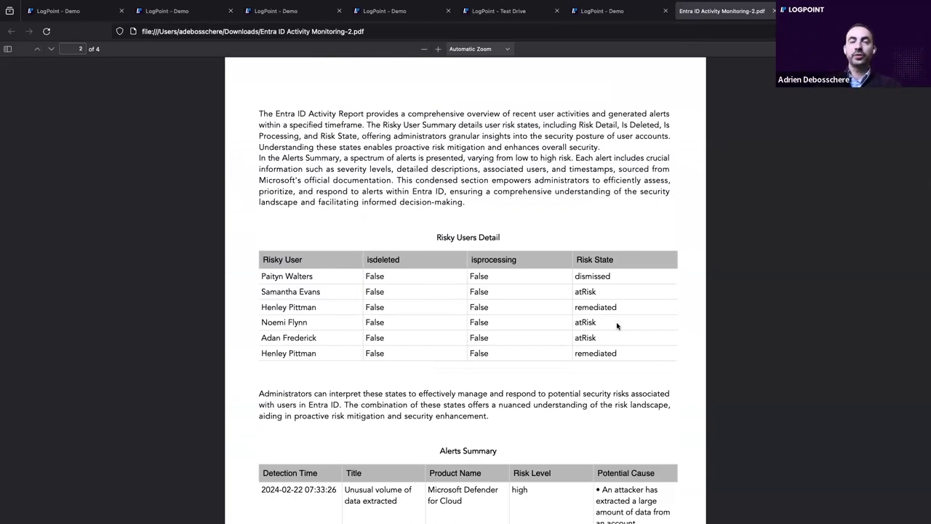
{"action": "scroll", "scroll_direction": "down", "scroll_amount": 3}
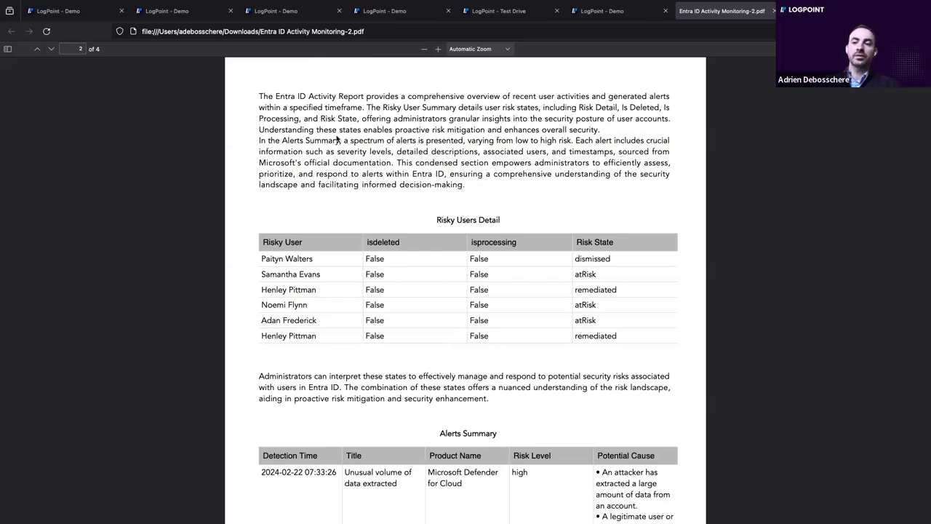
{"action": "mouse_move", "coordinate": [468, 283]}
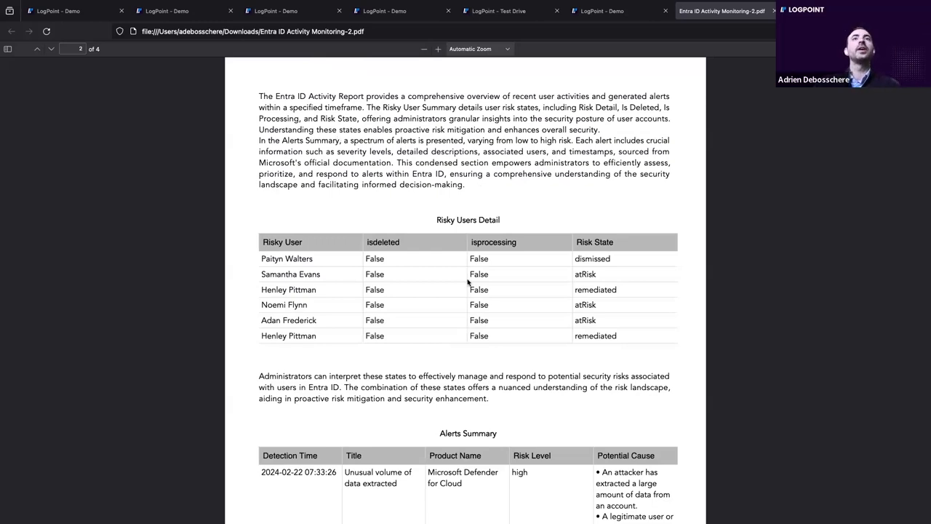
{"action": "scroll", "scroll_direction": "down", "scroll_amount": 3}
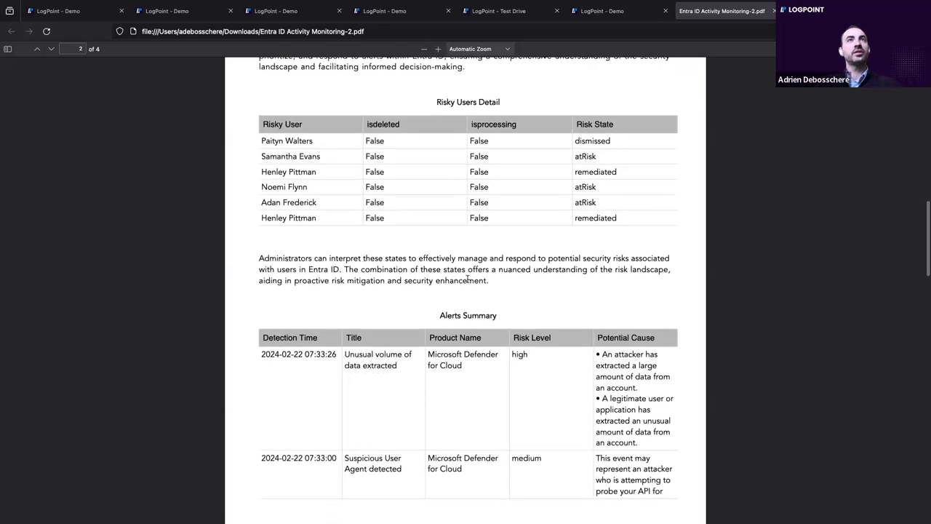
{"action": "scroll", "scroll_direction": "down", "scroll_amount": 3}
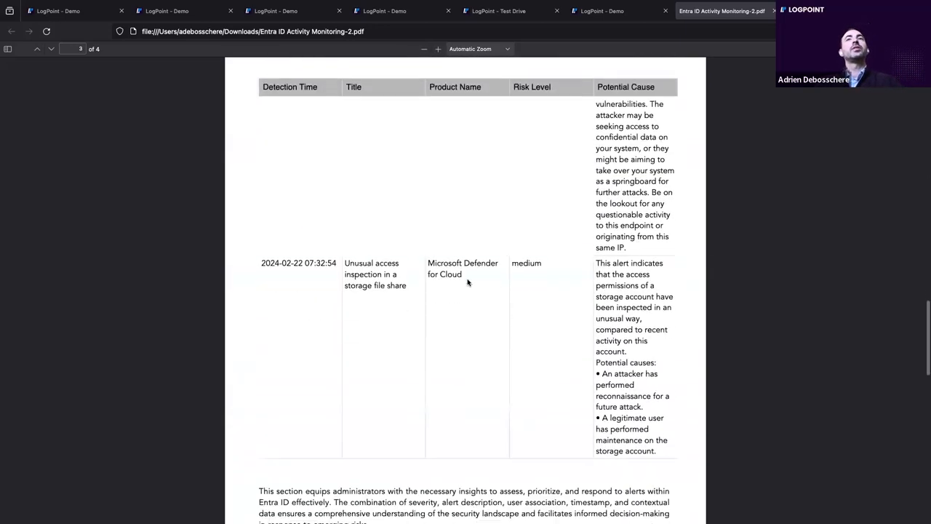
Scroll back up to the report's cover page.
{"action": "scroll", "scroll_direction": "up", "scroll_amount": 3}
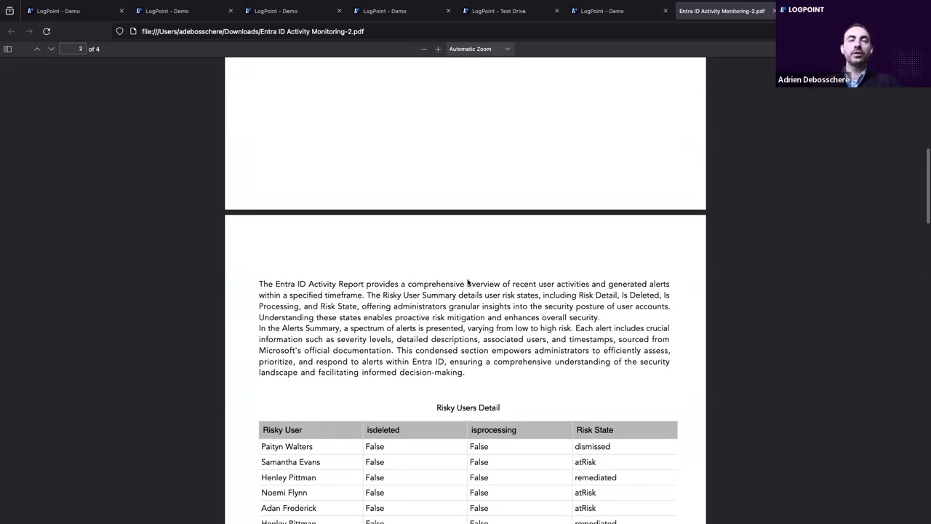
{"action": "scroll", "scroll_direction": "up", "scroll_amount": 3}
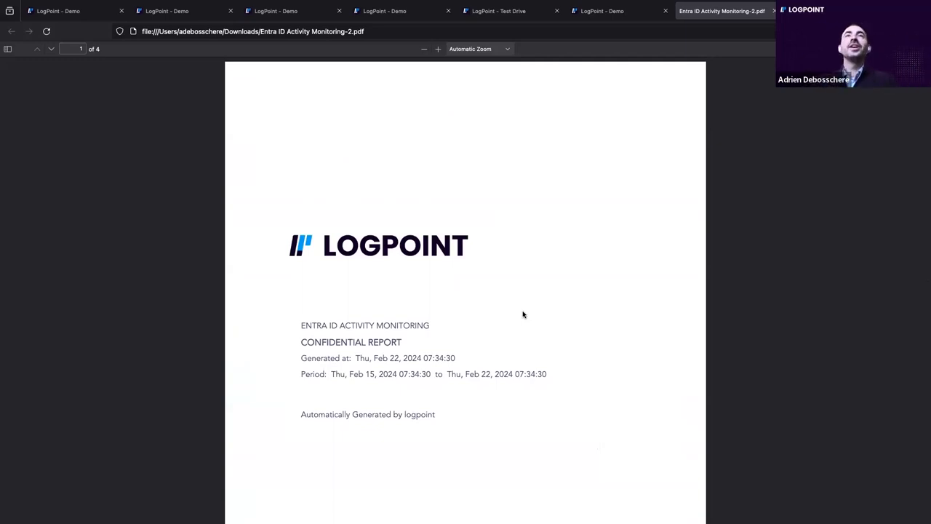
{"action": "mouse_move", "coordinate": [549, 374]}
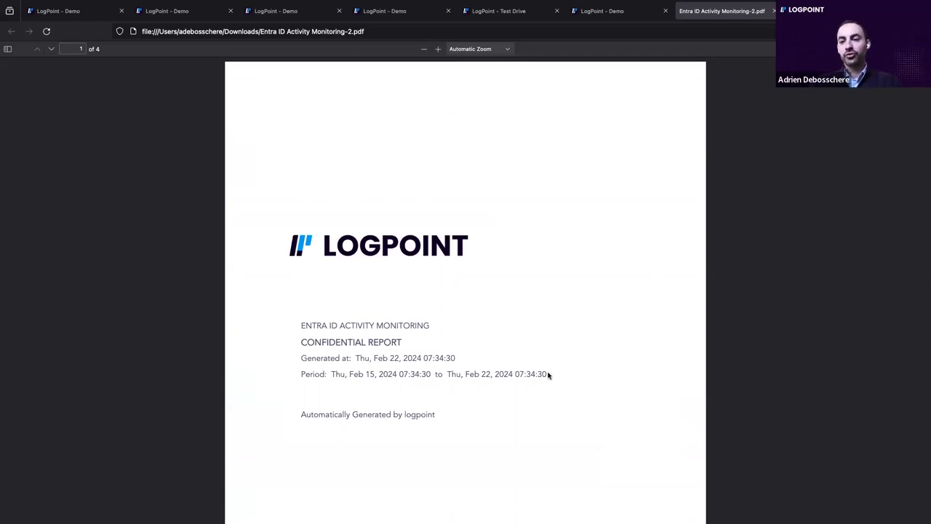
{"action": "mouse_move", "coordinate": [538, 255]}
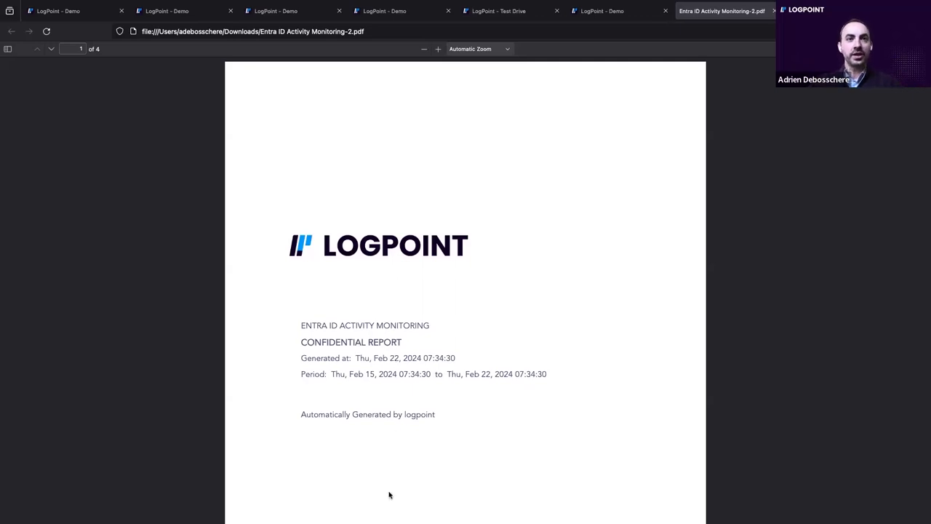
{"action": "mouse_move", "coordinate": [432, 426]}
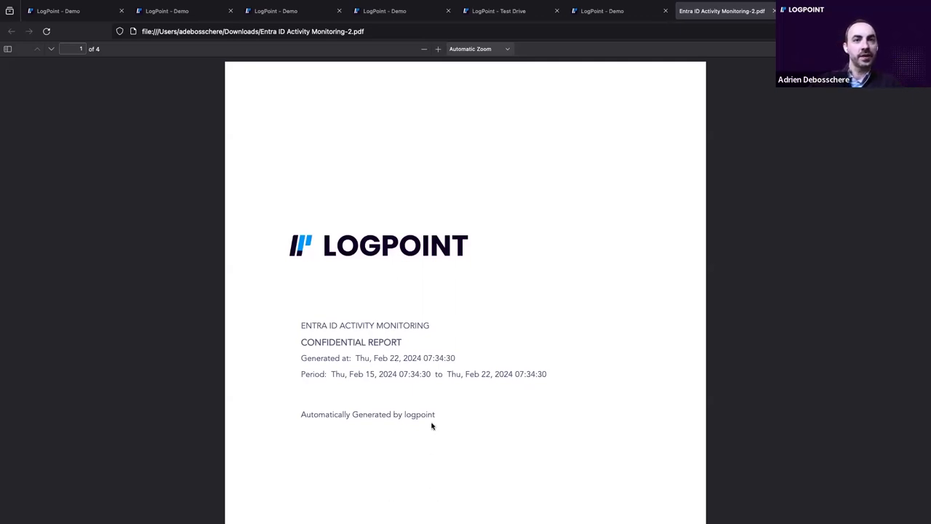
{"action": "left_click", "coordinate": [7, 49]}
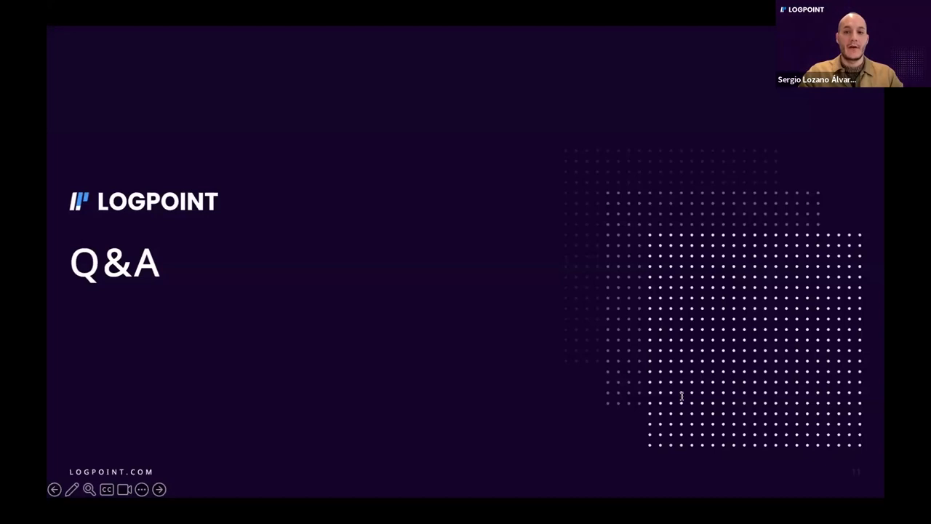
{"action": "mouse_move", "coordinate": [591, 216]}
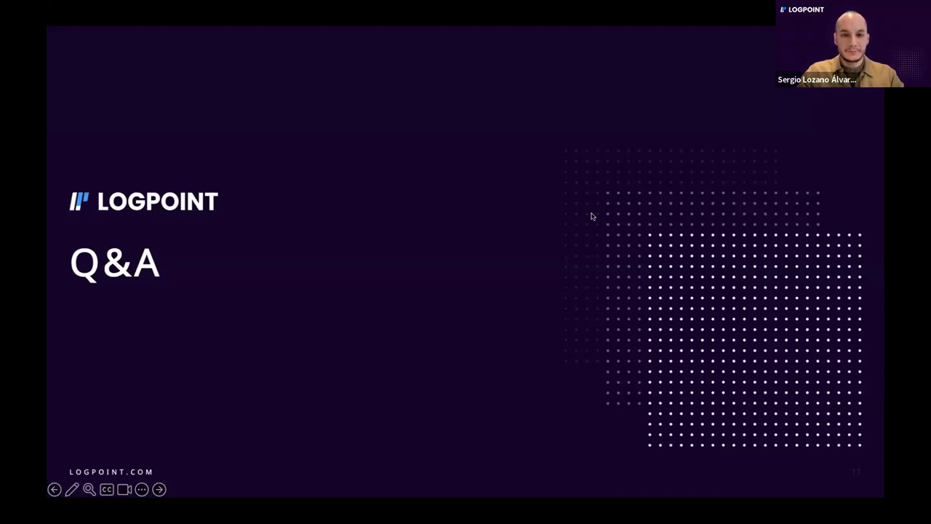
{"action": "mouse_move", "coordinate": [423, 29]}
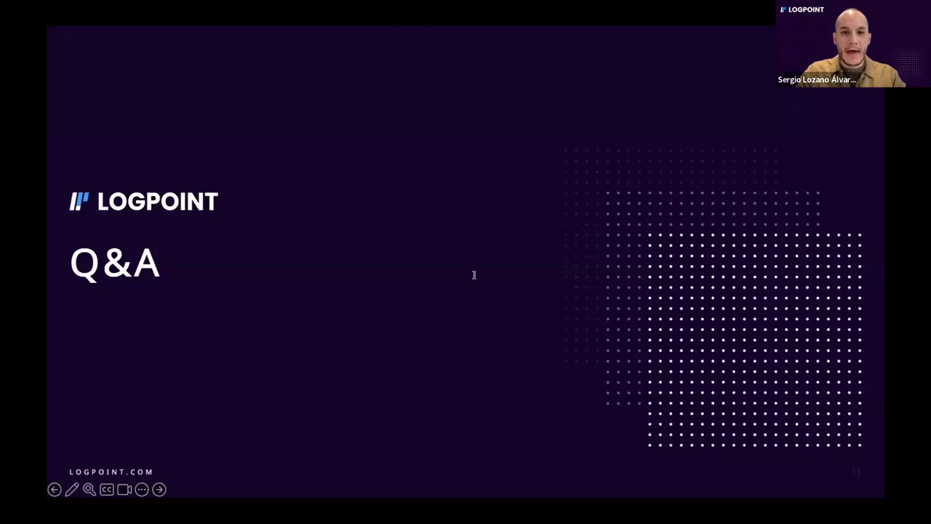
{"action": "mouse_move", "coordinate": [491, 211]}
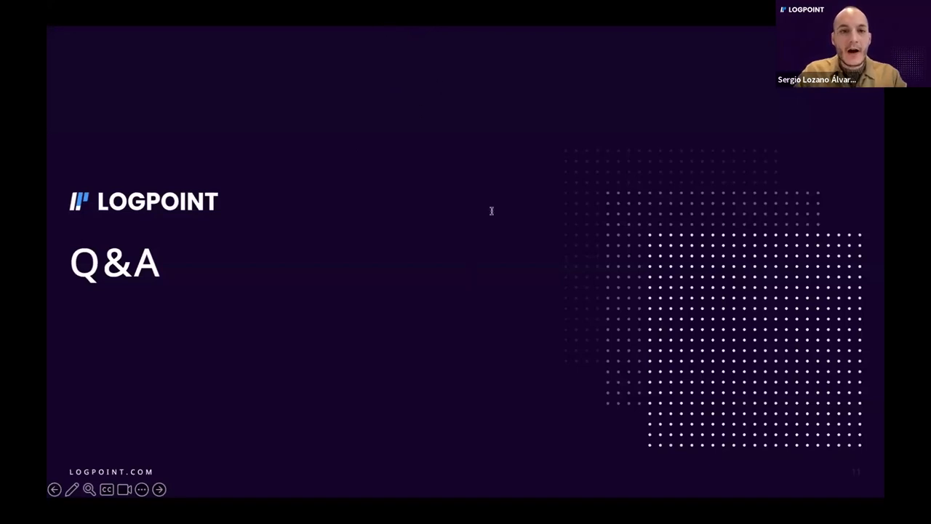
{"action": "mouse_move", "coordinate": [363, 24]}
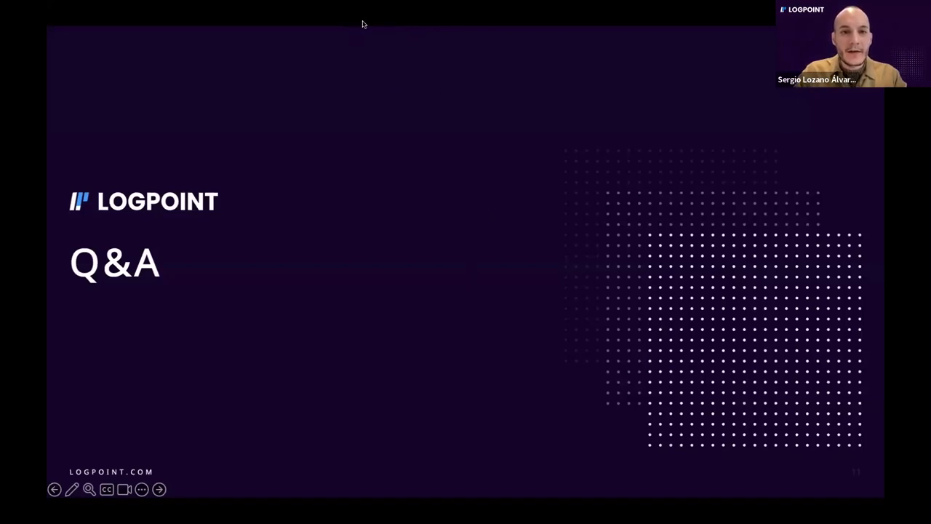
{"action": "mouse_move", "coordinate": [589, 258]}
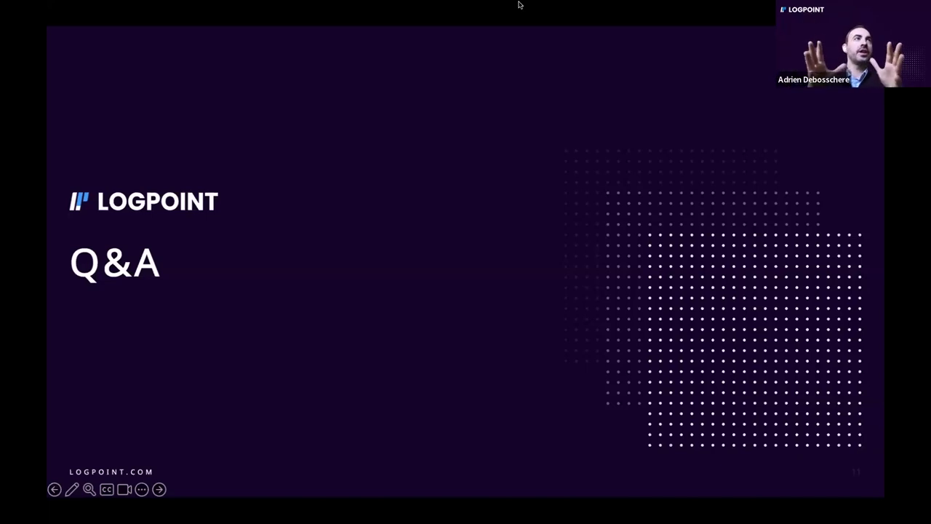
{"action": "mouse_move", "coordinate": [364, 5]}
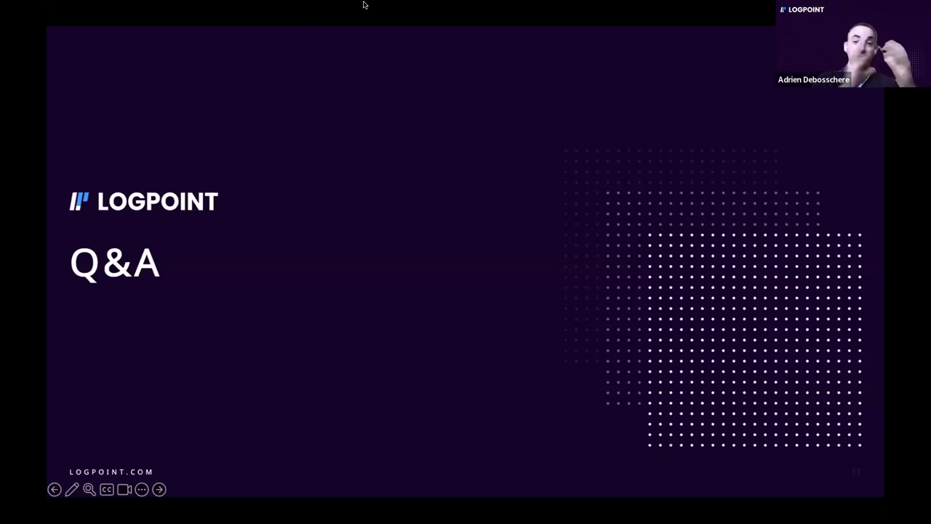
{"action": "mouse_move", "coordinate": [362, 184]}
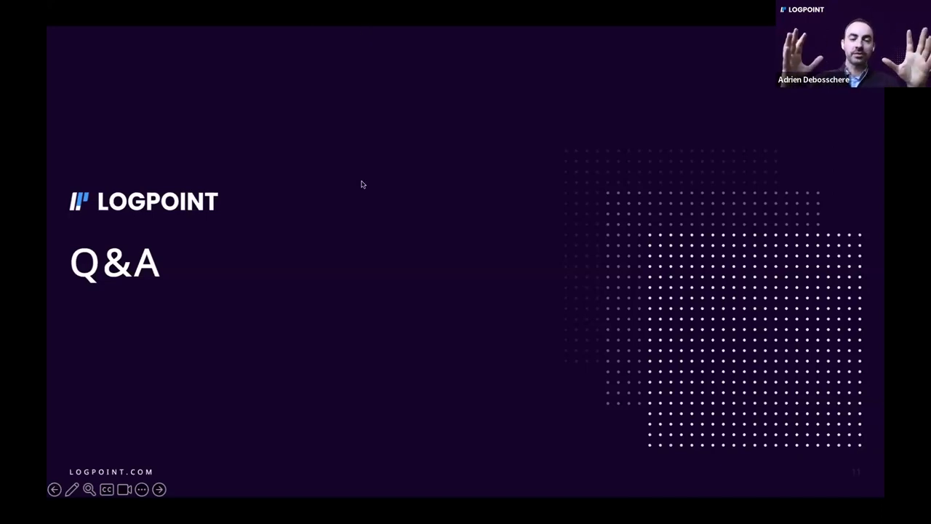
{"action": "mouse_move", "coordinate": [376, 25]}
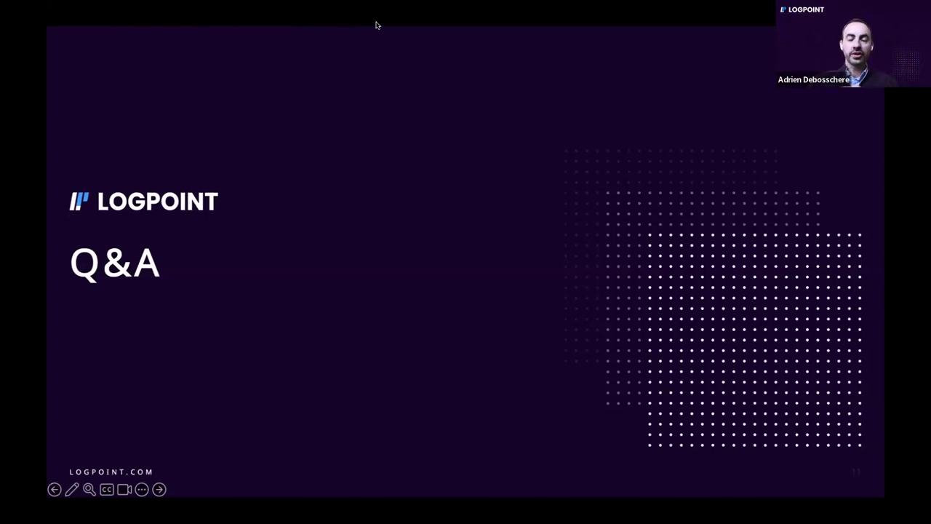
{"action": "mouse_move", "coordinate": [459, 82]}
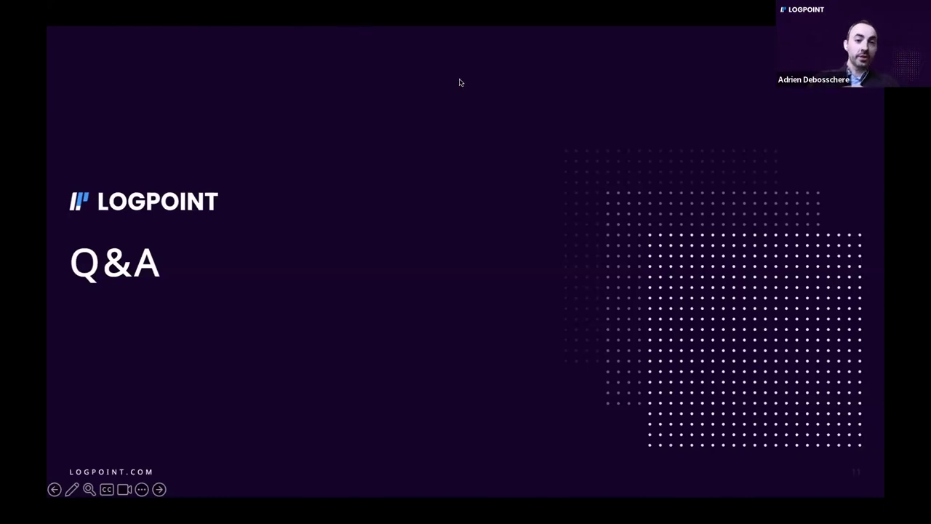
{"action": "mouse_move", "coordinate": [397, 80]}
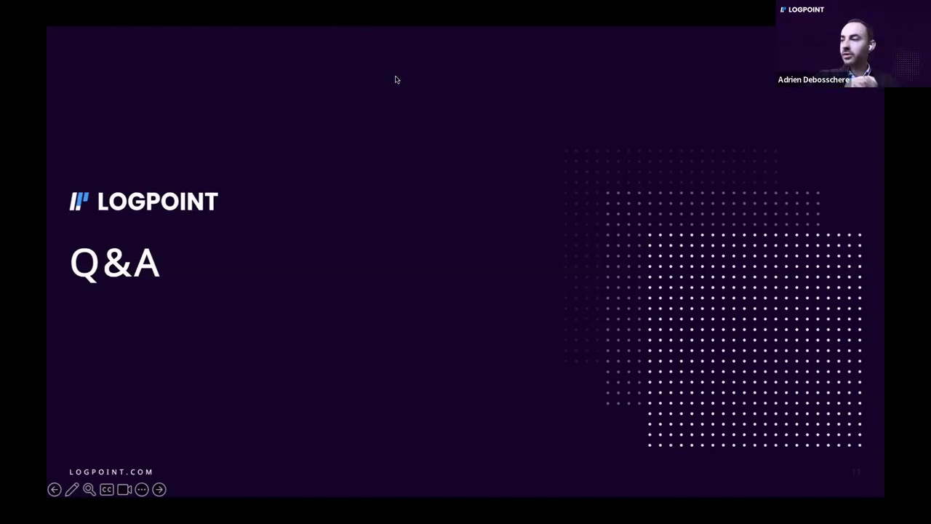
{"action": "mouse_move", "coordinate": [377, 69]}
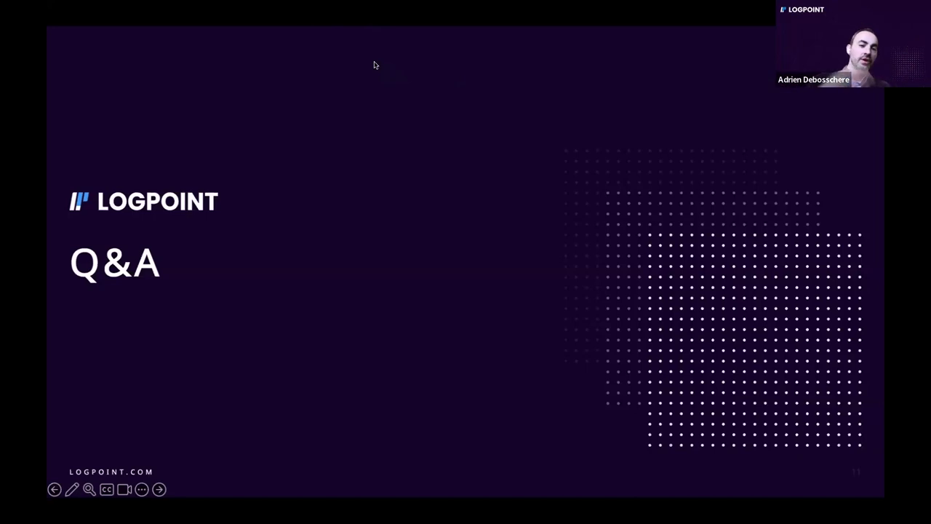
{"action": "mouse_move", "coordinate": [357, 25]}
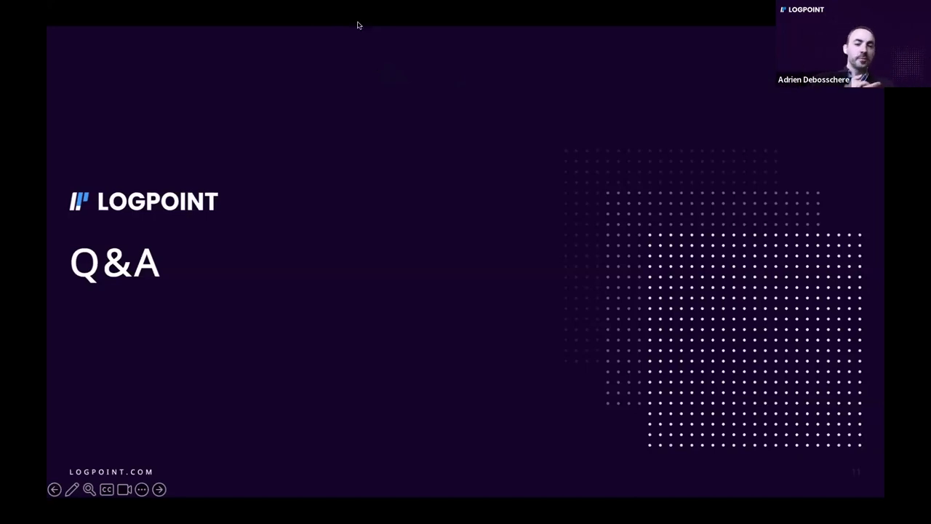
{"action": "mouse_move", "coordinate": [517, 252]}
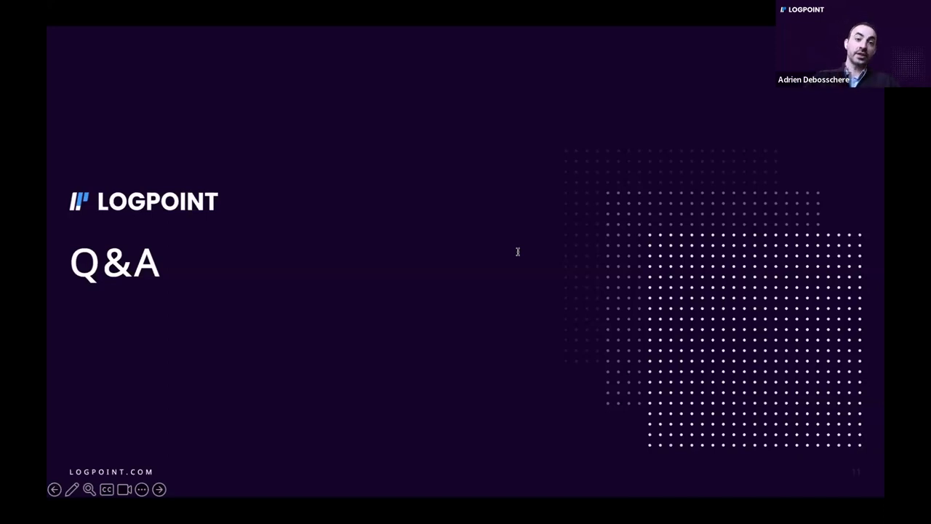
{"action": "mouse_move", "coordinate": [634, 175]}
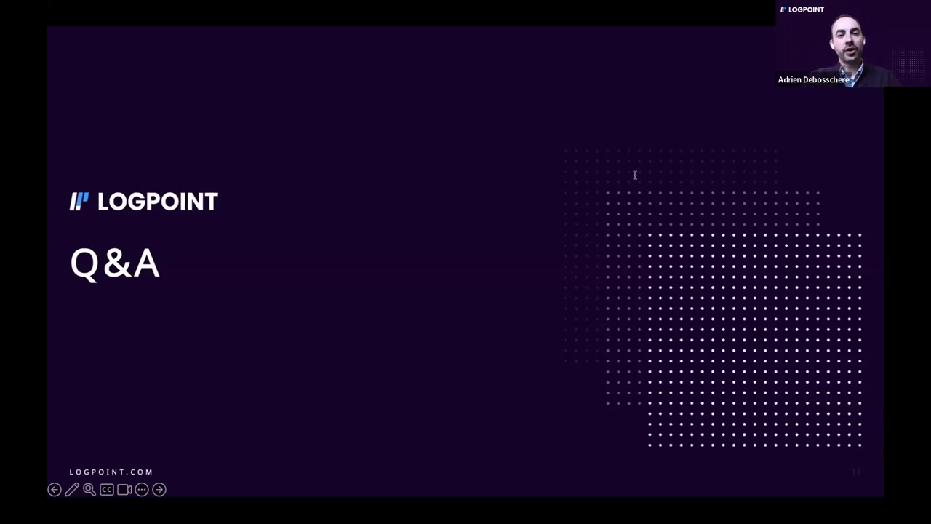
{"action": "mouse_move", "coordinate": [424, 167]}
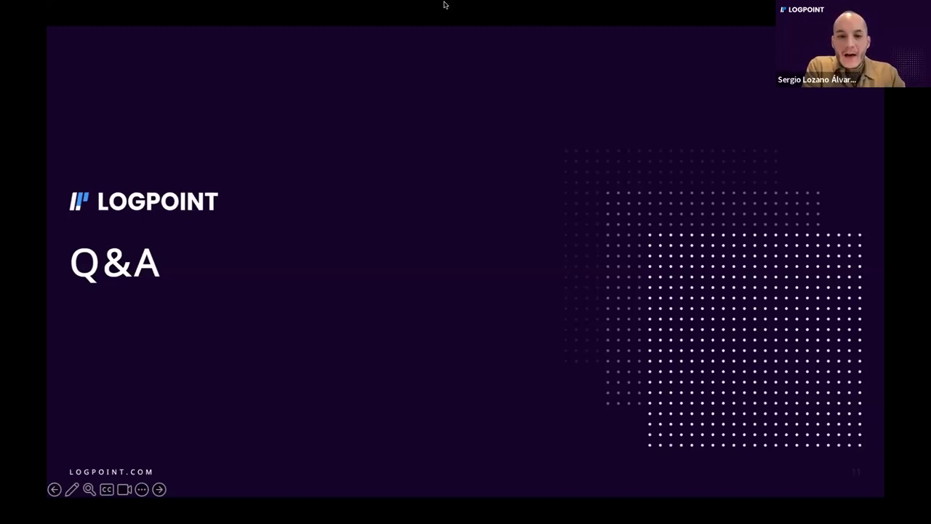
{"action": "mouse_move", "coordinate": [372, 384]}
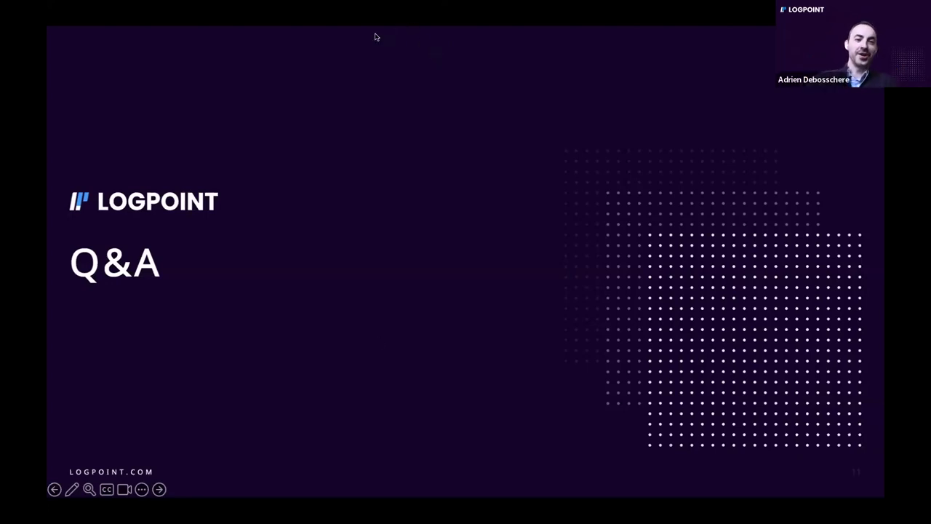
{"action": "mouse_move", "coordinate": [358, 27]}
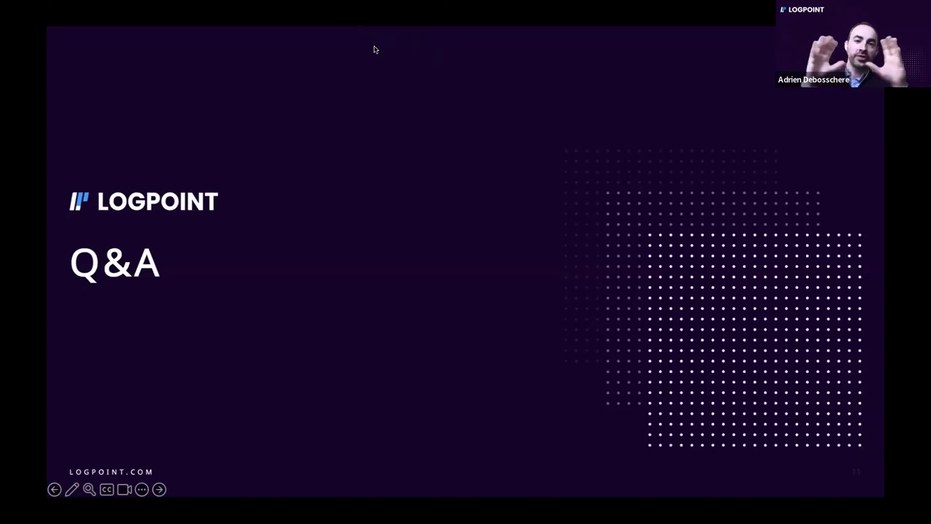
{"action": "mouse_move", "coordinate": [306, 102]}
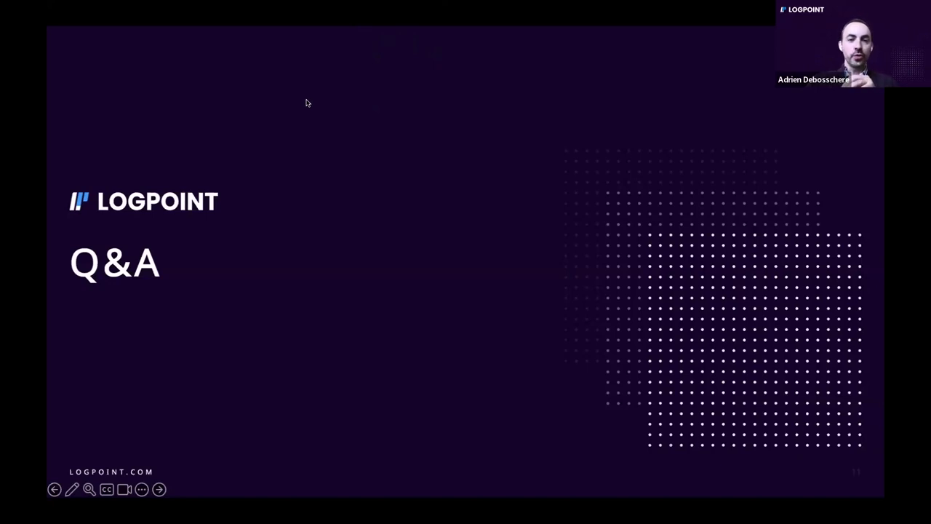
{"action": "mouse_move", "coordinate": [252, 104]}
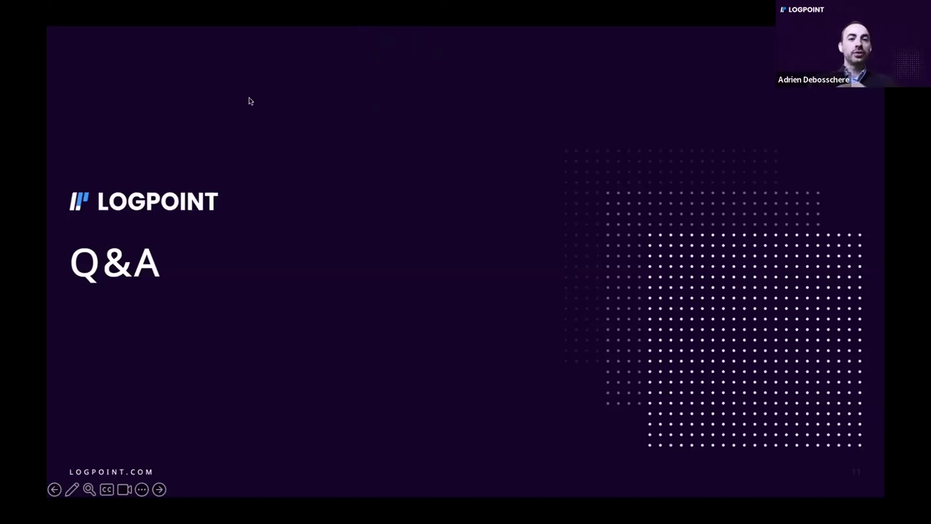
{"action": "mouse_move", "coordinate": [364, 16]}
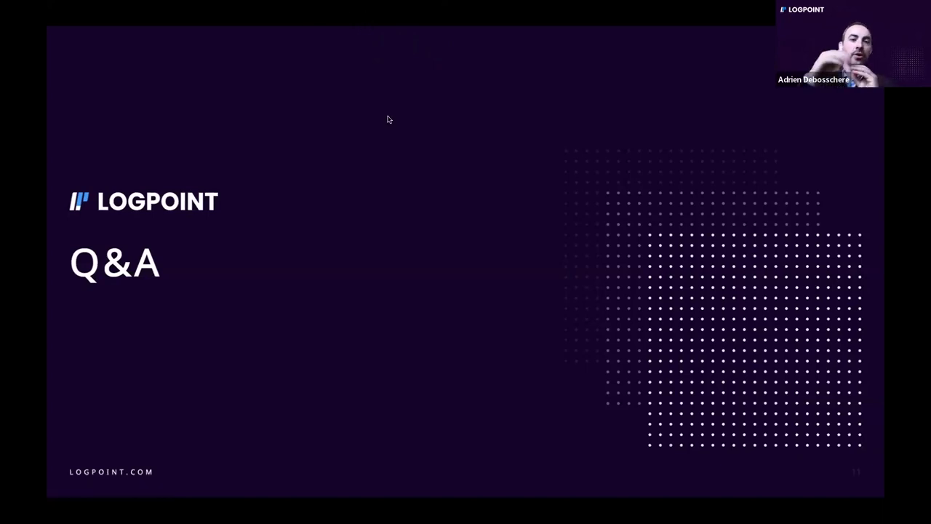
{"action": "mouse_move", "coordinate": [283, 119]}
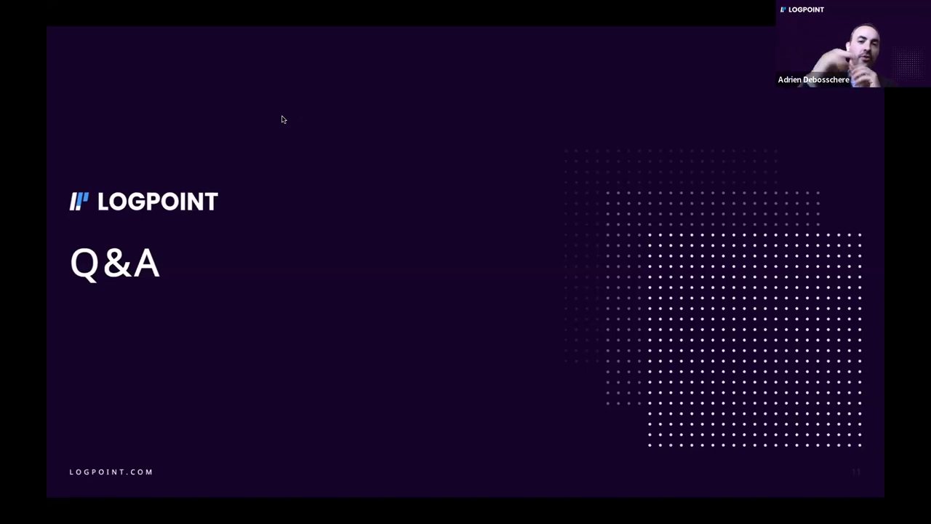
{"action": "mouse_move", "coordinate": [328, 116]}
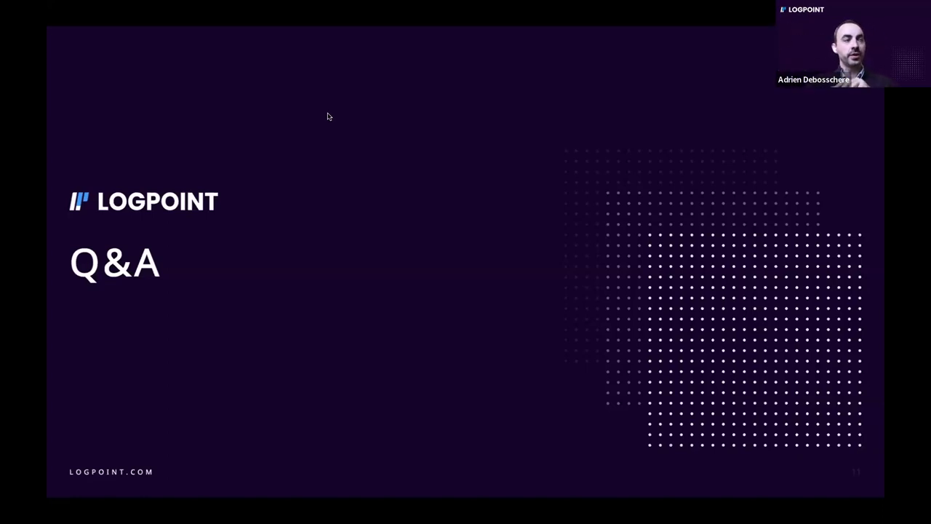
{"action": "mouse_move", "coordinate": [267, 116]}
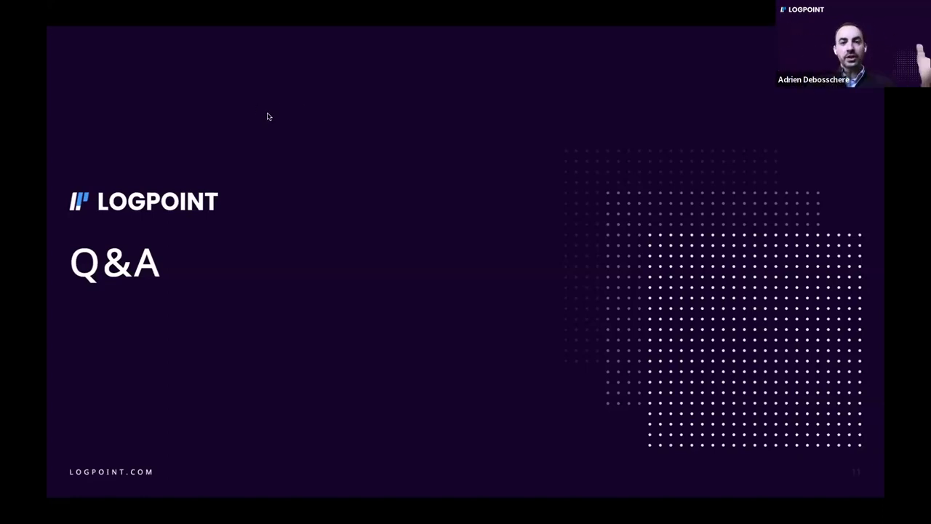
{"action": "mouse_move", "coordinate": [309, 39]}
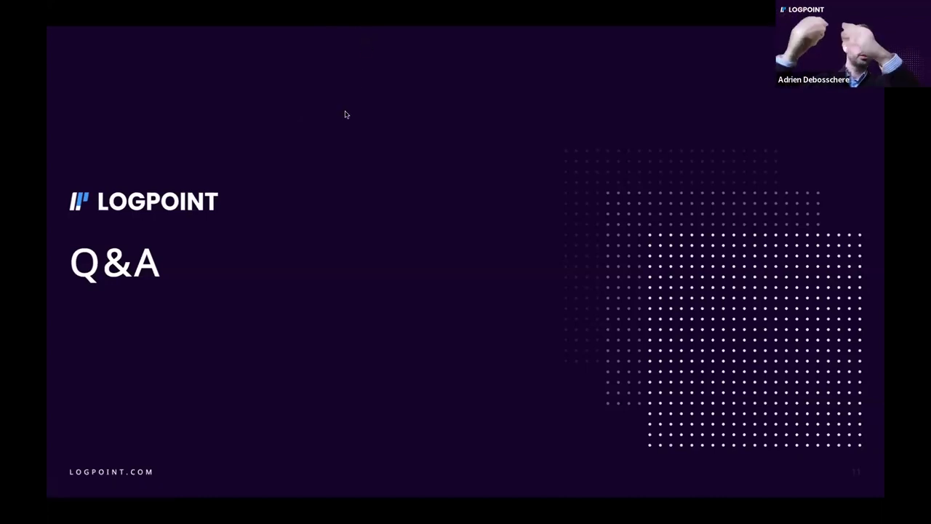
{"action": "mouse_move", "coordinate": [250, 101]}
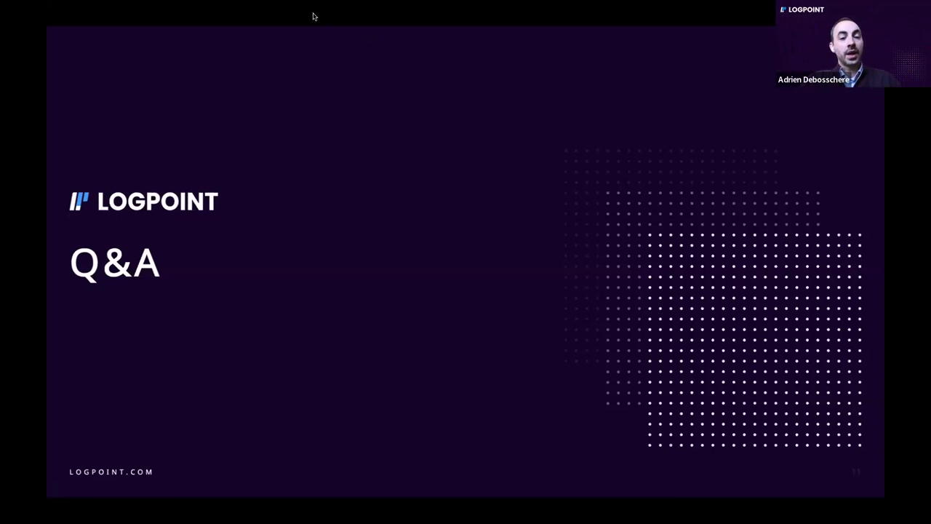
{"action": "mouse_move", "coordinate": [344, 128]}
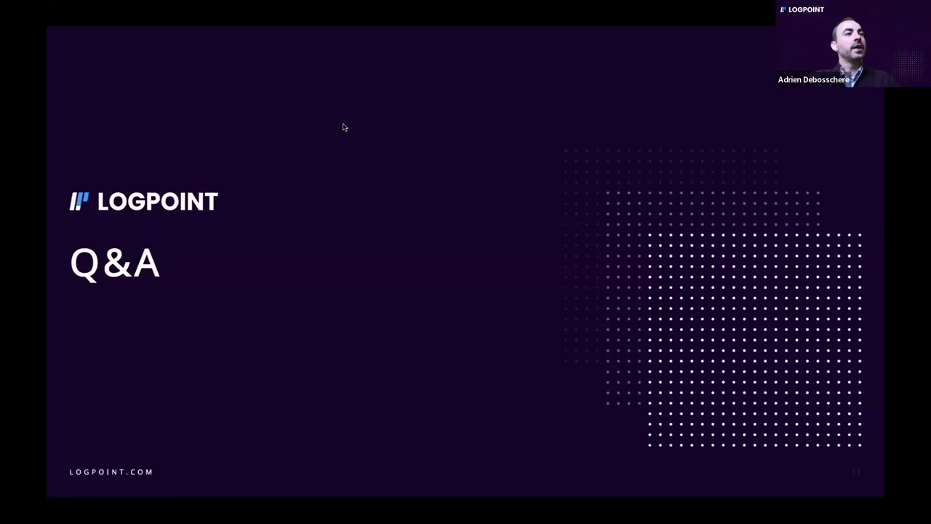
{"action": "mouse_move", "coordinate": [365, 25]}
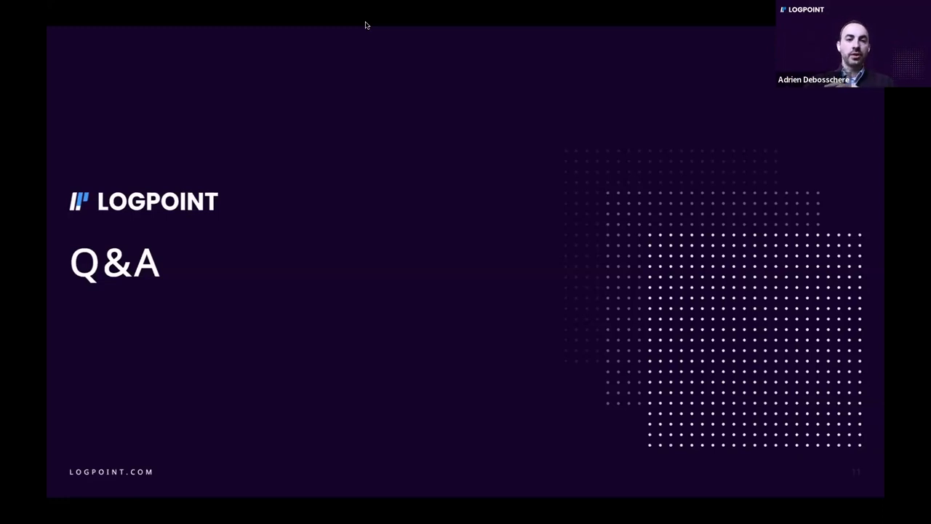
{"action": "mouse_move", "coordinate": [249, 100]}
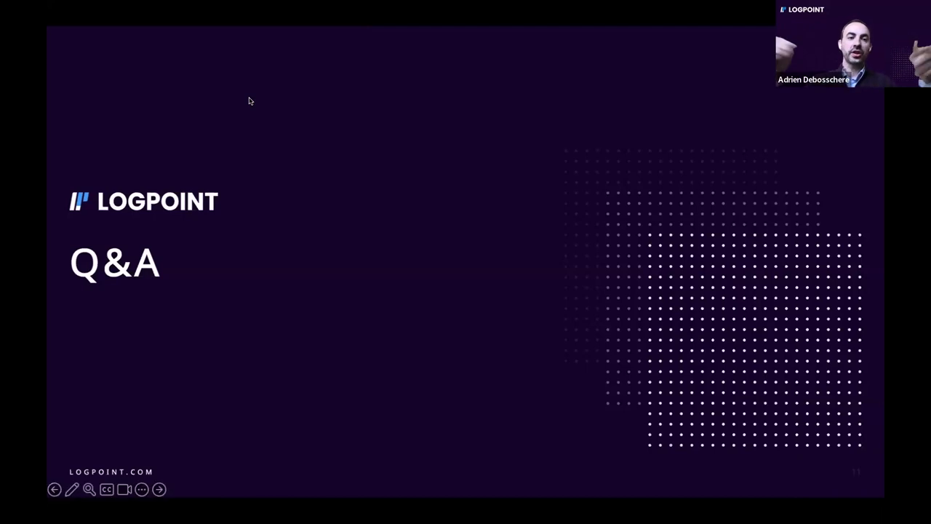
{"action": "mouse_move", "coordinate": [346, 38]}
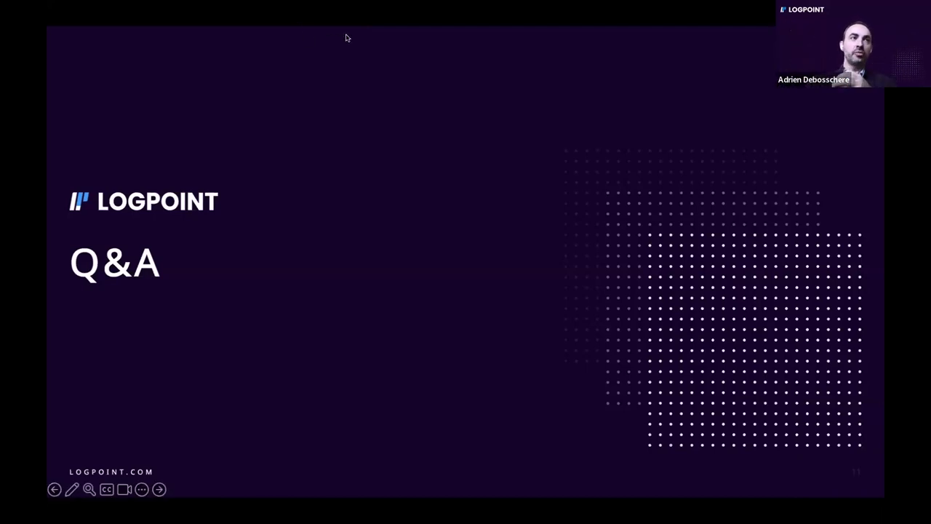
{"action": "mouse_move", "coordinate": [363, 27]}
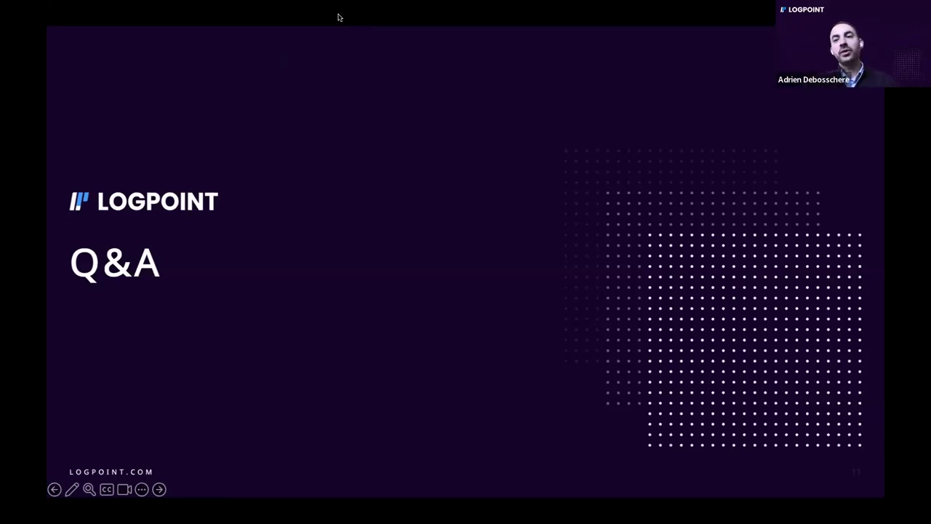
{"action": "mouse_move", "coordinate": [357, 60]}
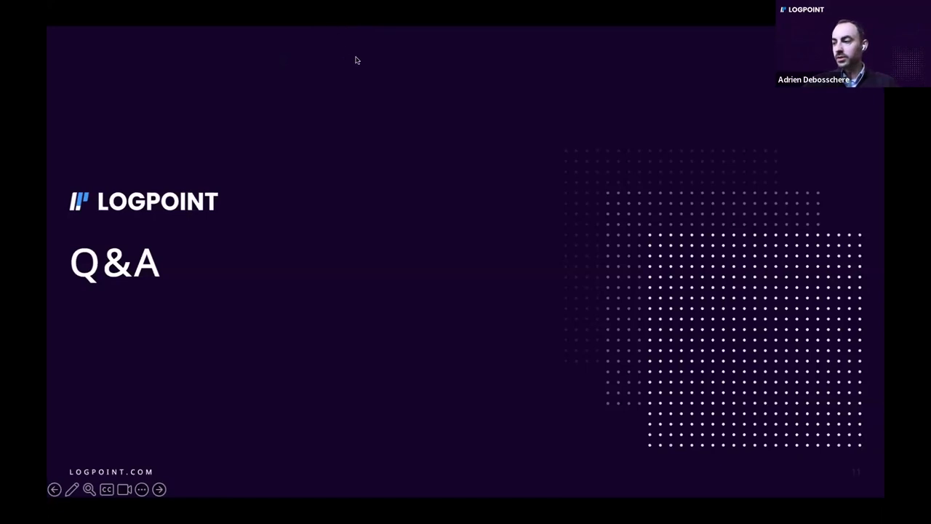
{"action": "mouse_move", "coordinate": [347, 198]}
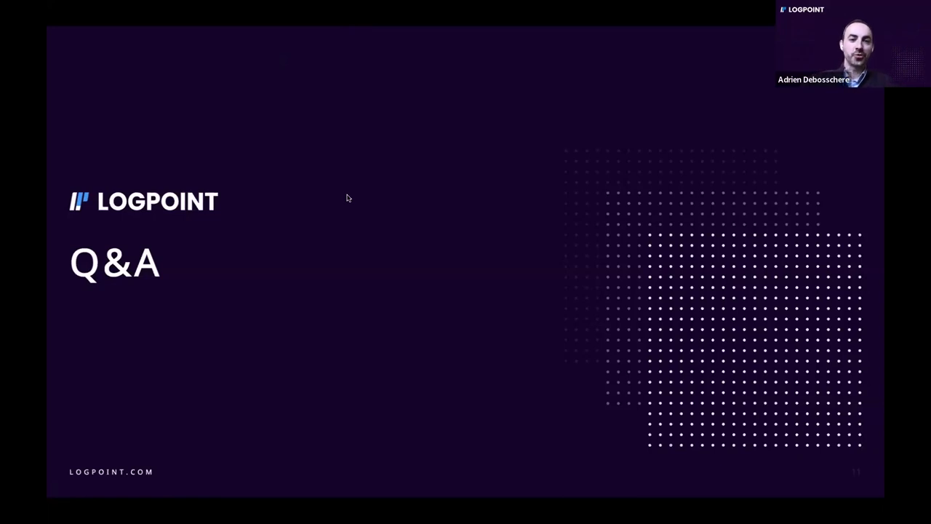
{"action": "mouse_move", "coordinate": [289, 233]}
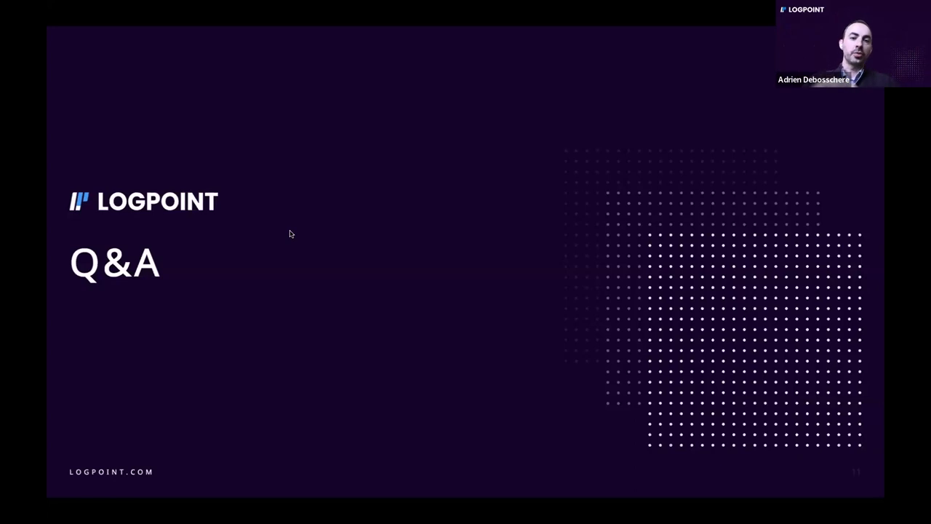
{"action": "mouse_move", "coordinate": [285, 166]}
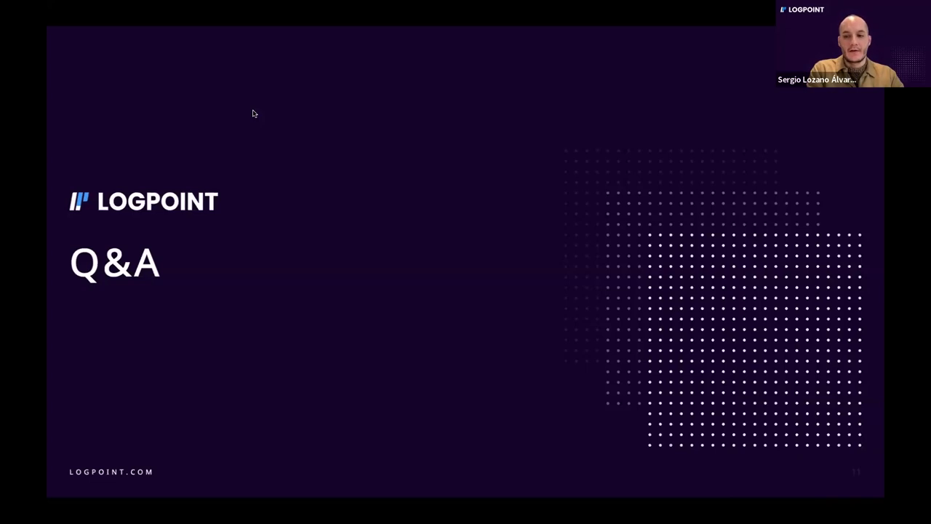
{"action": "mouse_move", "coordinate": [248, 103]}
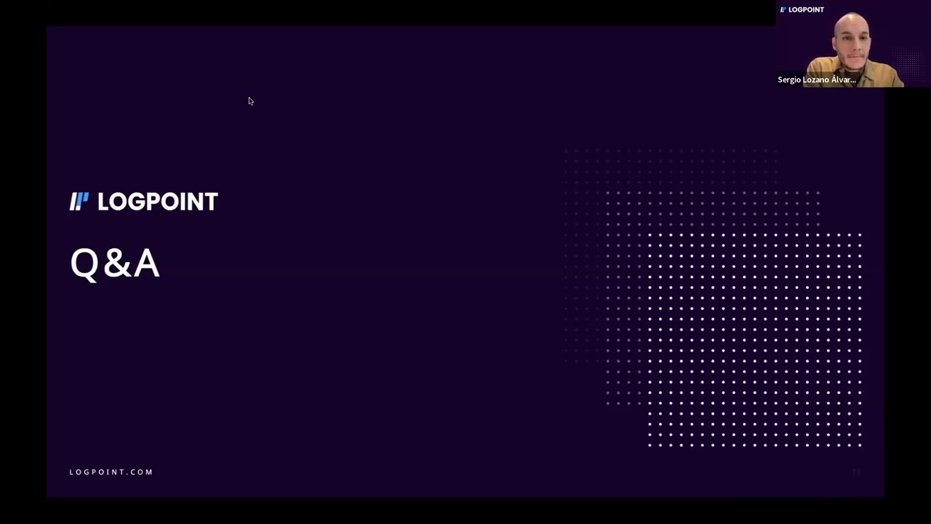
{"action": "mouse_move", "coordinate": [296, 294]}
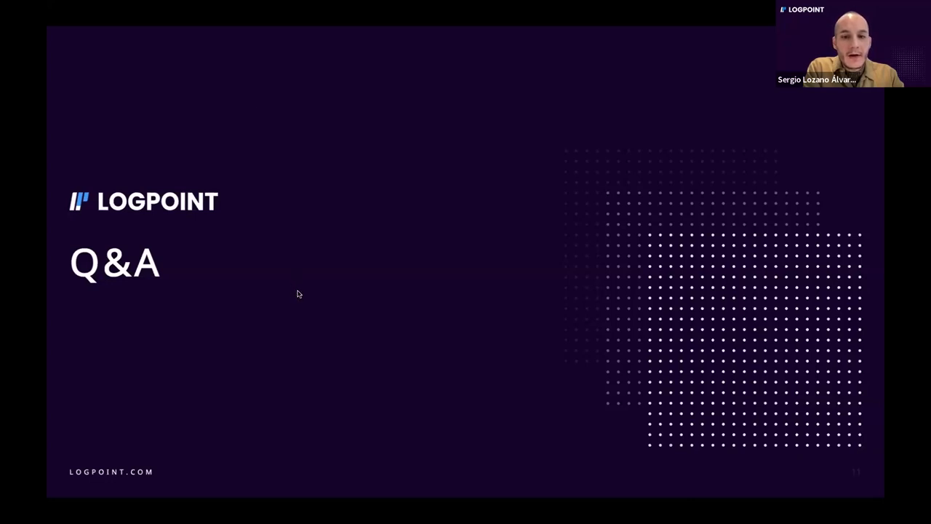